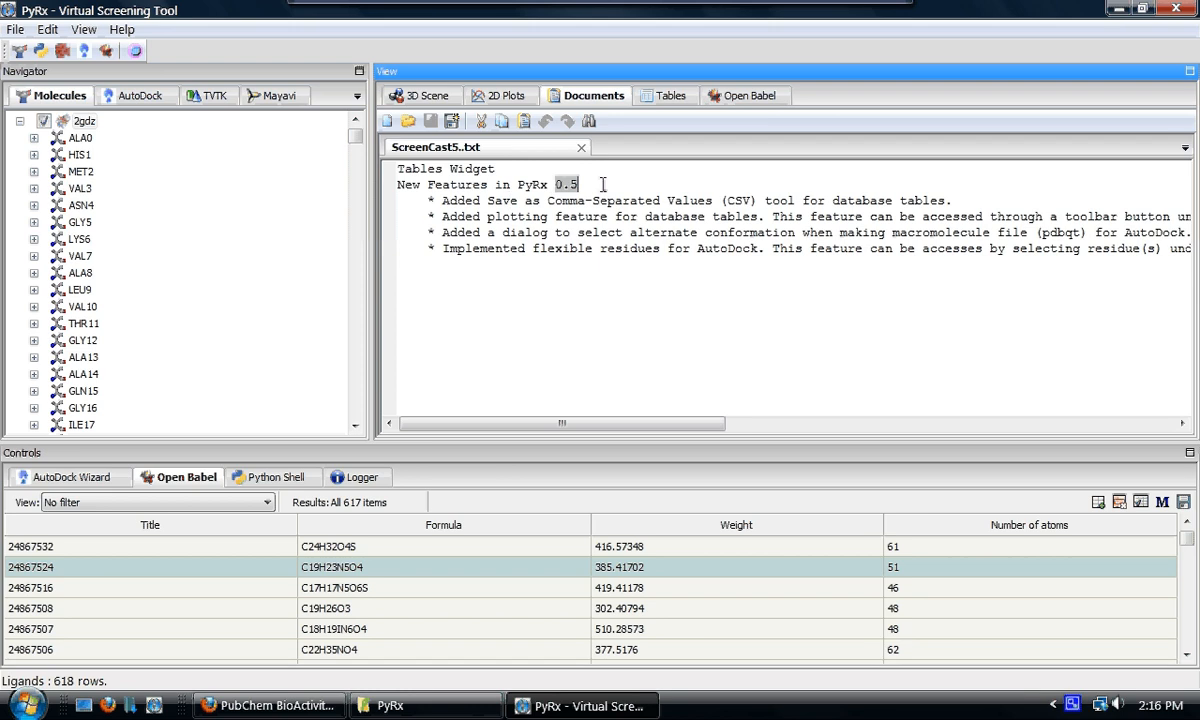
Step: Show the Tables view and bring up the Docking Results table for target 2v1x_A
click(672, 96)
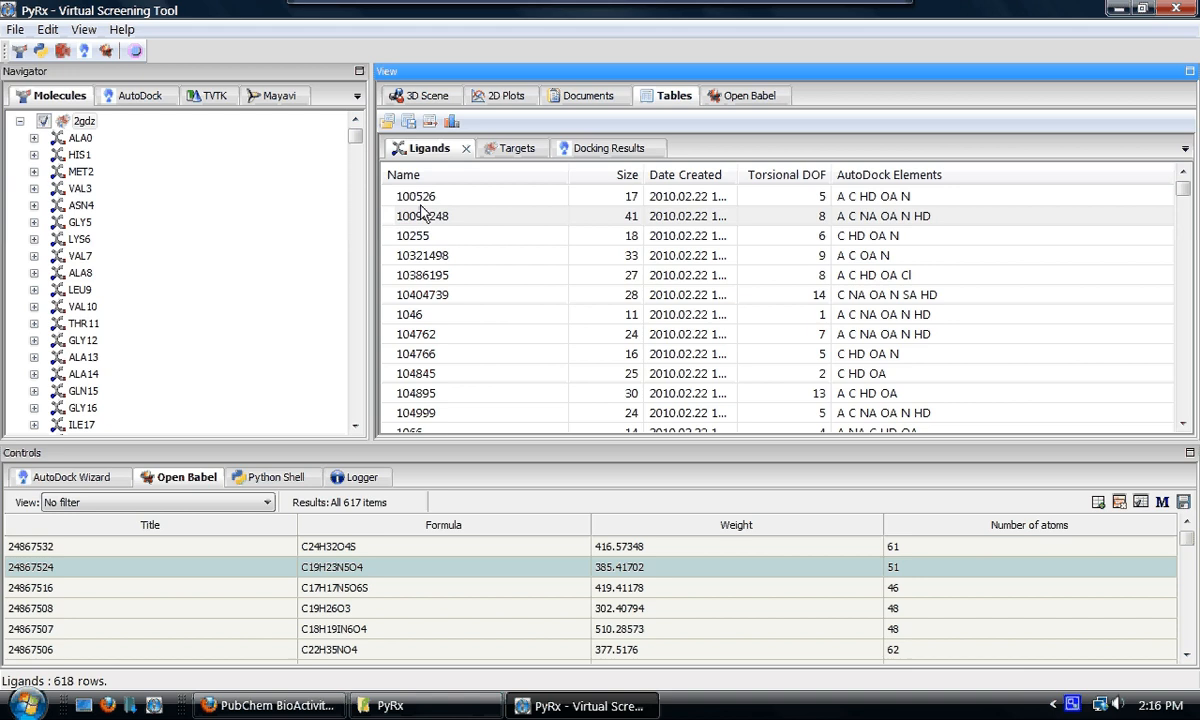
mouse_move(490, 156)
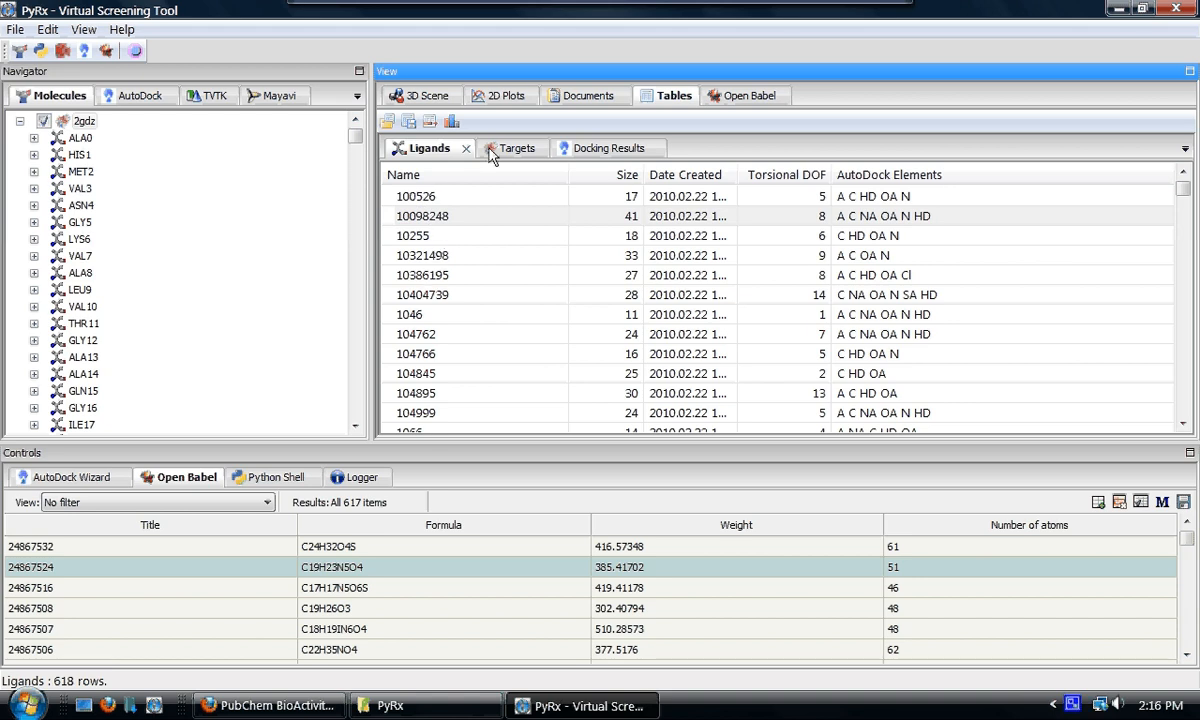
click(602, 148)
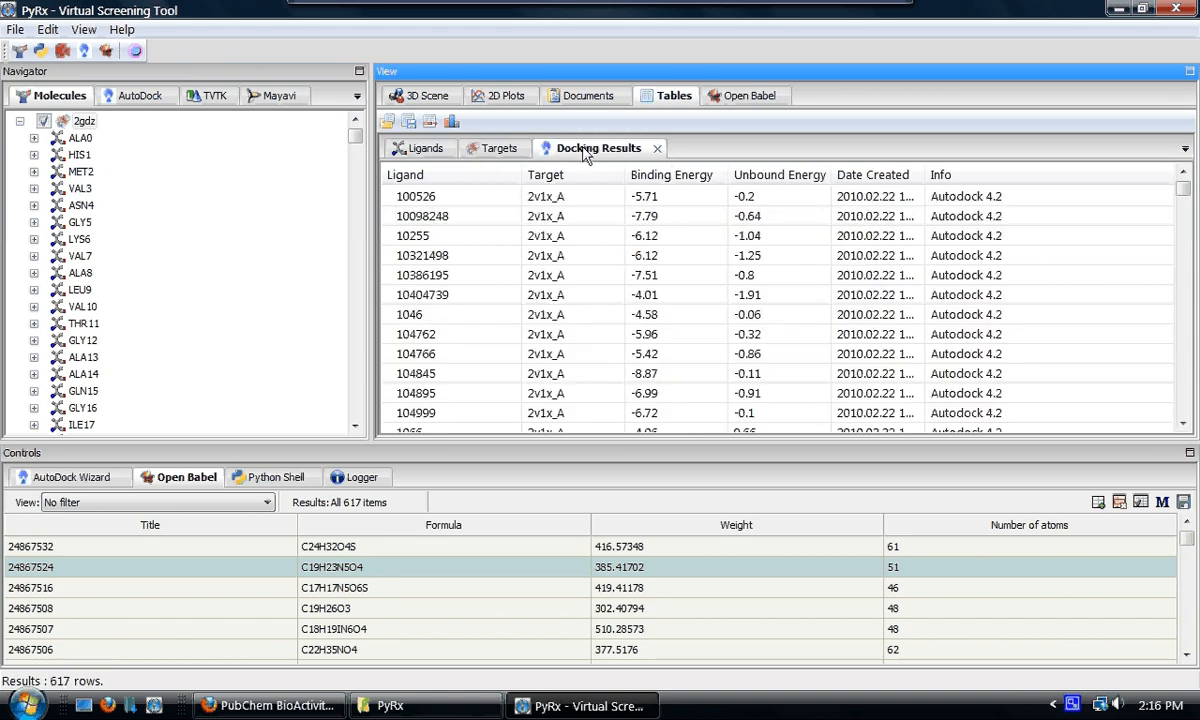
Step: Switch back to the Ligands table, highlighting ligand 10098248
click(424, 148)
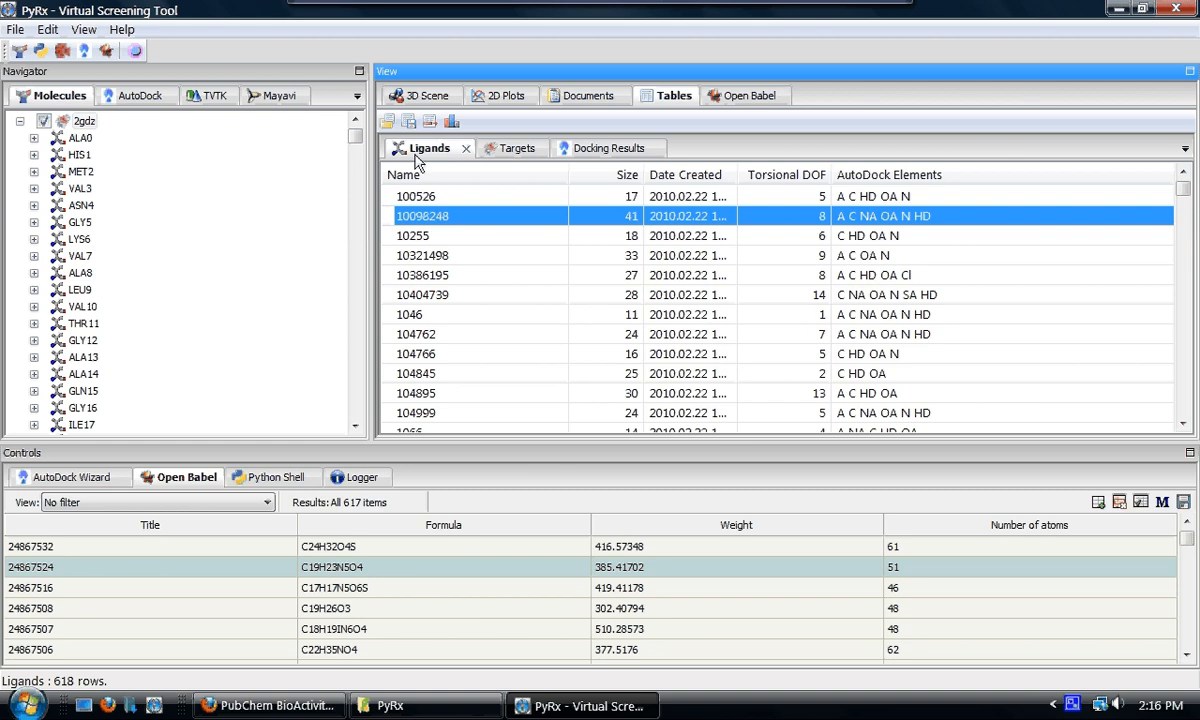
mouse_move(88, 136)
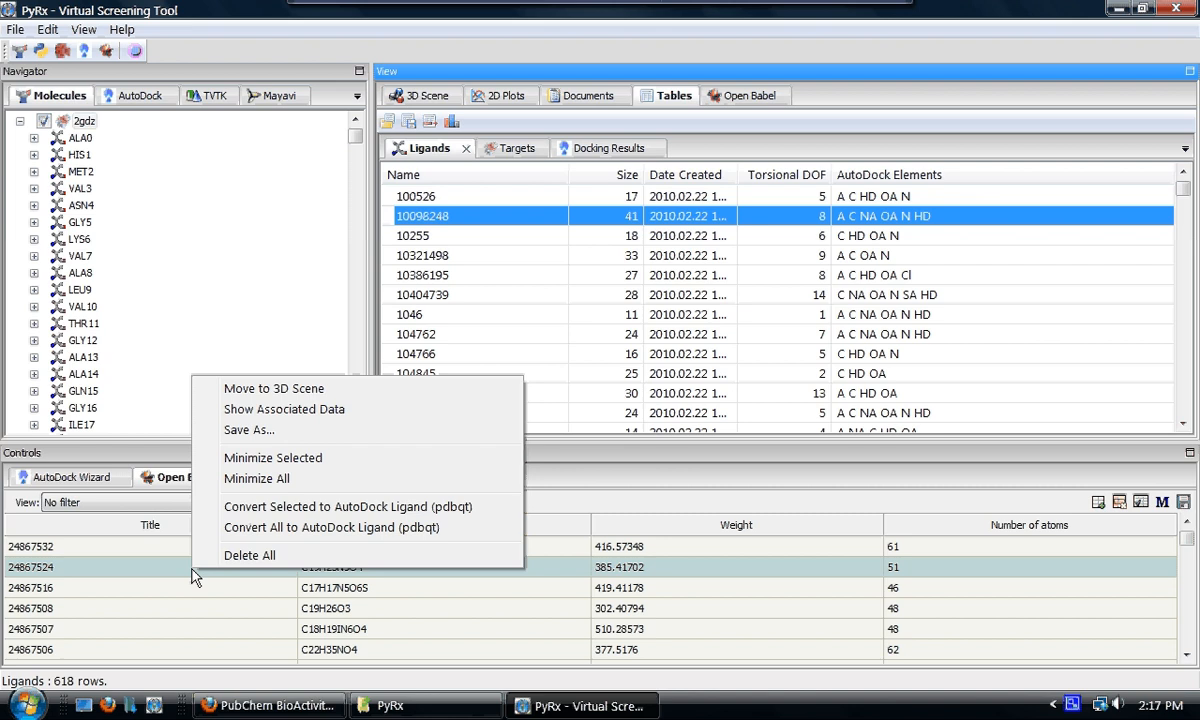
mouse_move(240, 528)
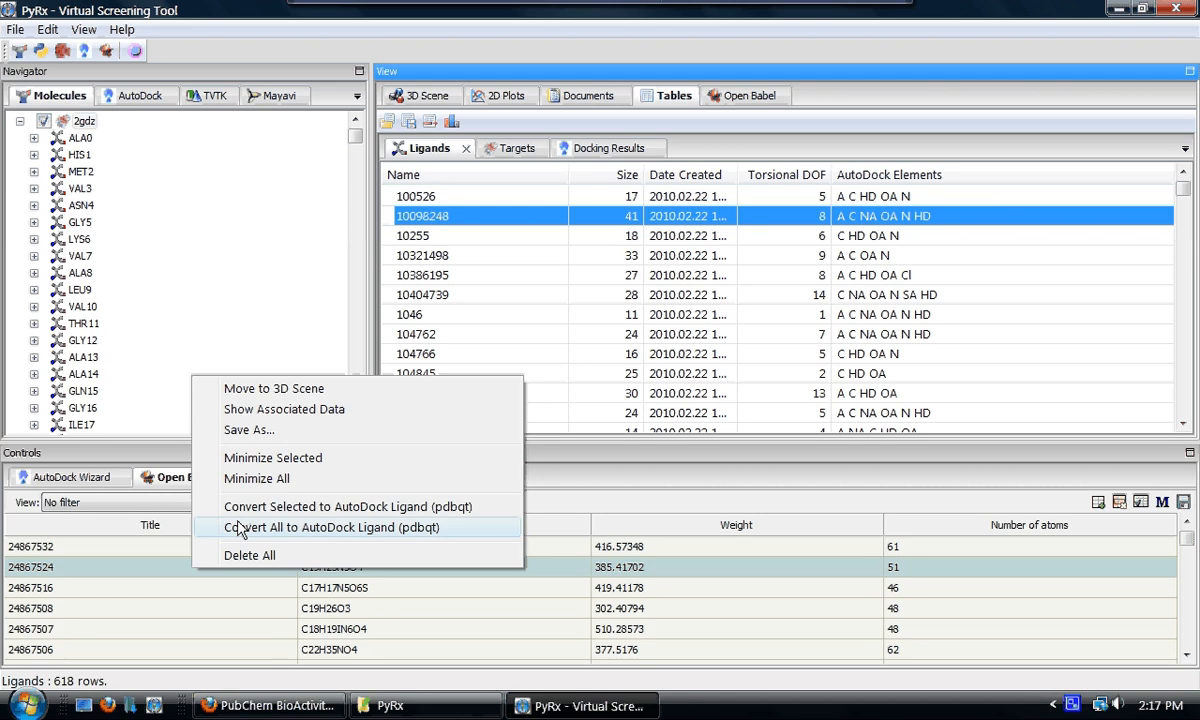
mouse_move(416, 194)
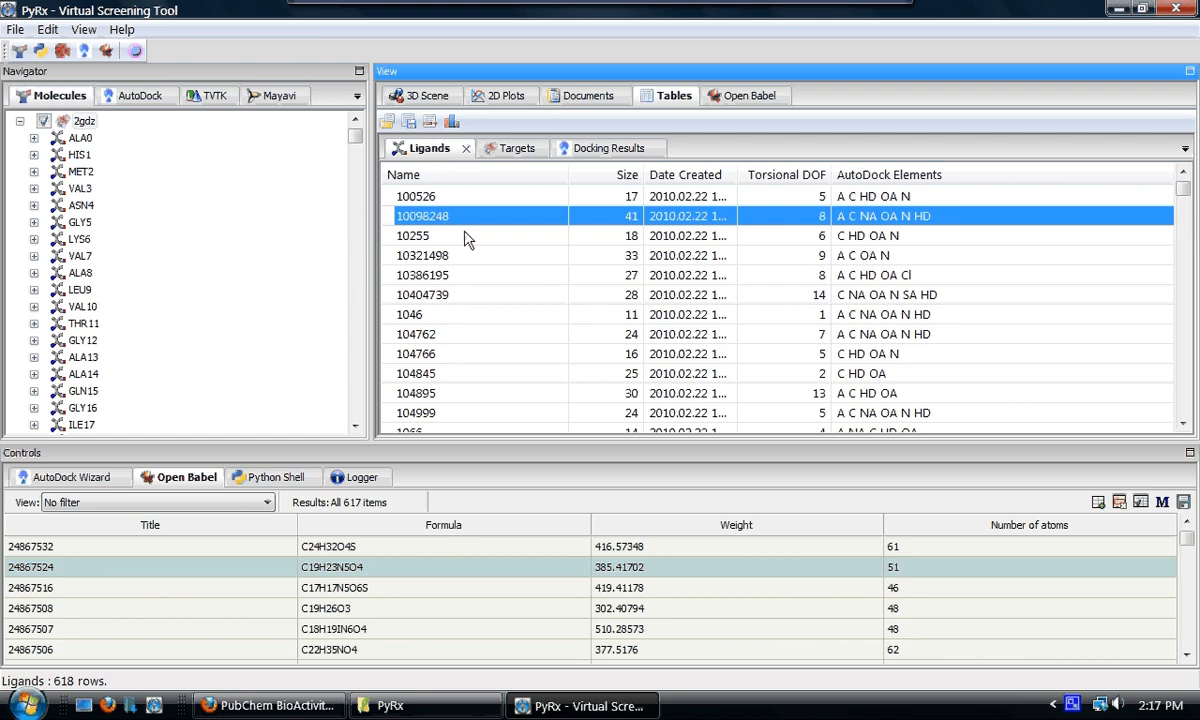
Step: Review the Targets table of seven receptors, then return to the Docking Results table
click(506, 148)
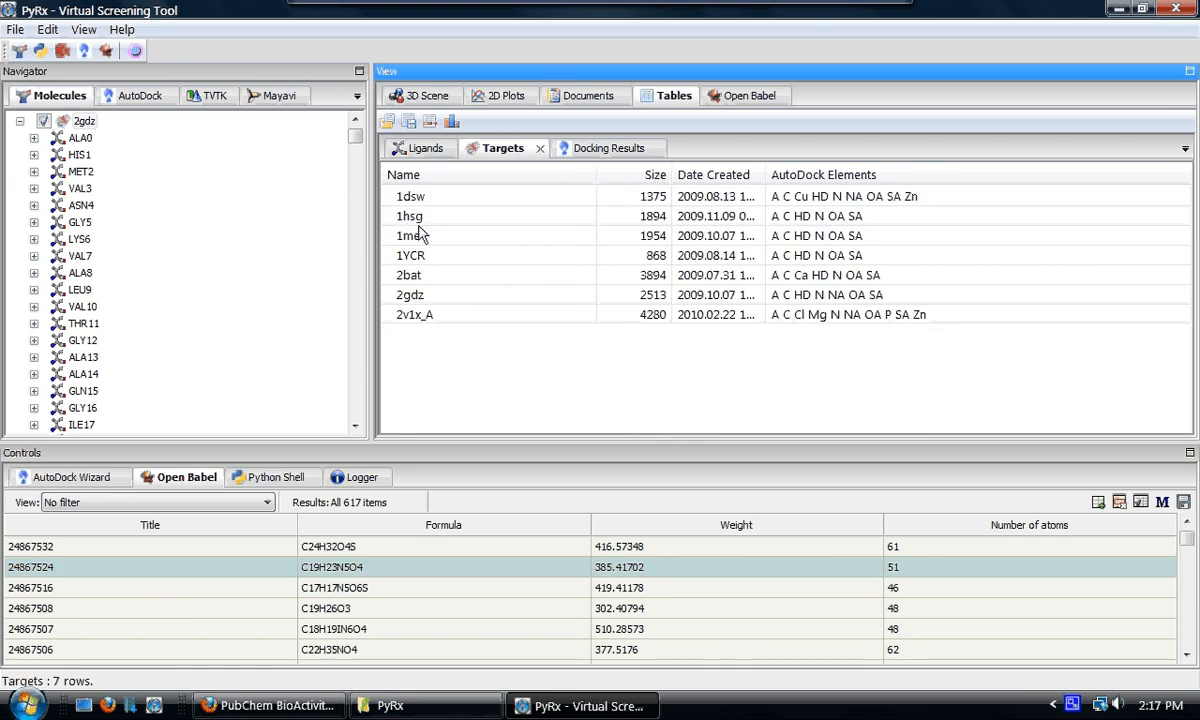
mouse_move(864, 296)
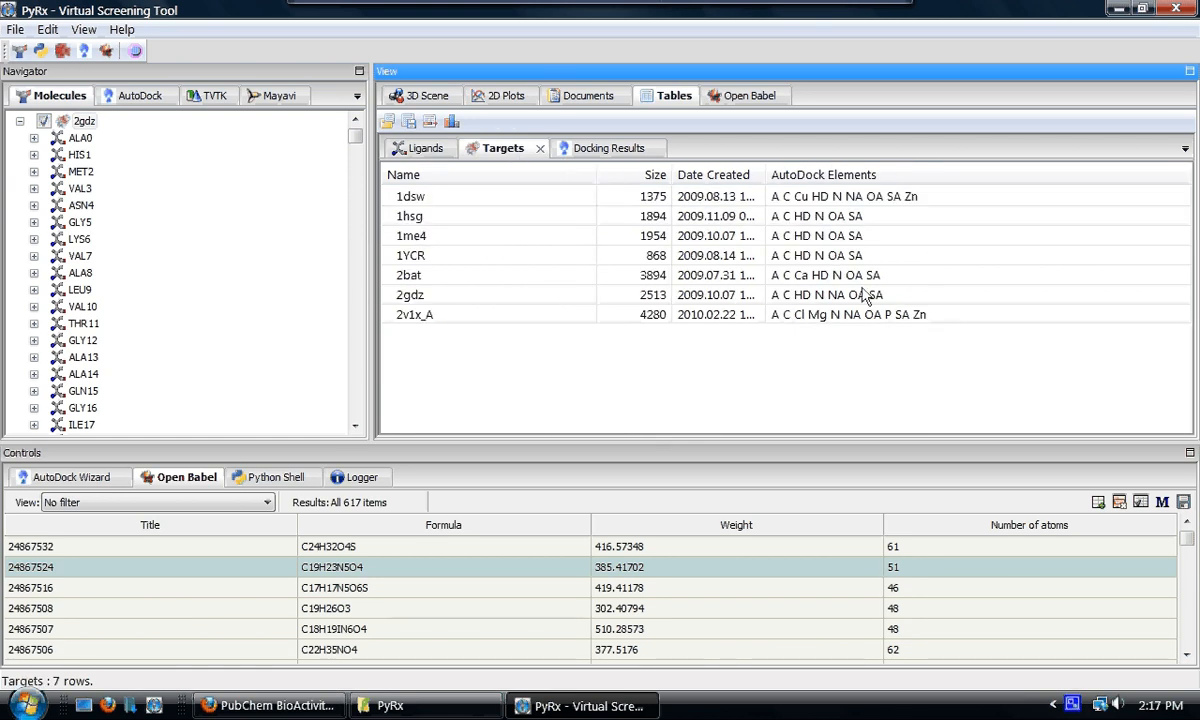
mouse_move(902, 248)
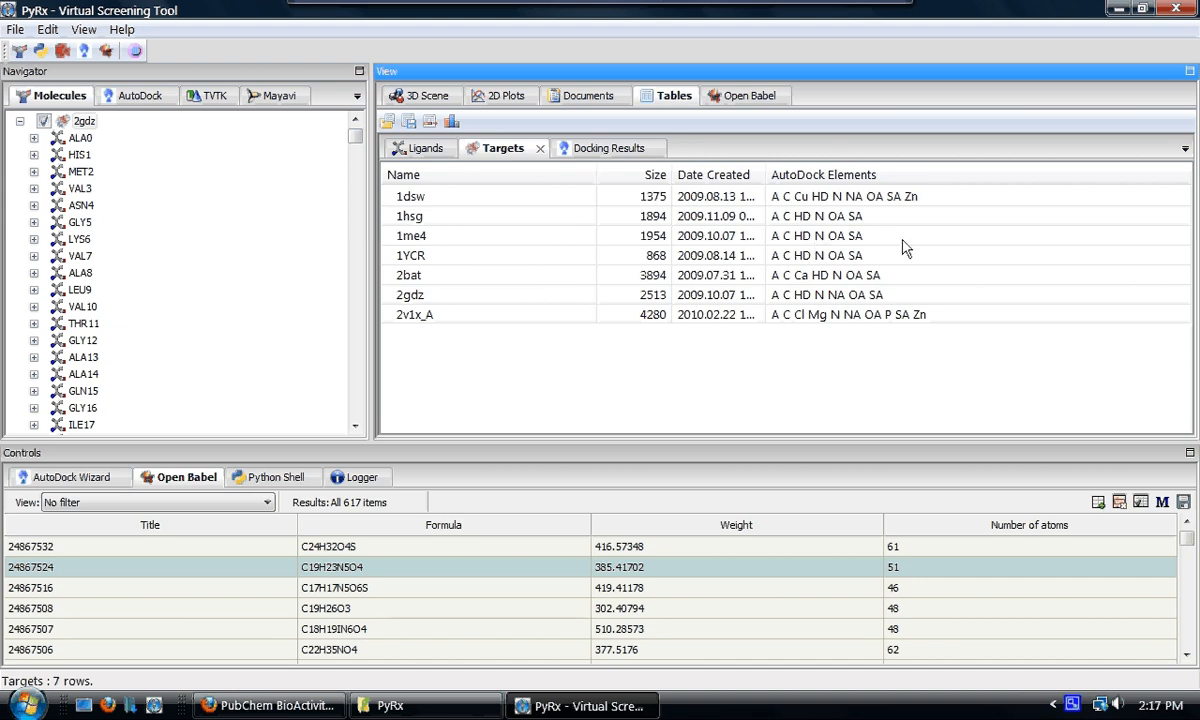
click(598, 148)
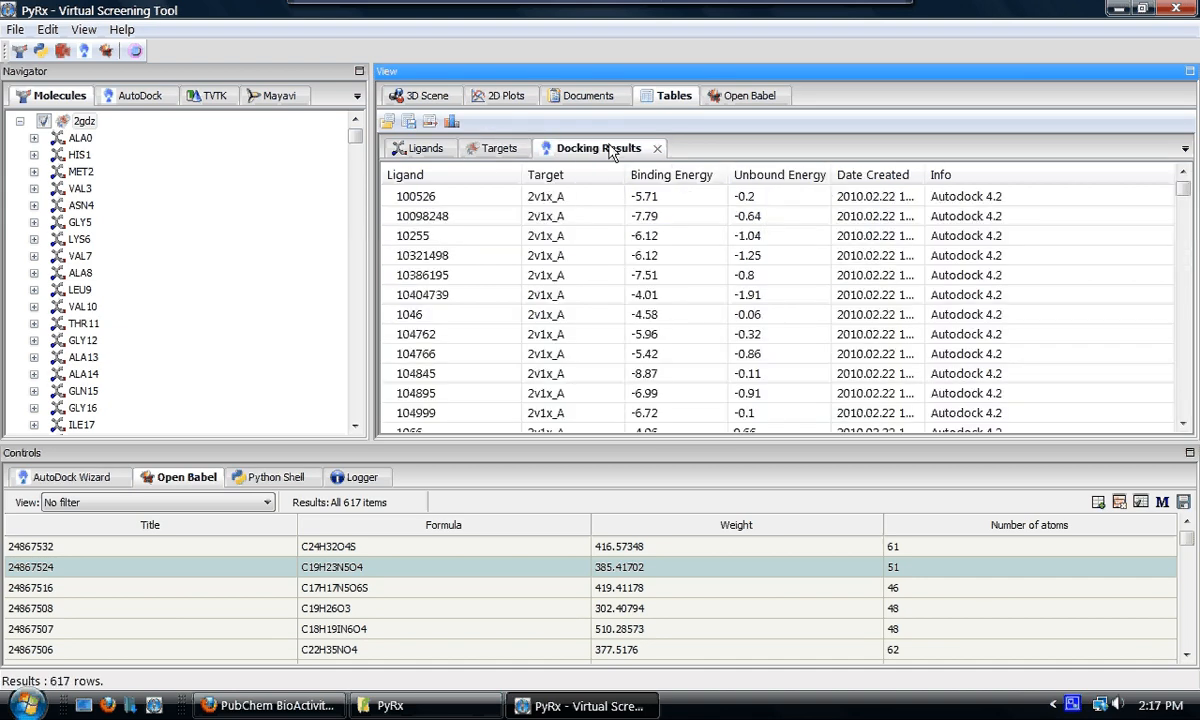
mouse_move(598, 370)
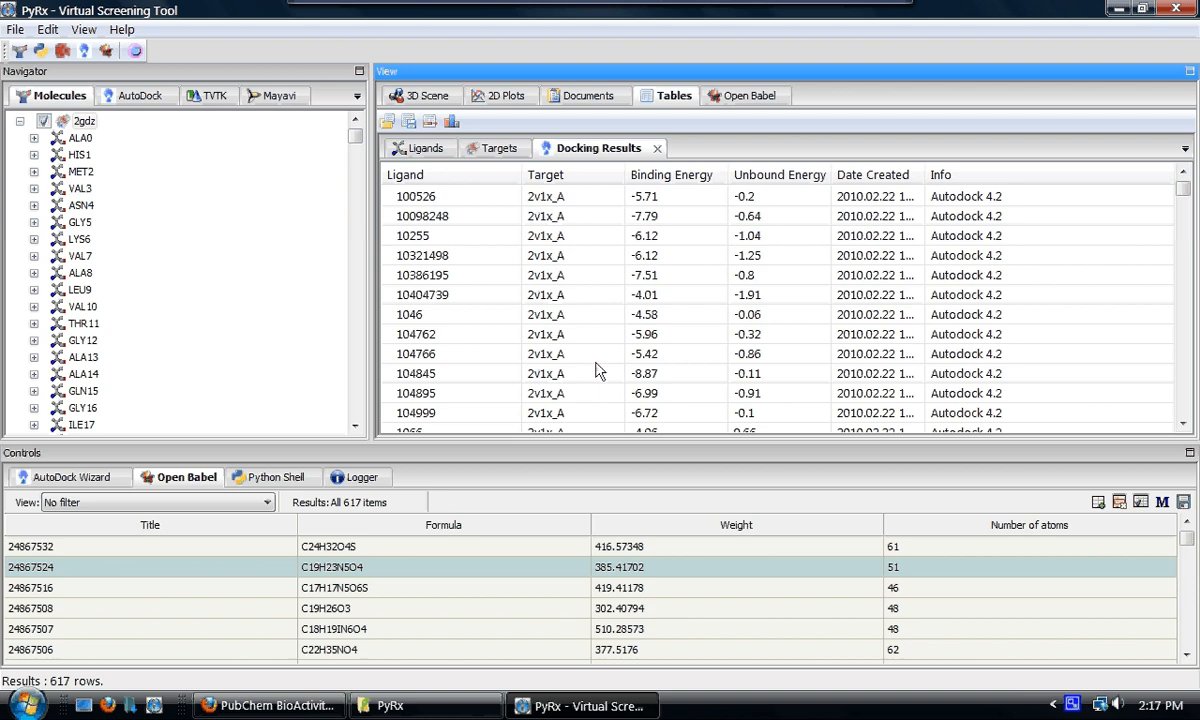
Step: Bring up the AutoDock Wizard's Analyze Results step beneath the docking results
click(76, 476)
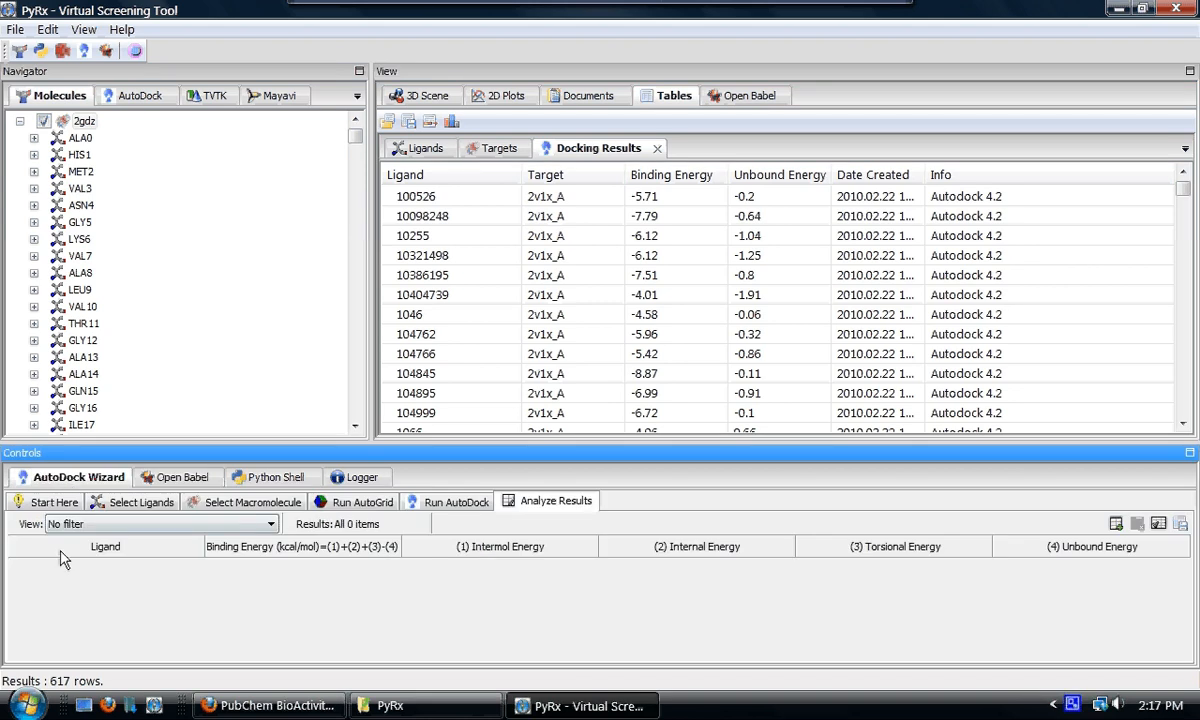
mouse_move(548, 584)
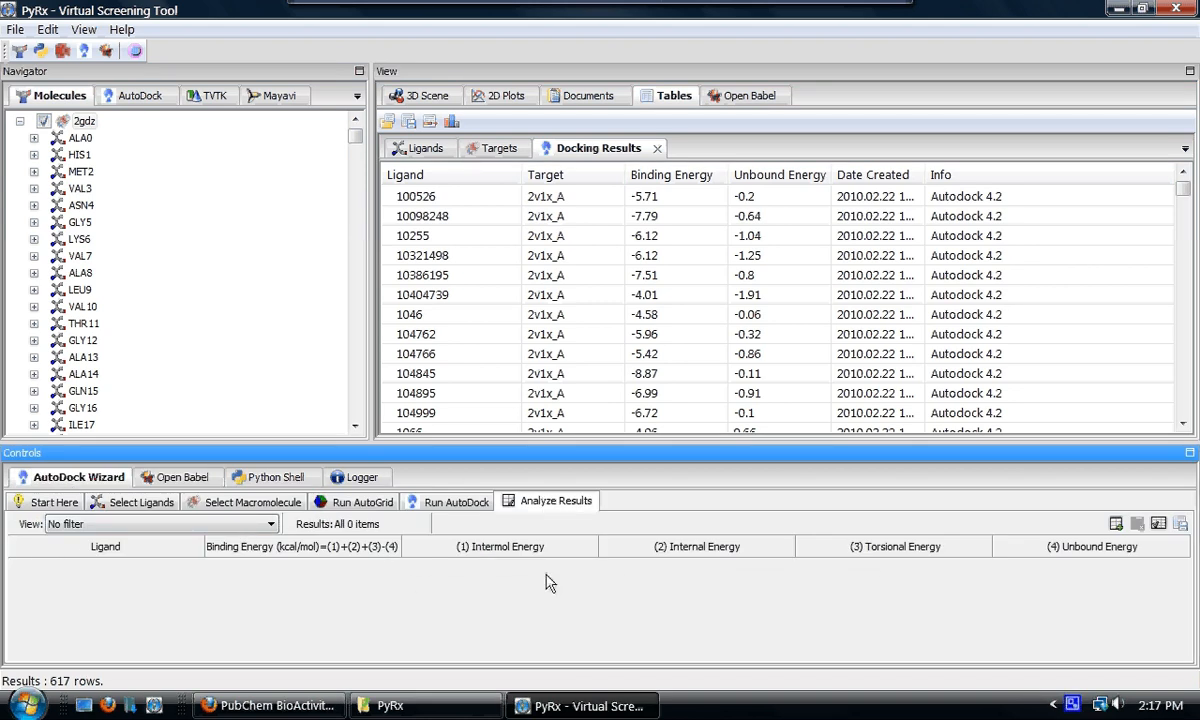
mouse_move(612, 462)
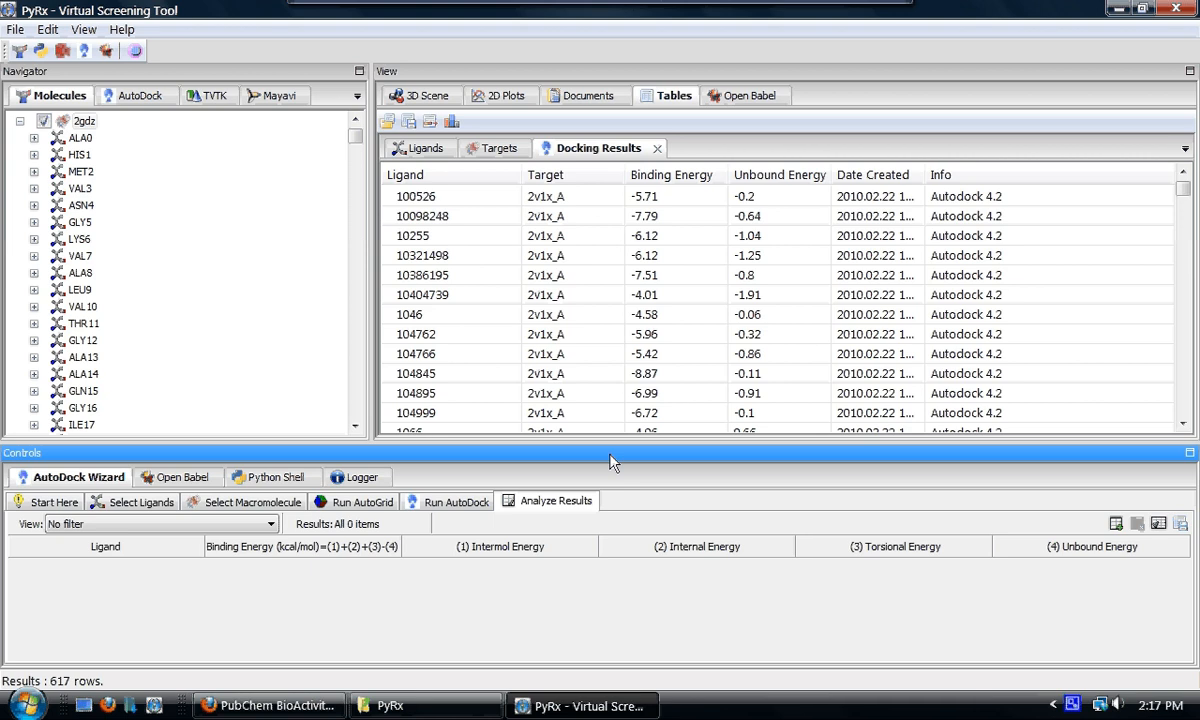
mouse_move(642, 288)
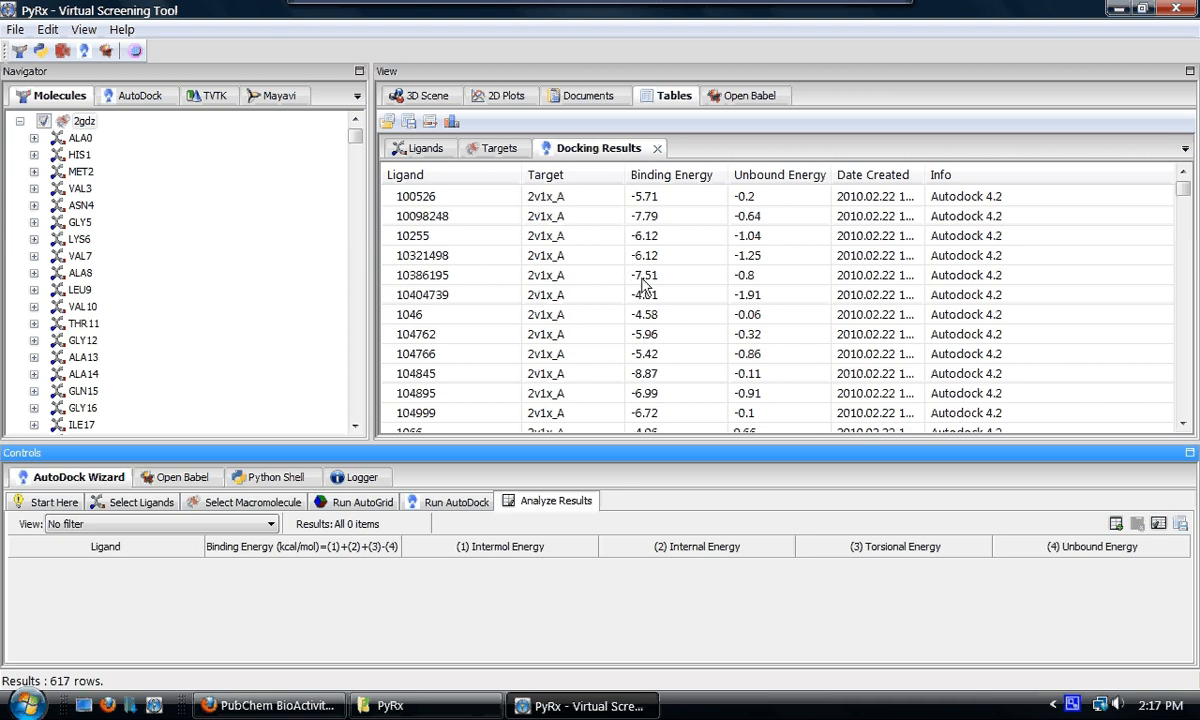
mouse_move(724, 206)
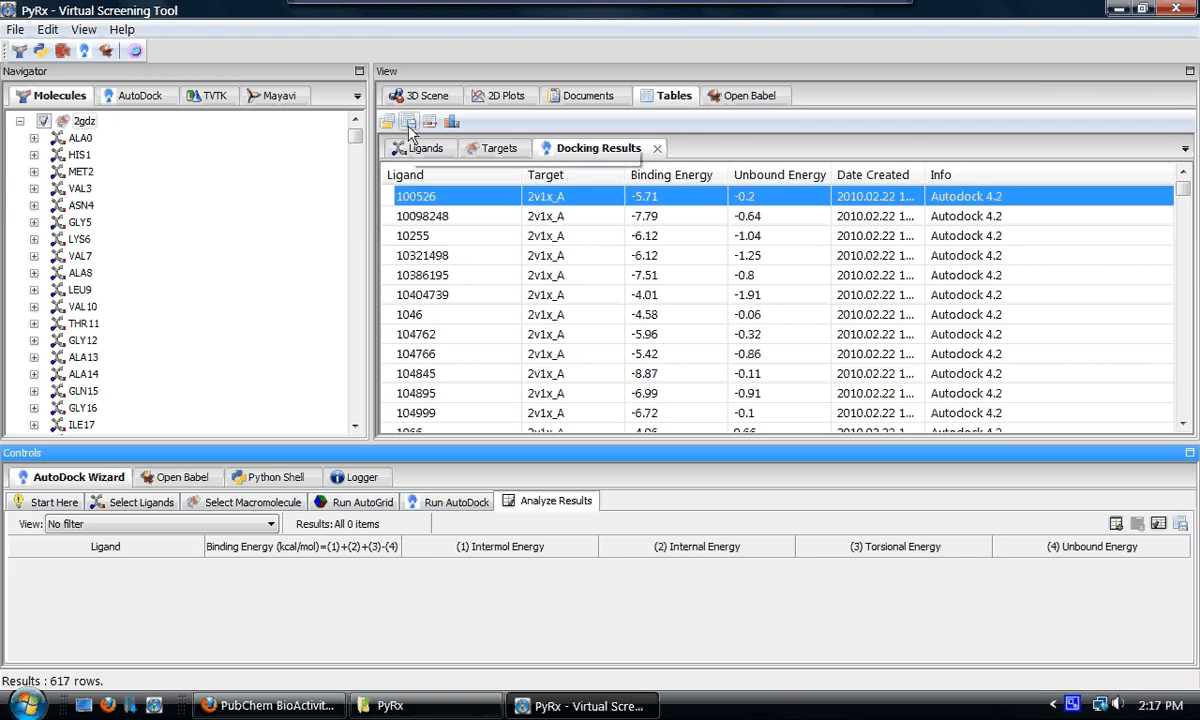
mouse_move(408, 122)
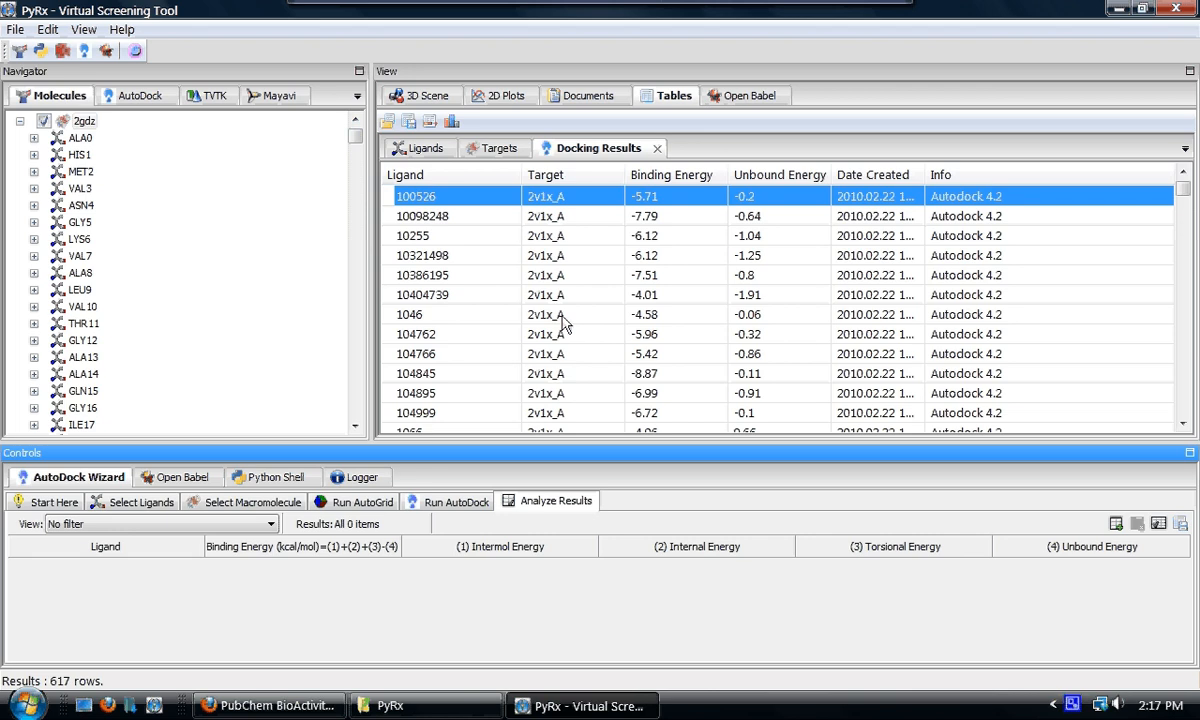
mouse_move(668, 292)
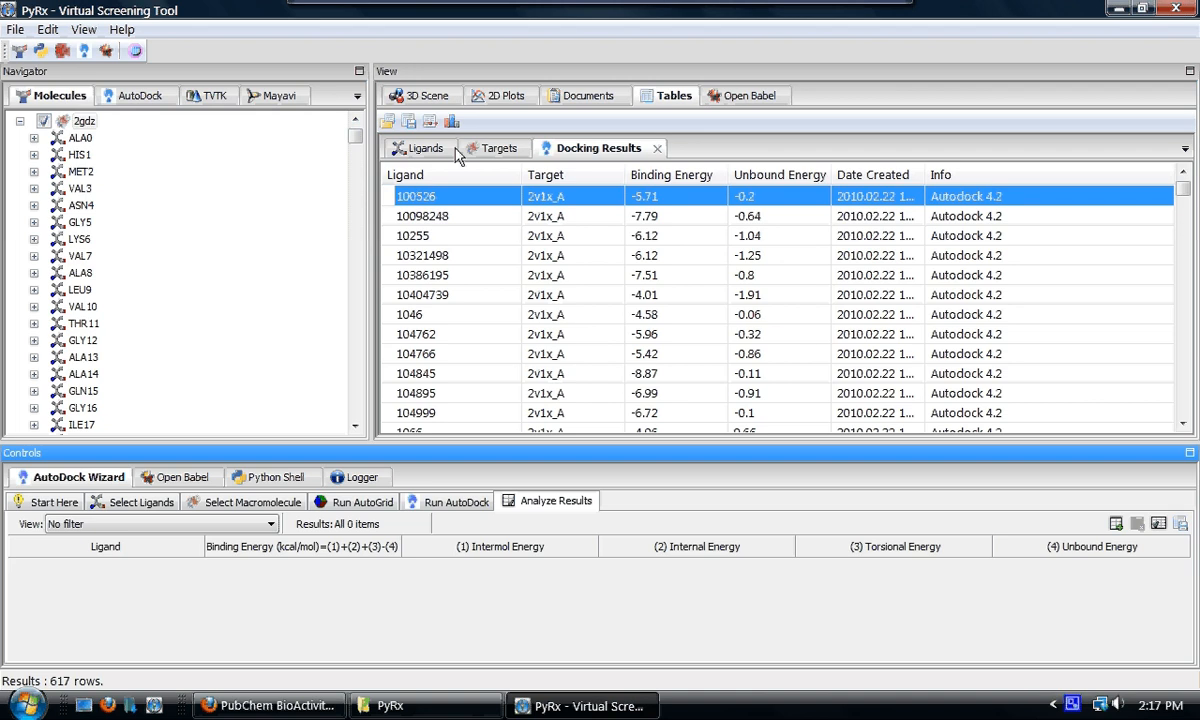
mouse_move(452, 122)
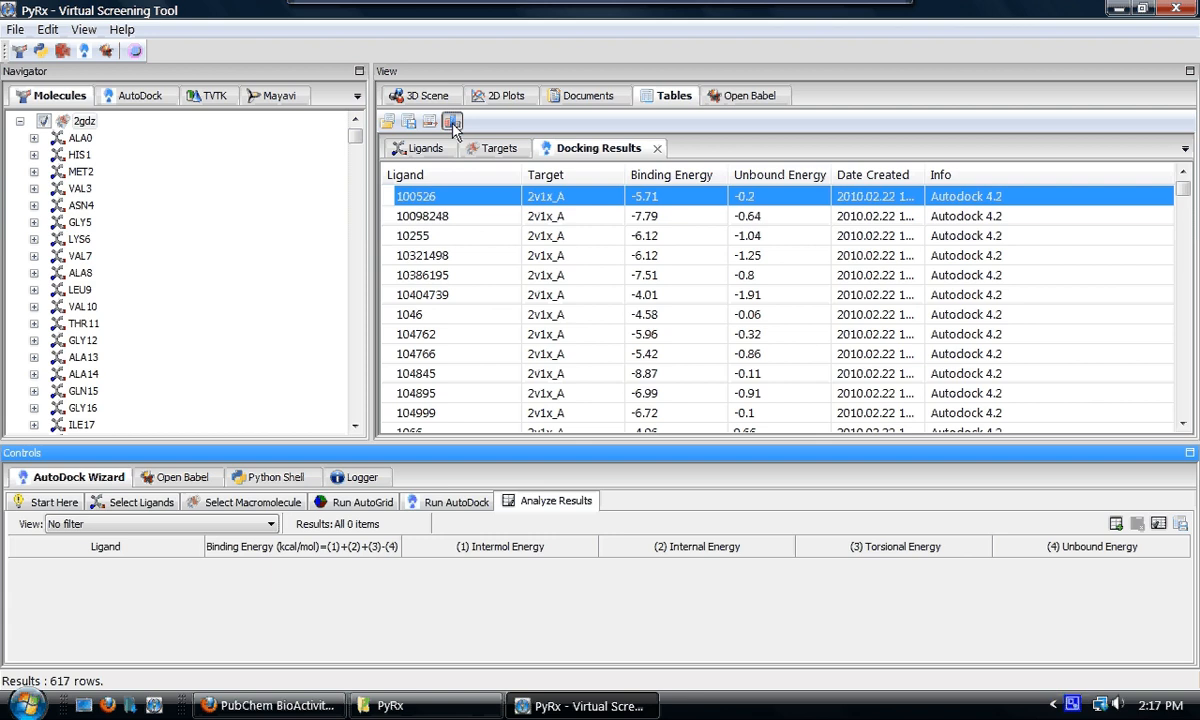
Step: Plot binding energy per ligand for all 617 docking results, trying Add/Subtract Column then reverting
click(452, 122)
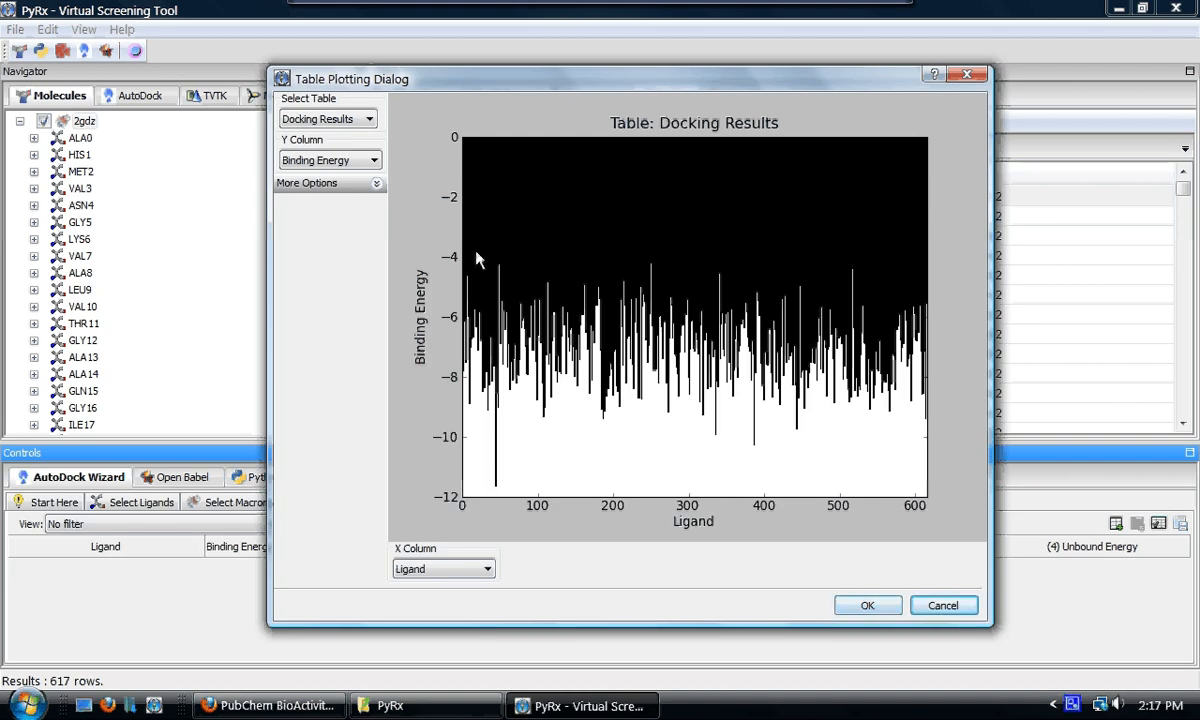
mouse_move(436, 96)
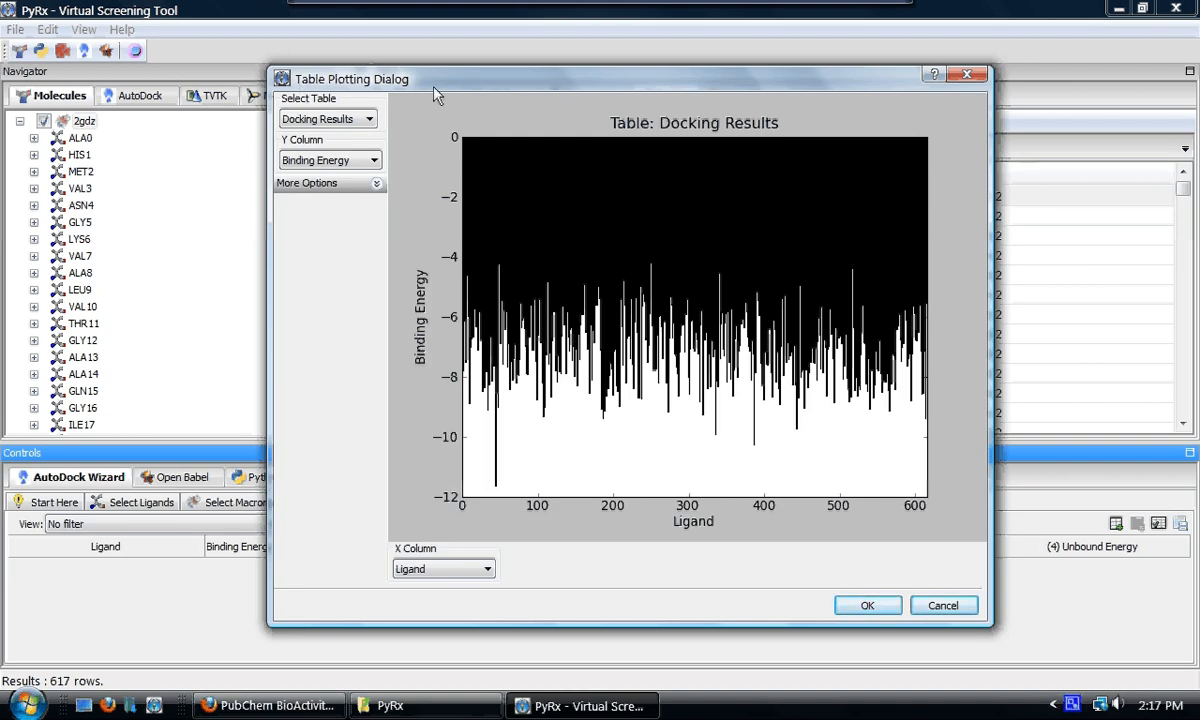
mouse_move(316, 132)
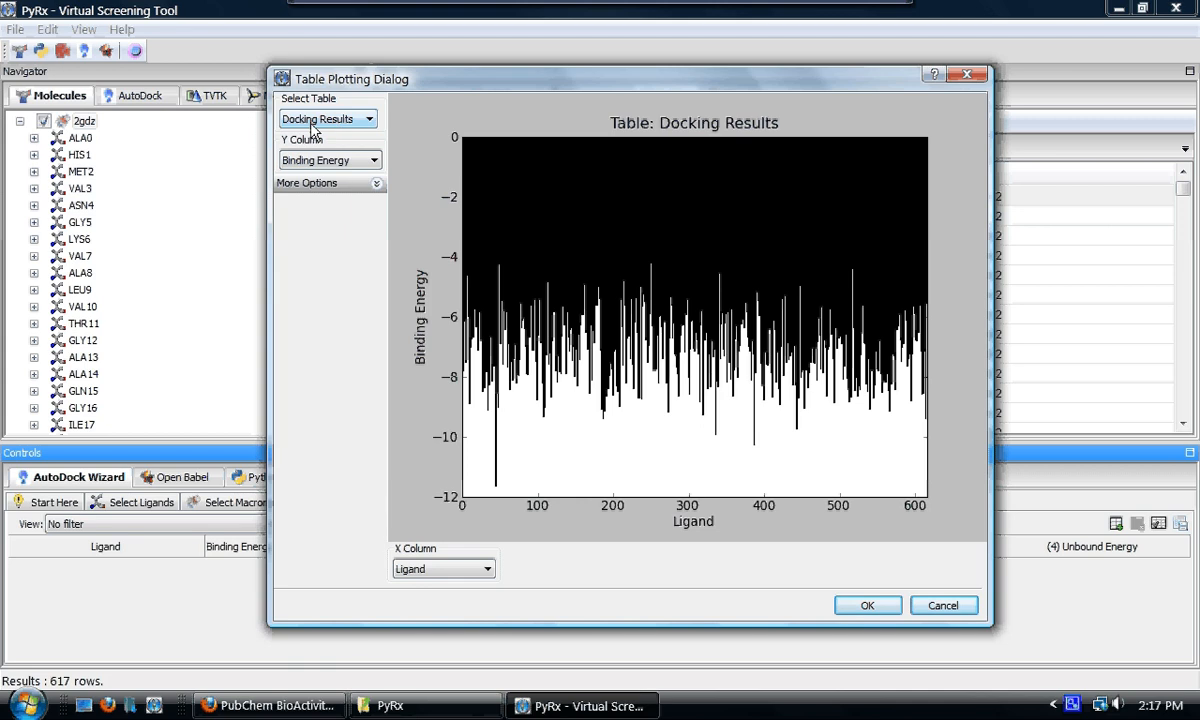
mouse_move(436, 370)
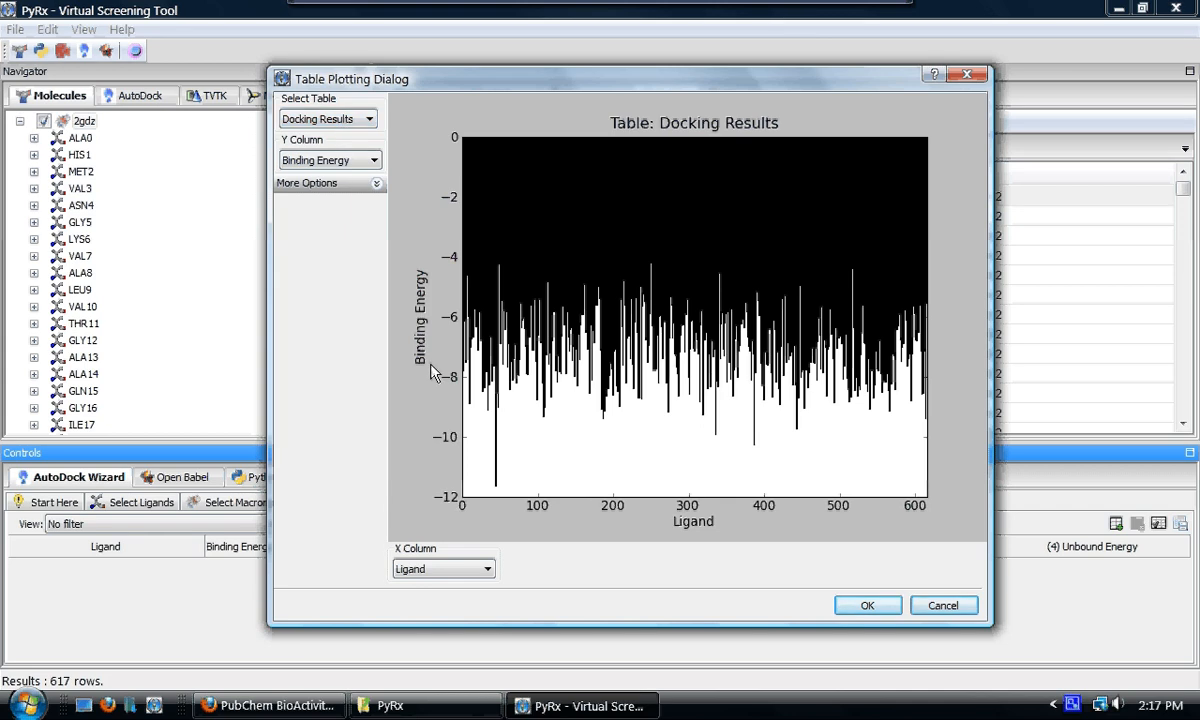
mouse_move(430, 360)
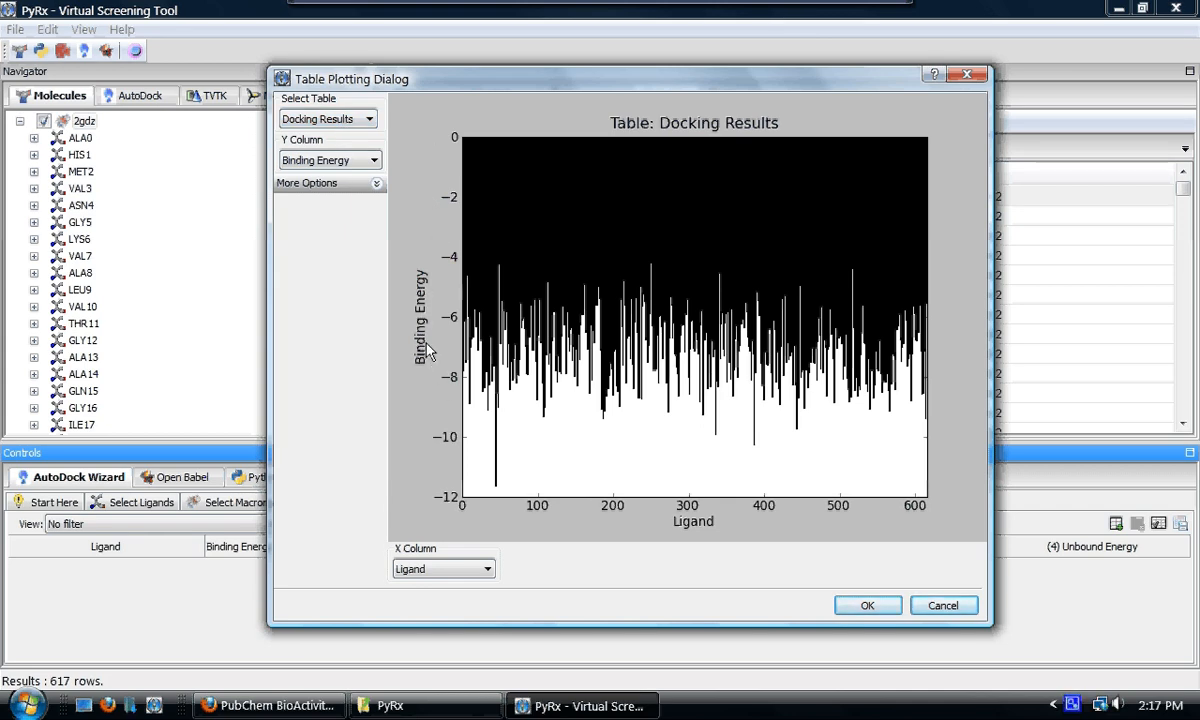
mouse_move(808, 532)
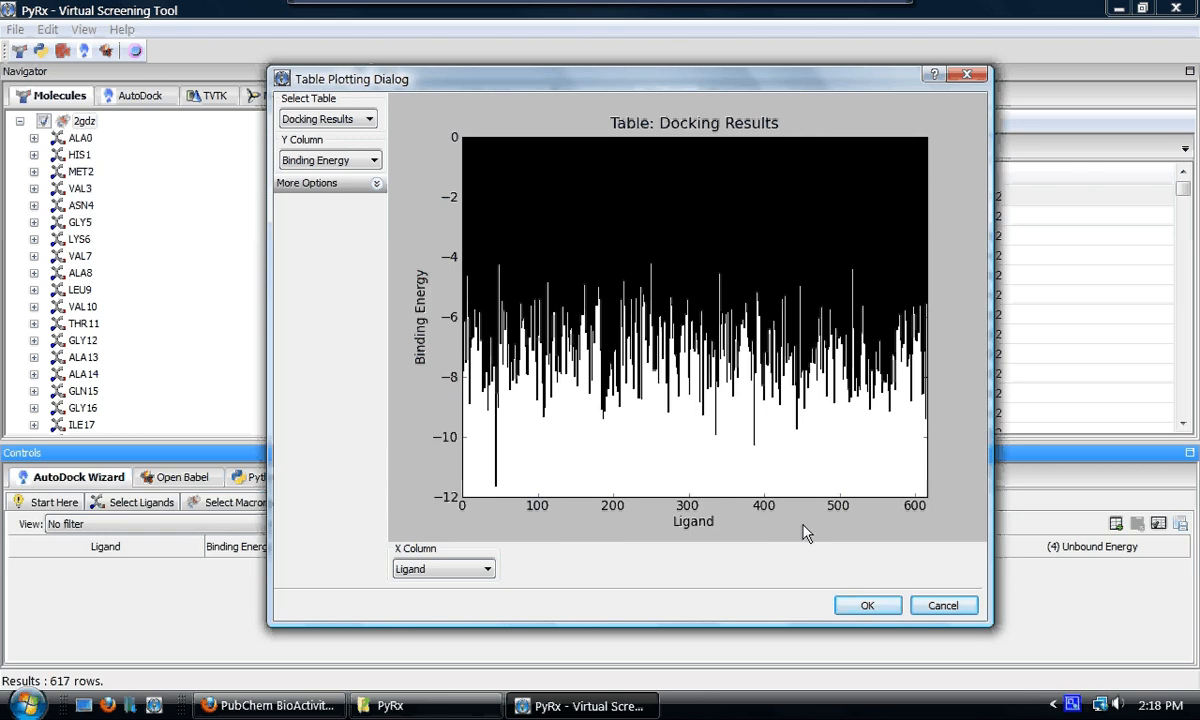
mouse_move(938, 528)
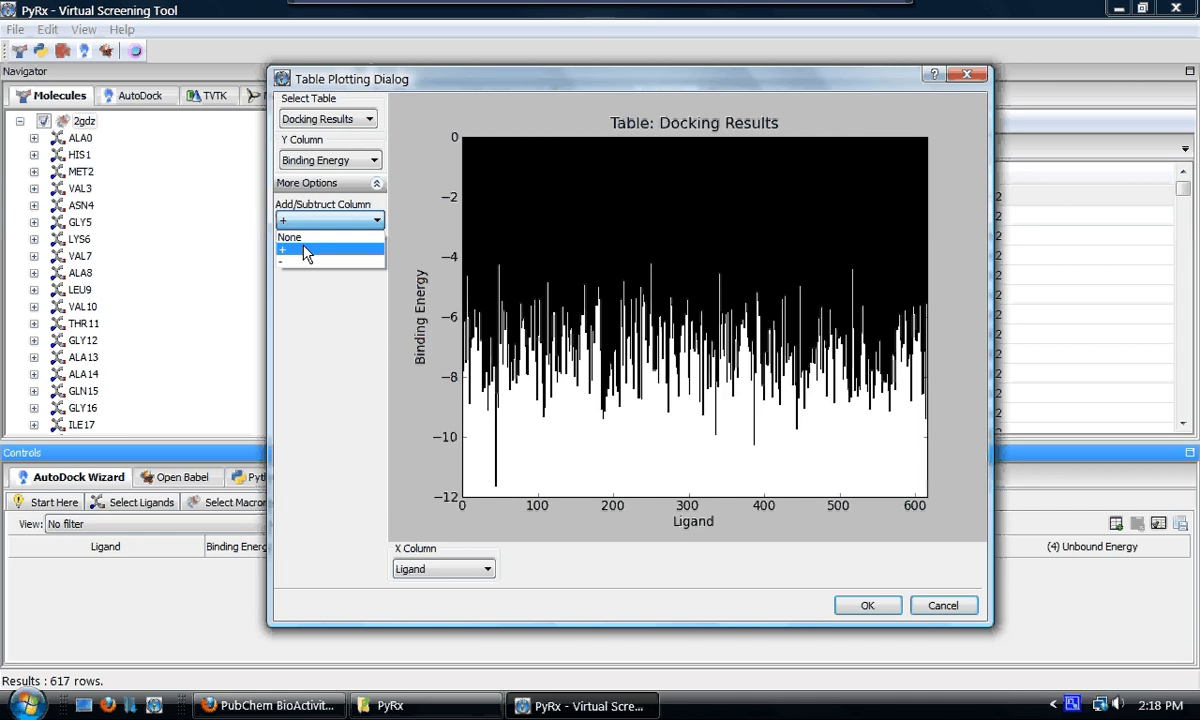
click(330, 252)
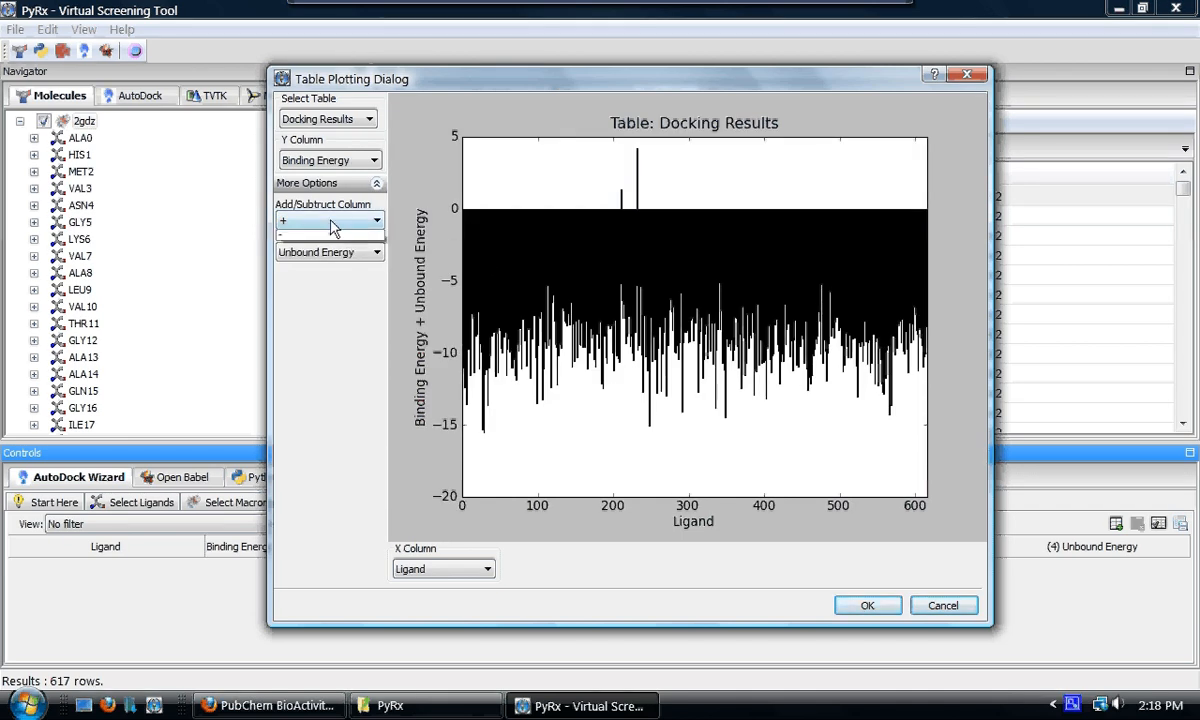
click(330, 220)
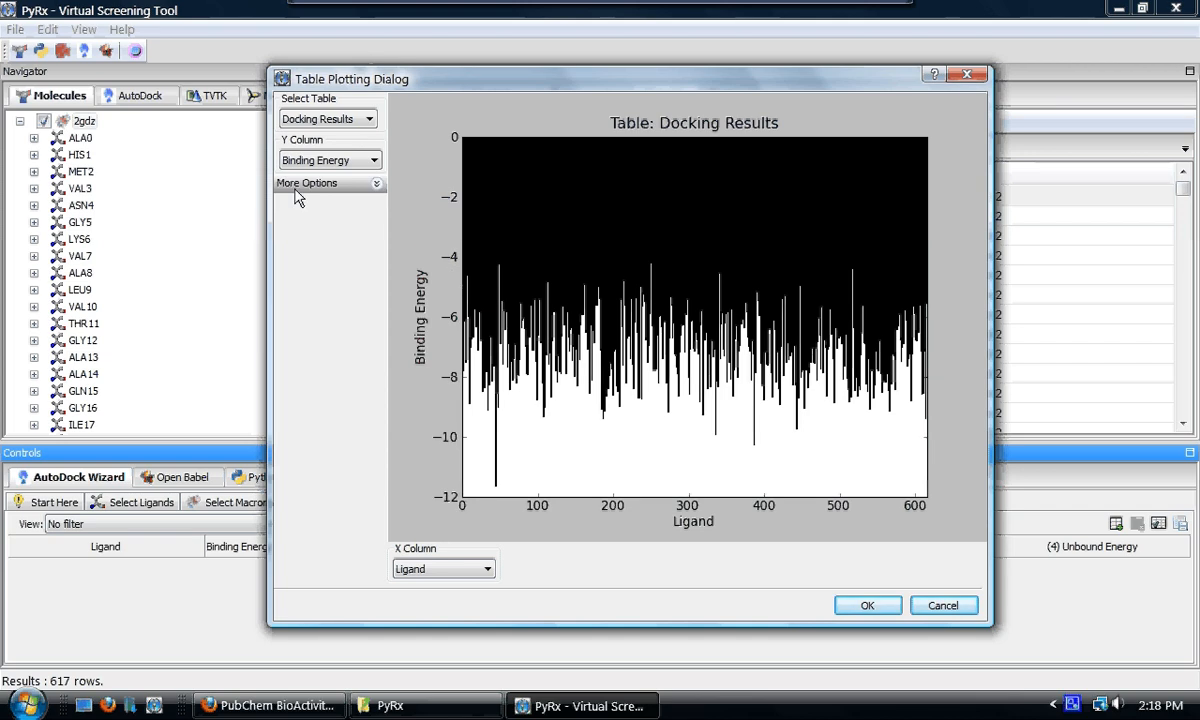
Step: Plot the Ligands table instead, charting ligand size across 617 entries
click(372, 118)
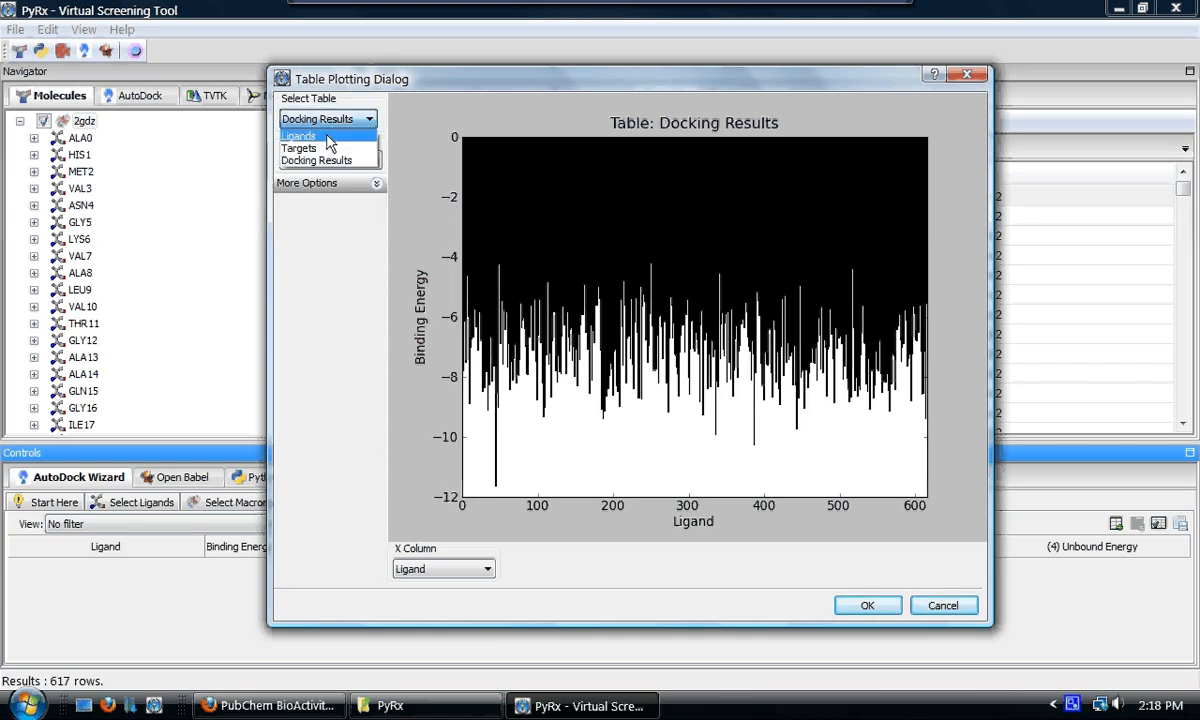
click(300, 136)
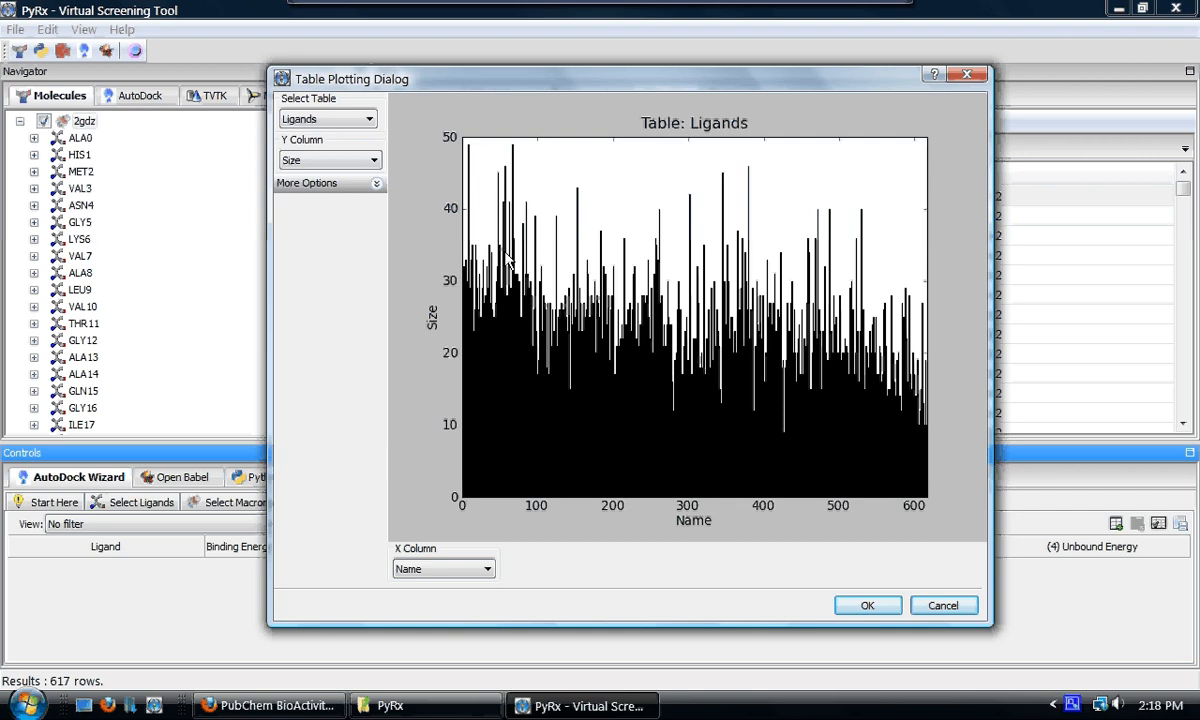
mouse_move(444, 388)
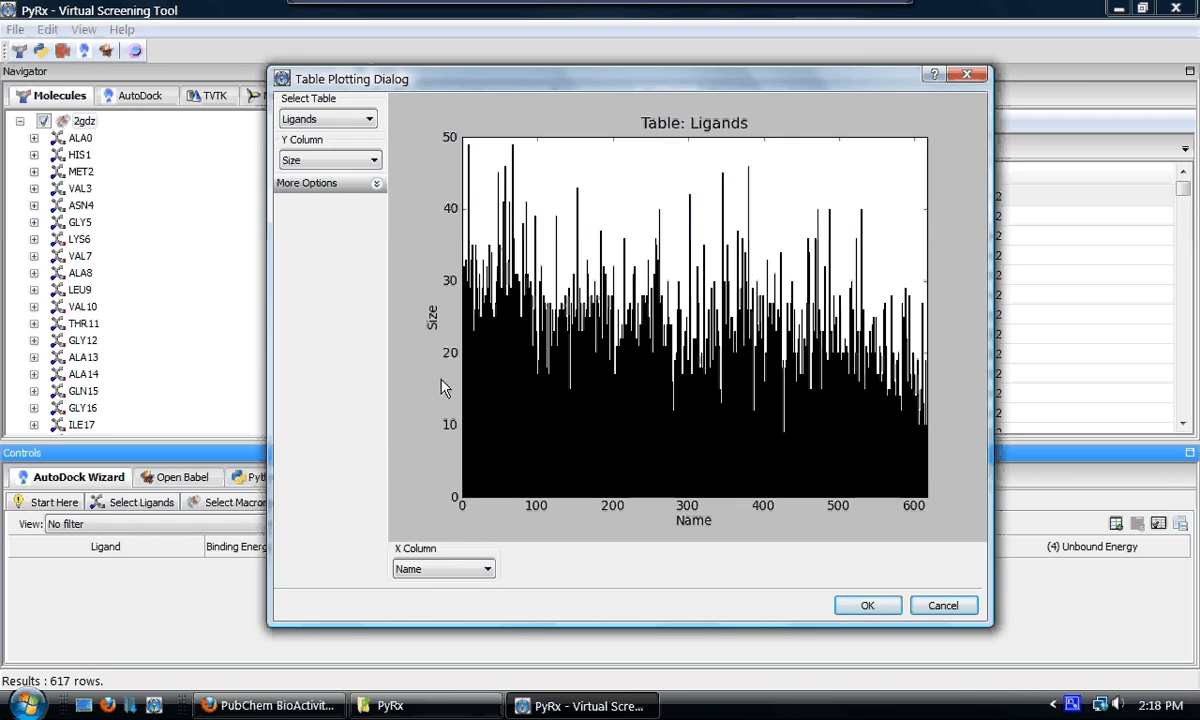
mouse_move(718, 330)
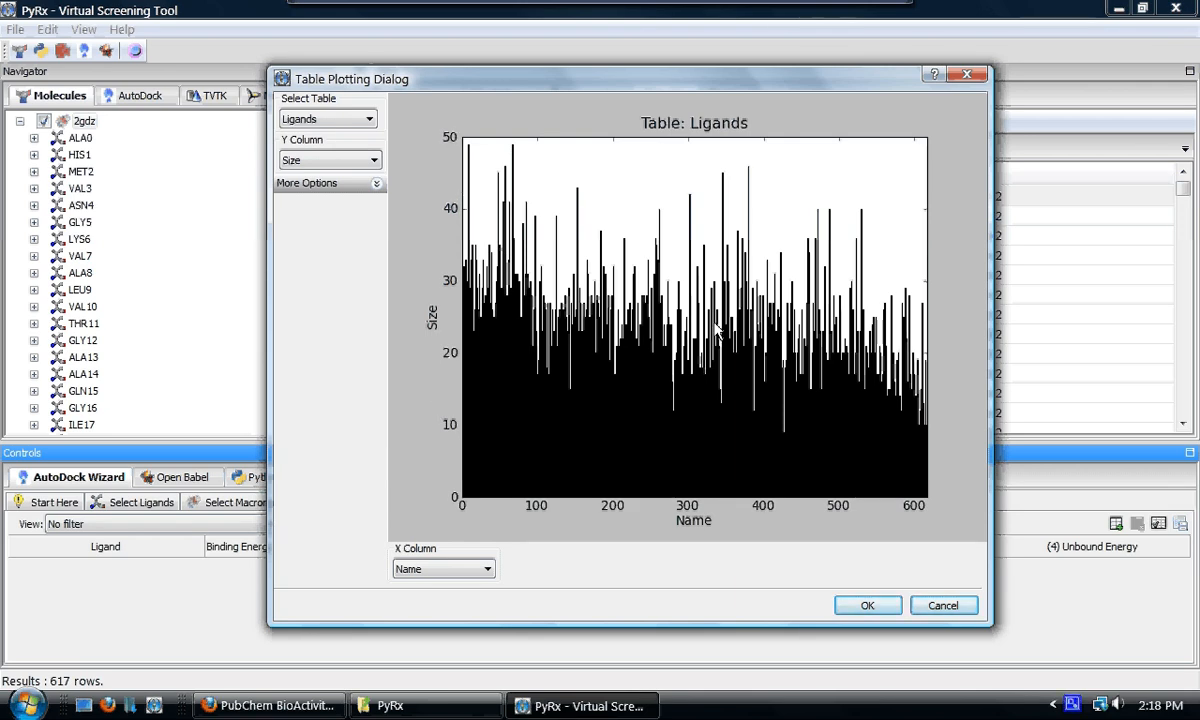
mouse_move(588, 330)
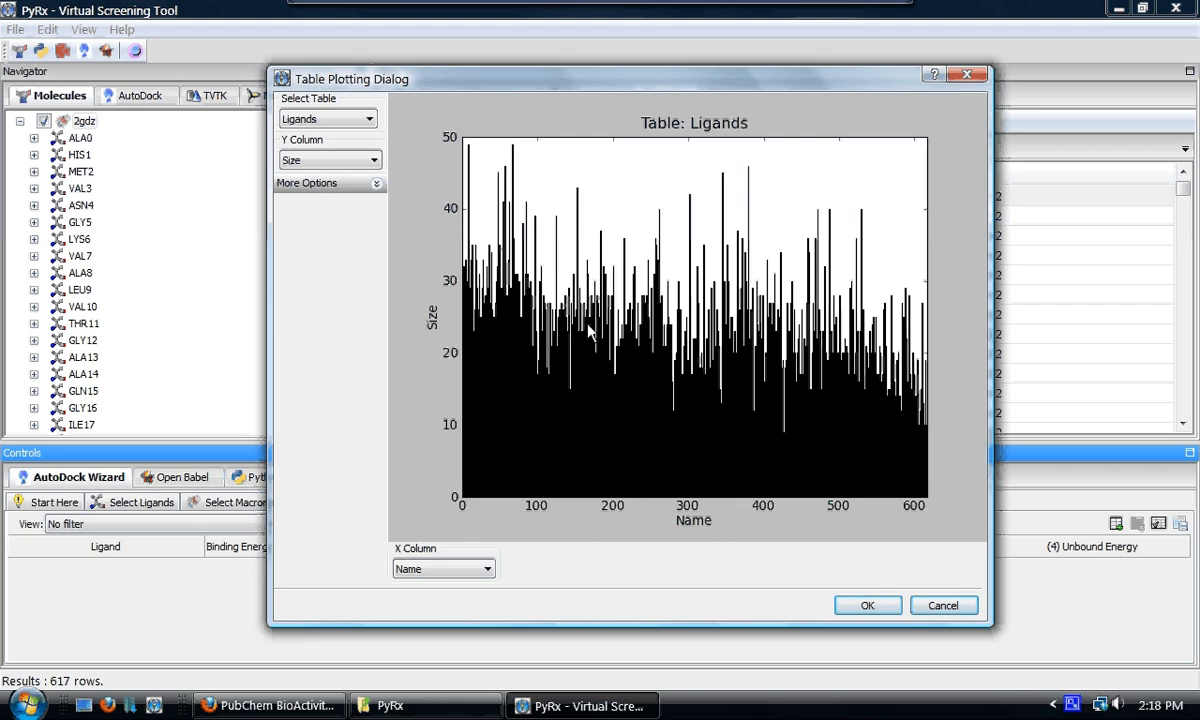
mouse_move(540, 310)
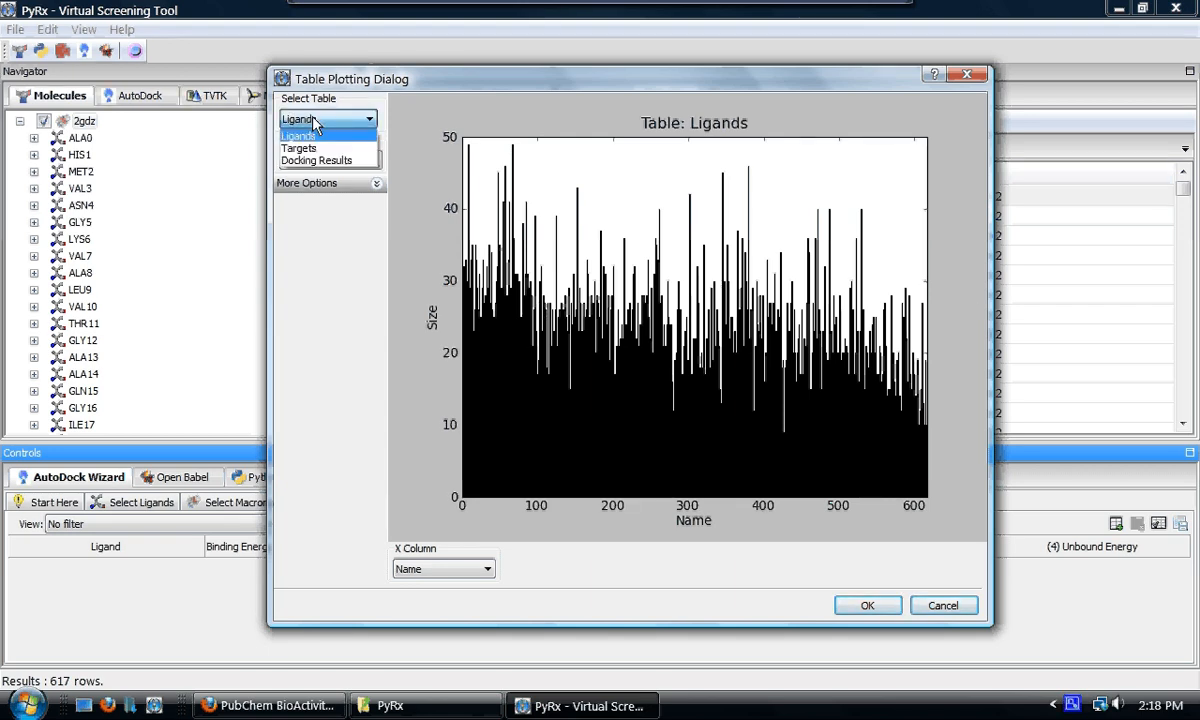
Step: Plot target sizes from the Targets table, then pick another table from the list
click(298, 148)
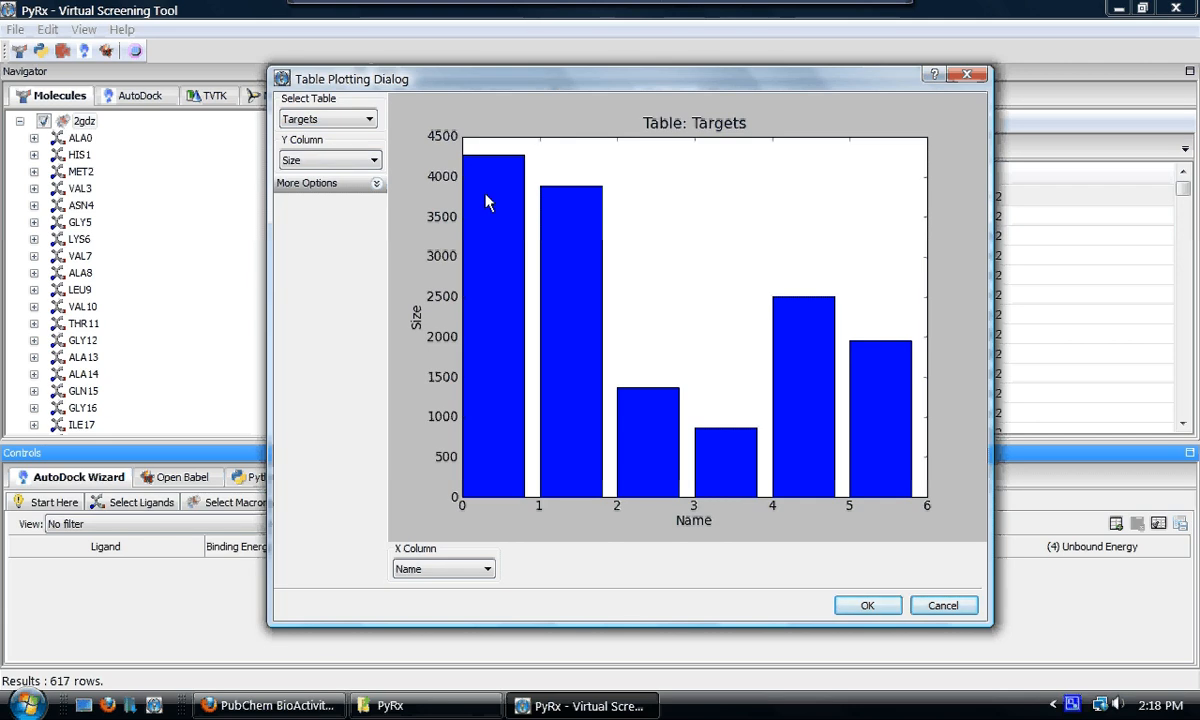
mouse_move(510, 424)
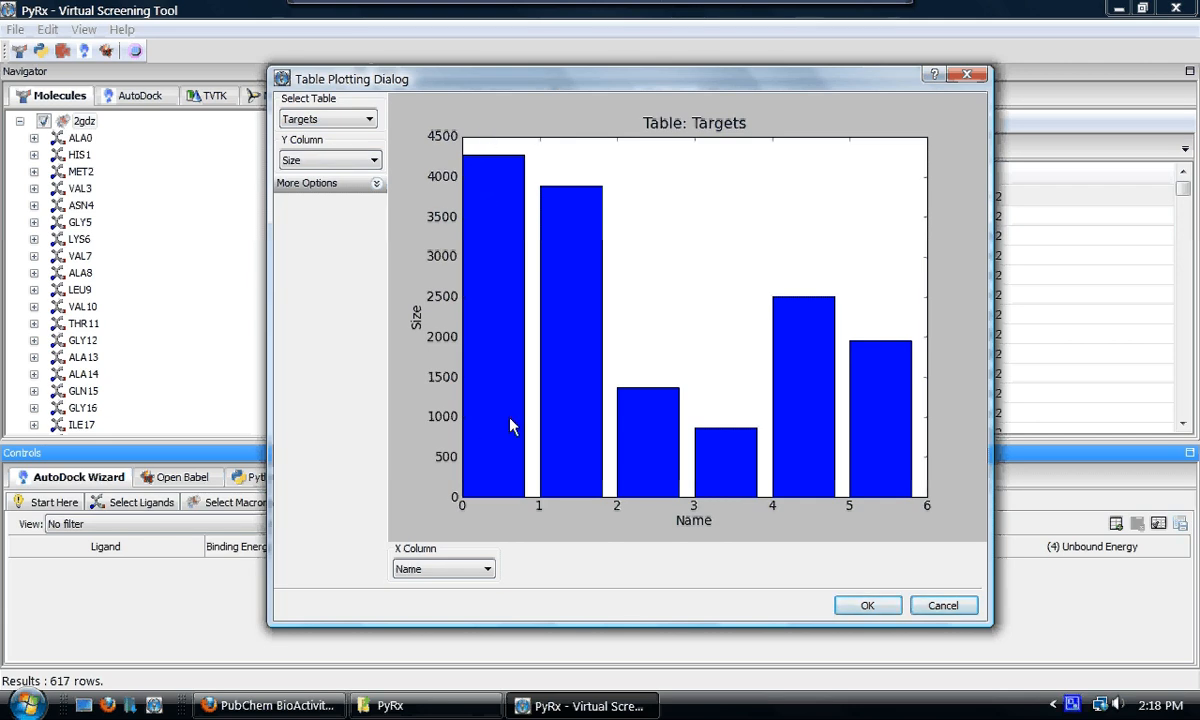
mouse_move(564, 228)
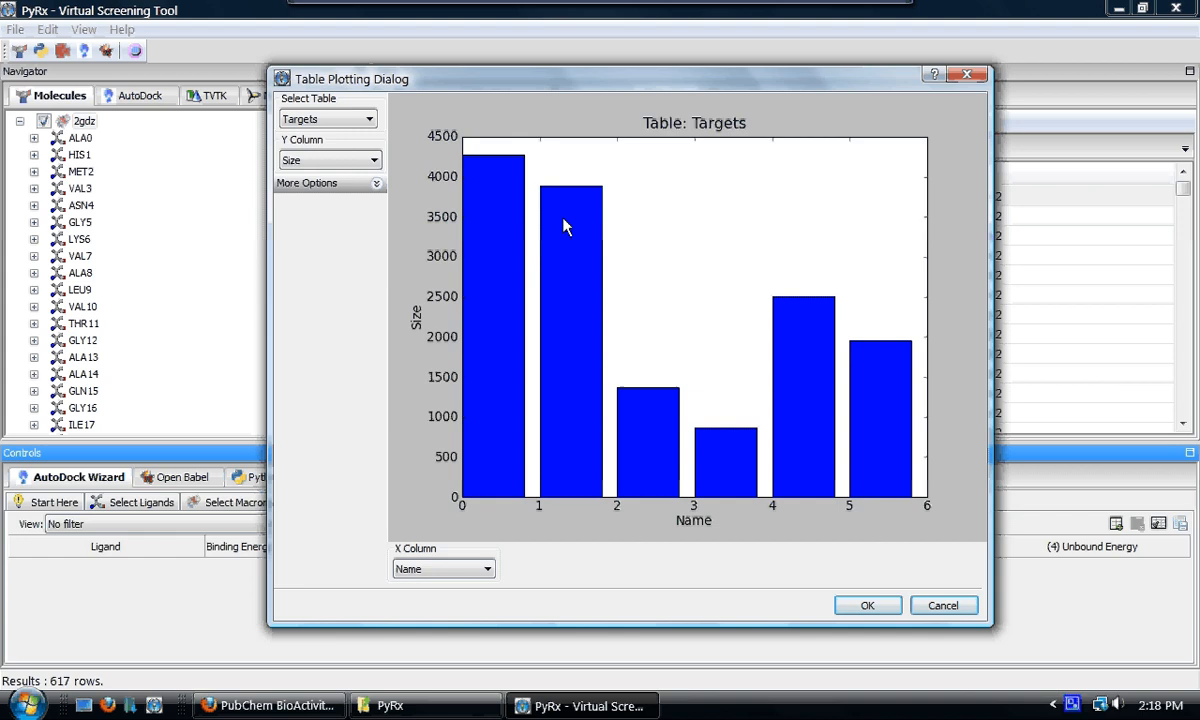
click(328, 118)
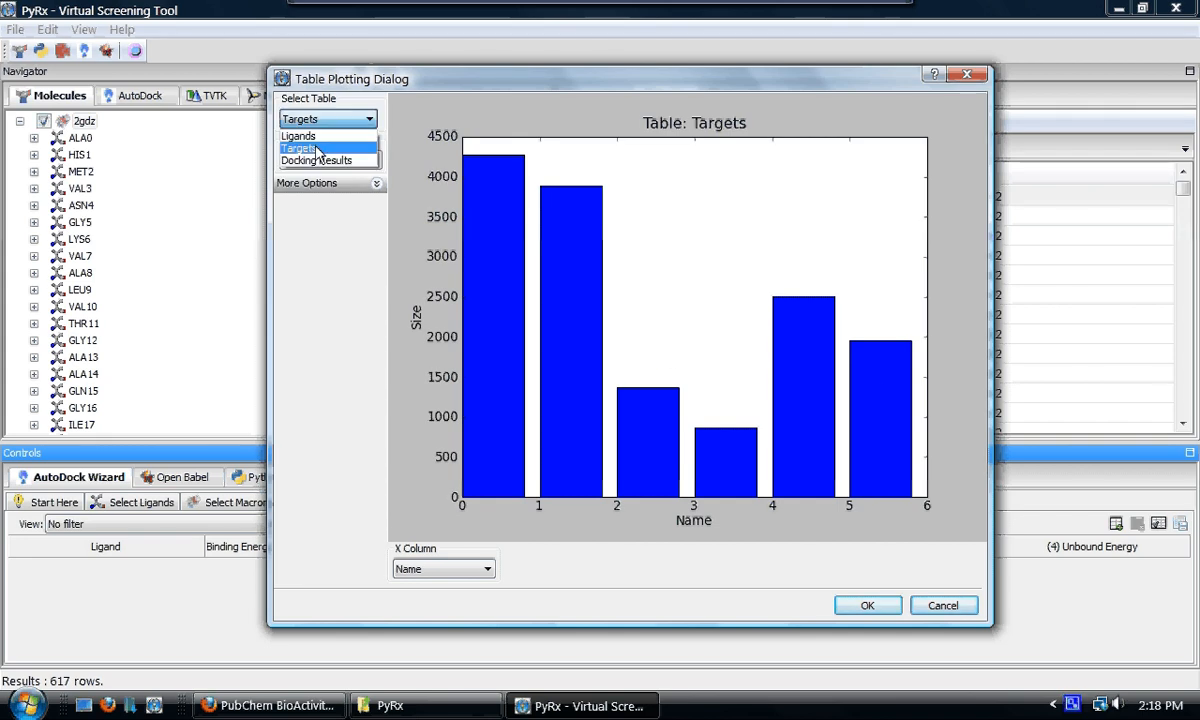
click(320, 160)
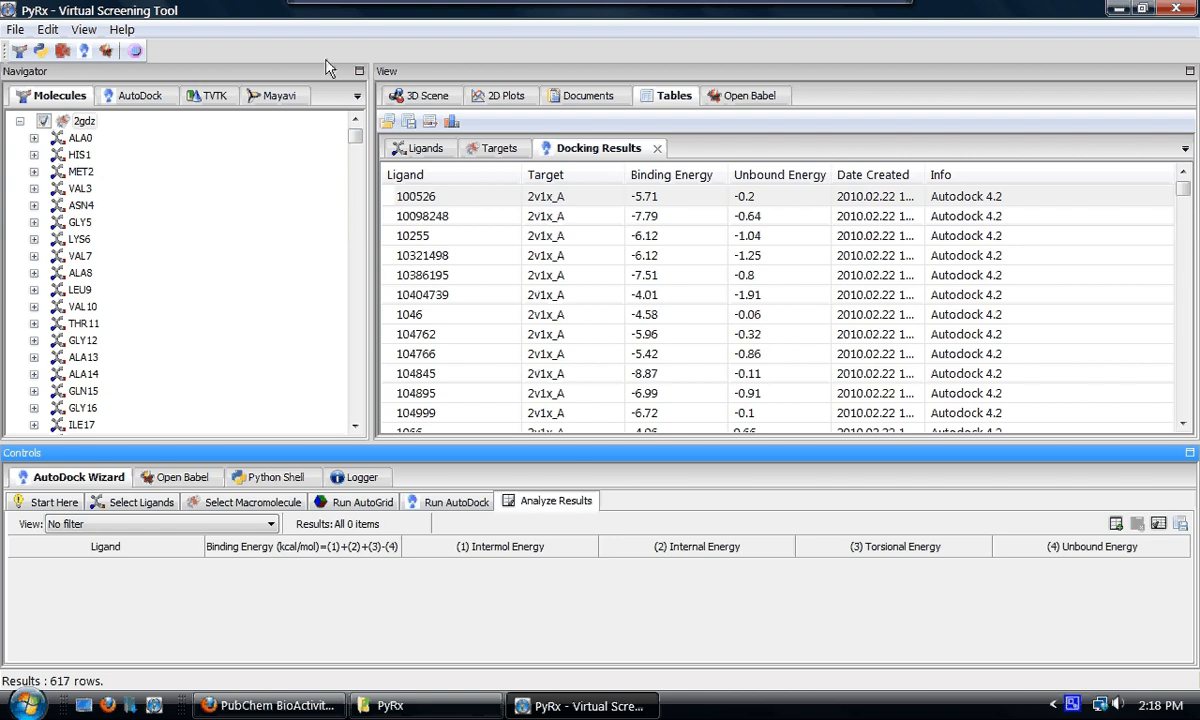
mouse_move(476, 222)
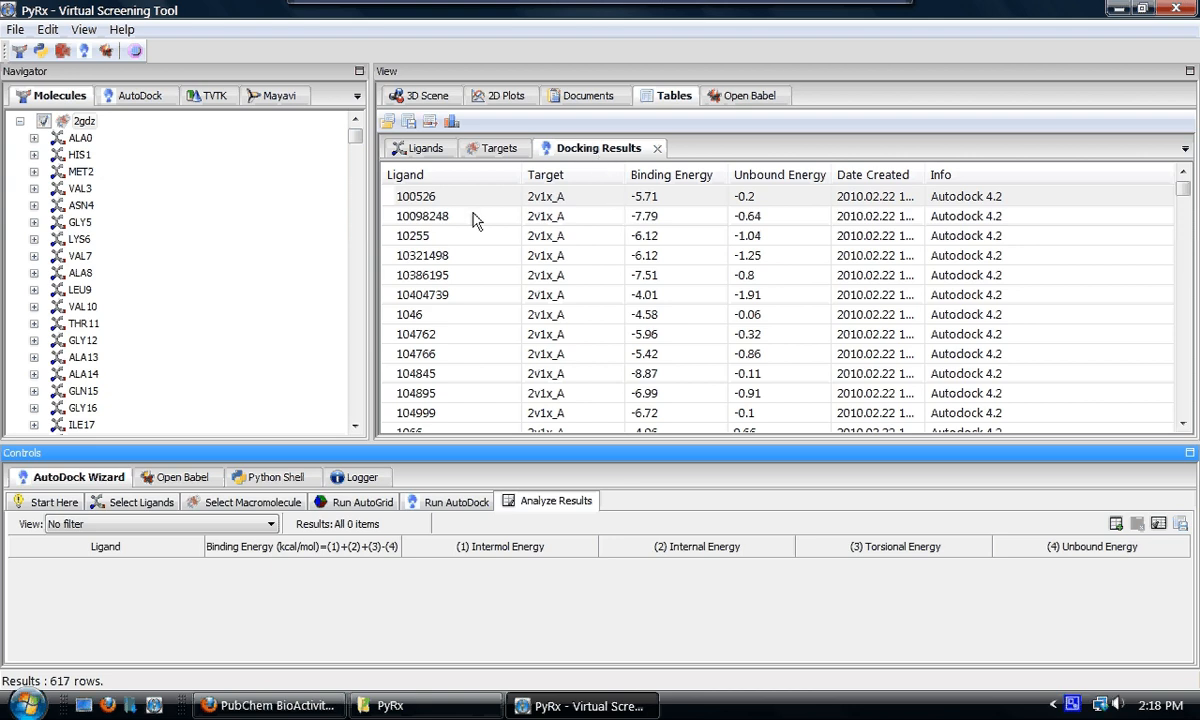
Step: Leave the plotting dialog for the Docking Results table and switch to the PubChem BioAssay 2353 page in Firefox
click(450, 196)
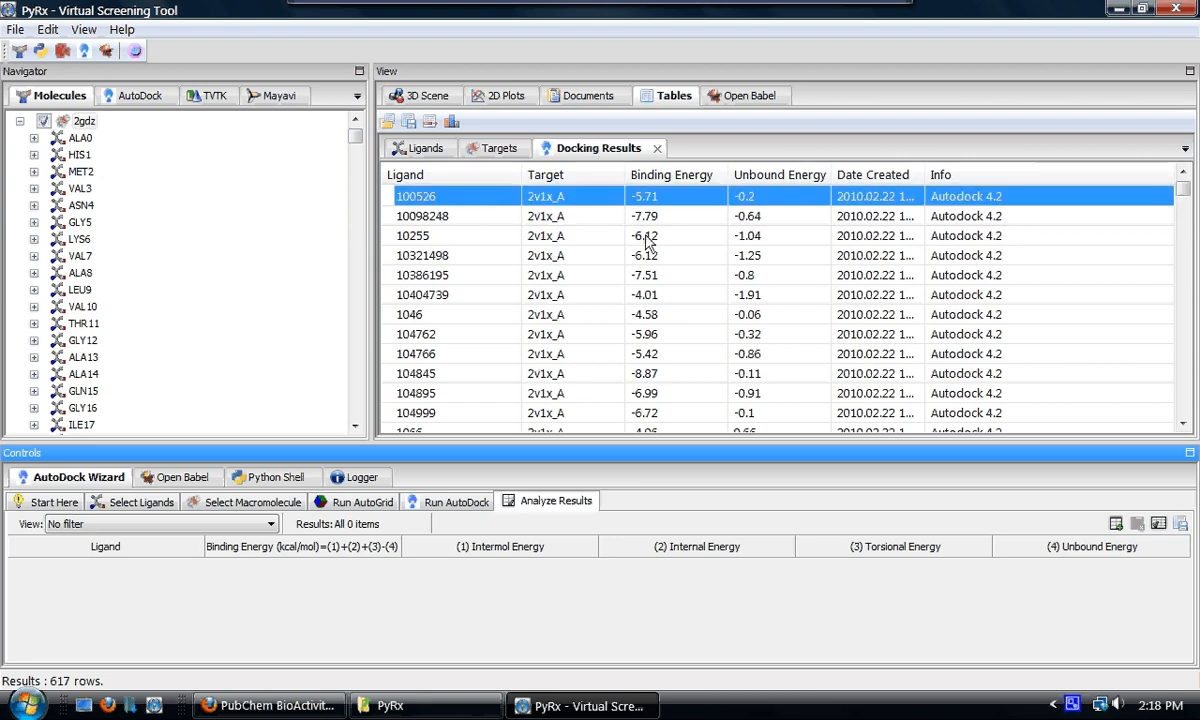
mouse_move(478, 320)
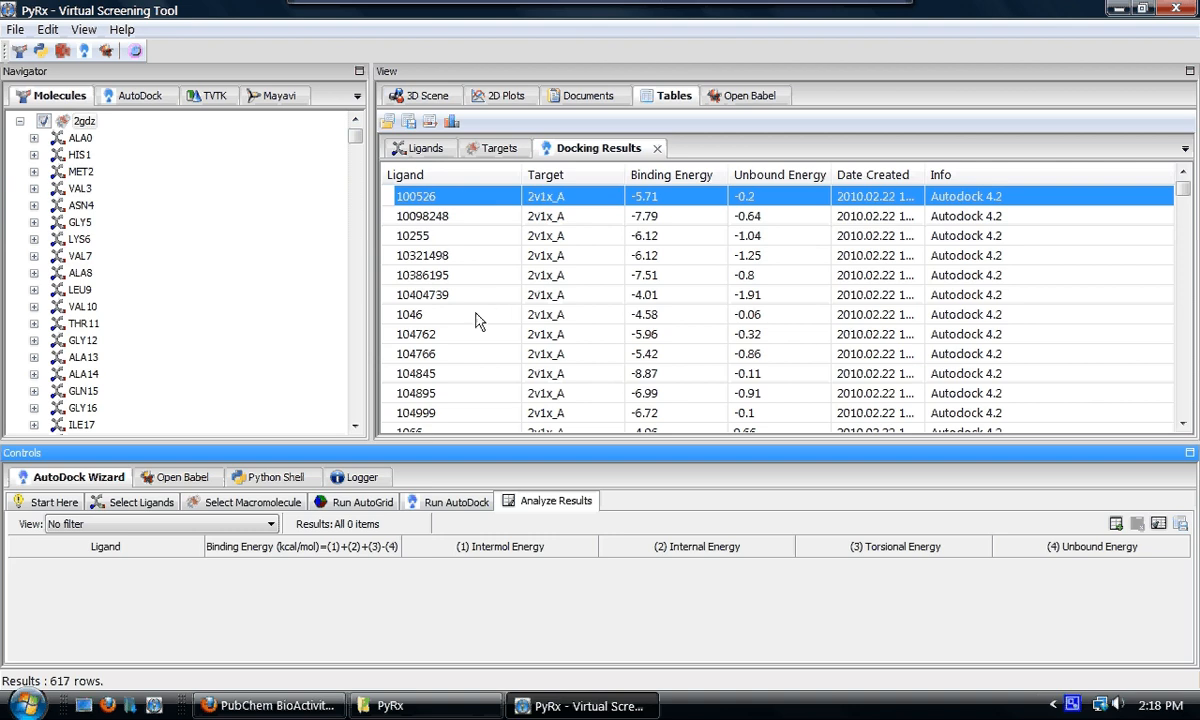
click(270, 704)
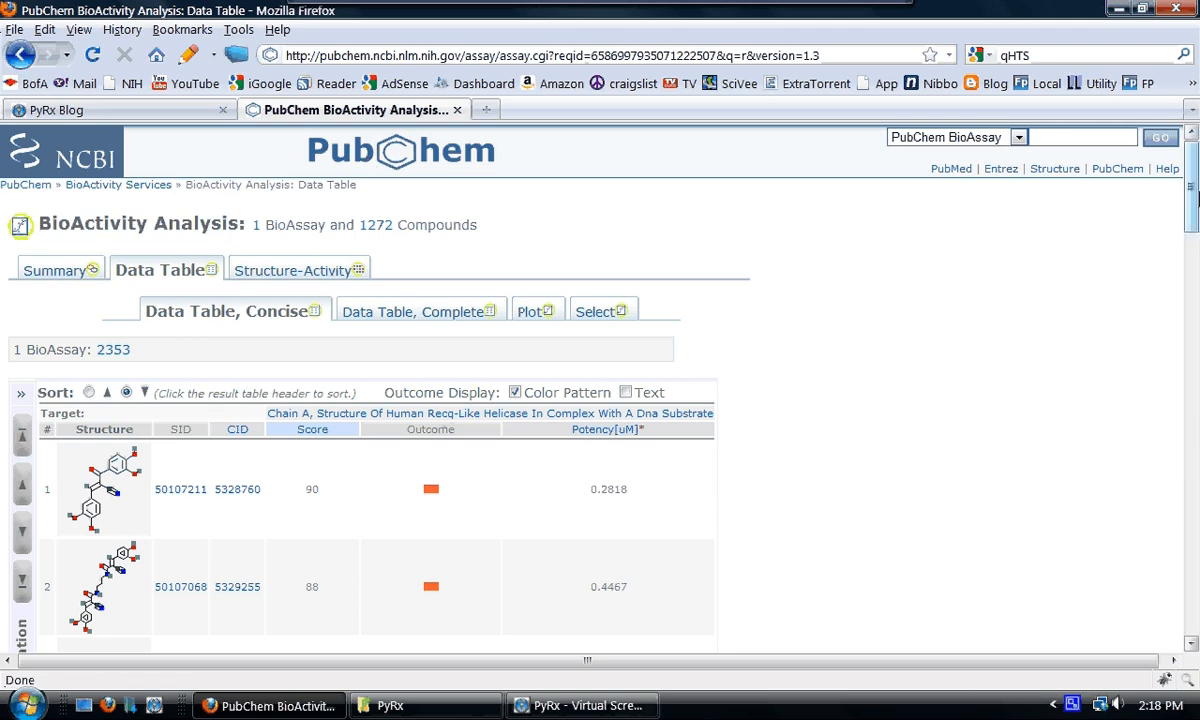
Step: Request a Gzip BioAssay result export on the PubChem page, then return to PyRx
scroll(down, 3)
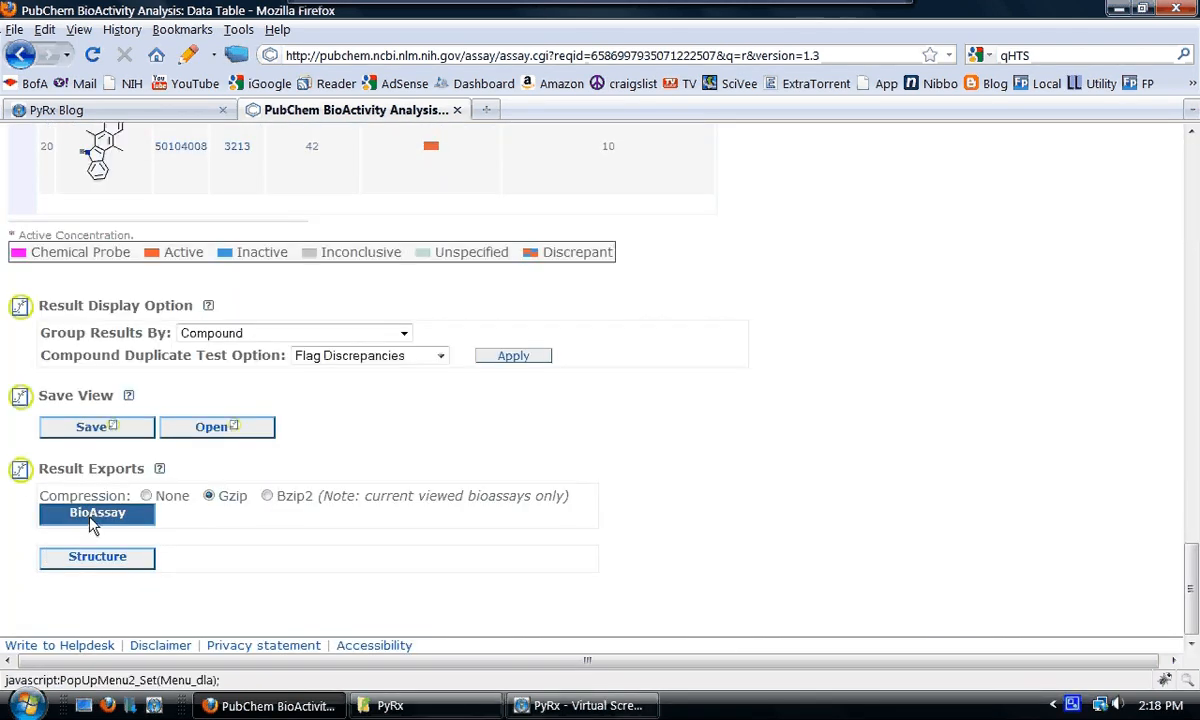
click(96, 512)
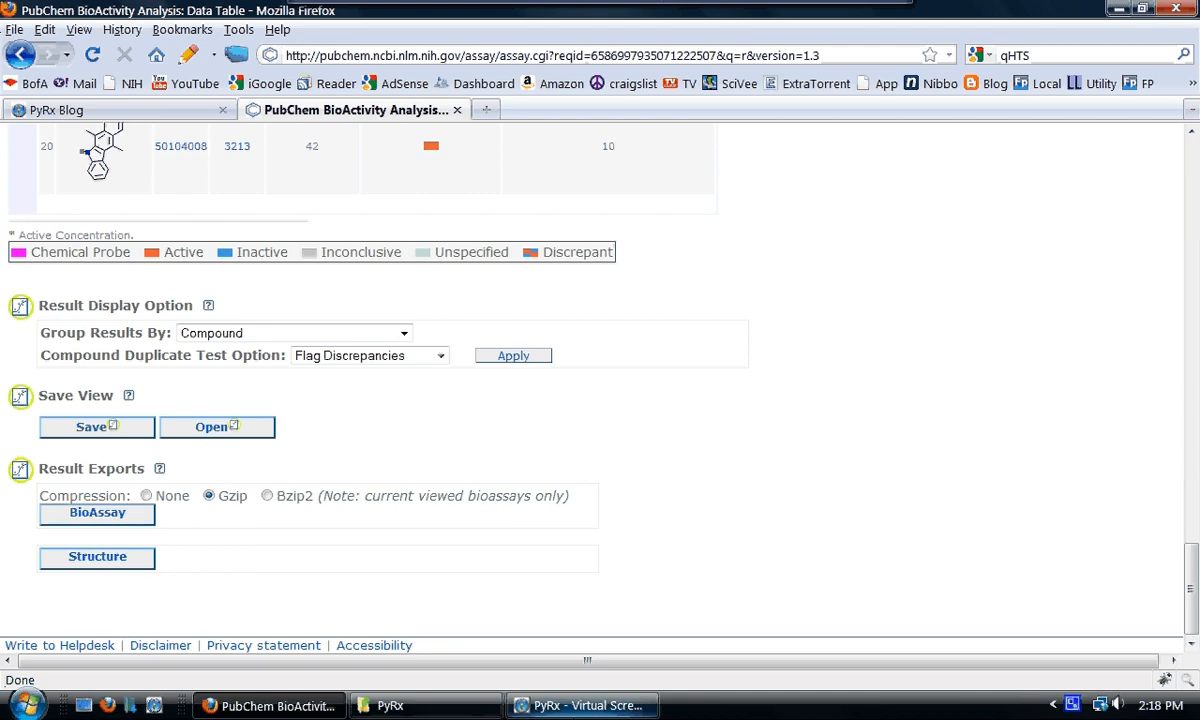
click(580, 704)
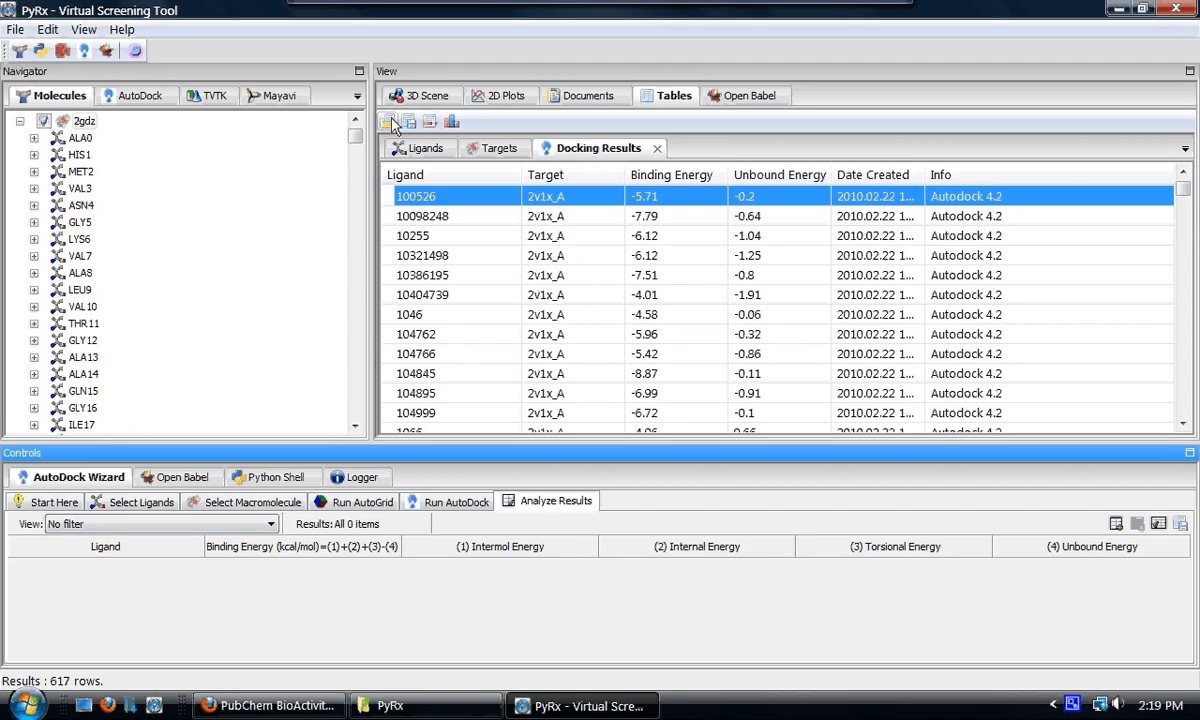
Step: Load the downloaded PubChem CSV as a new table of 1272 compounds with SID, CID, outcome and potency
click(386, 122)
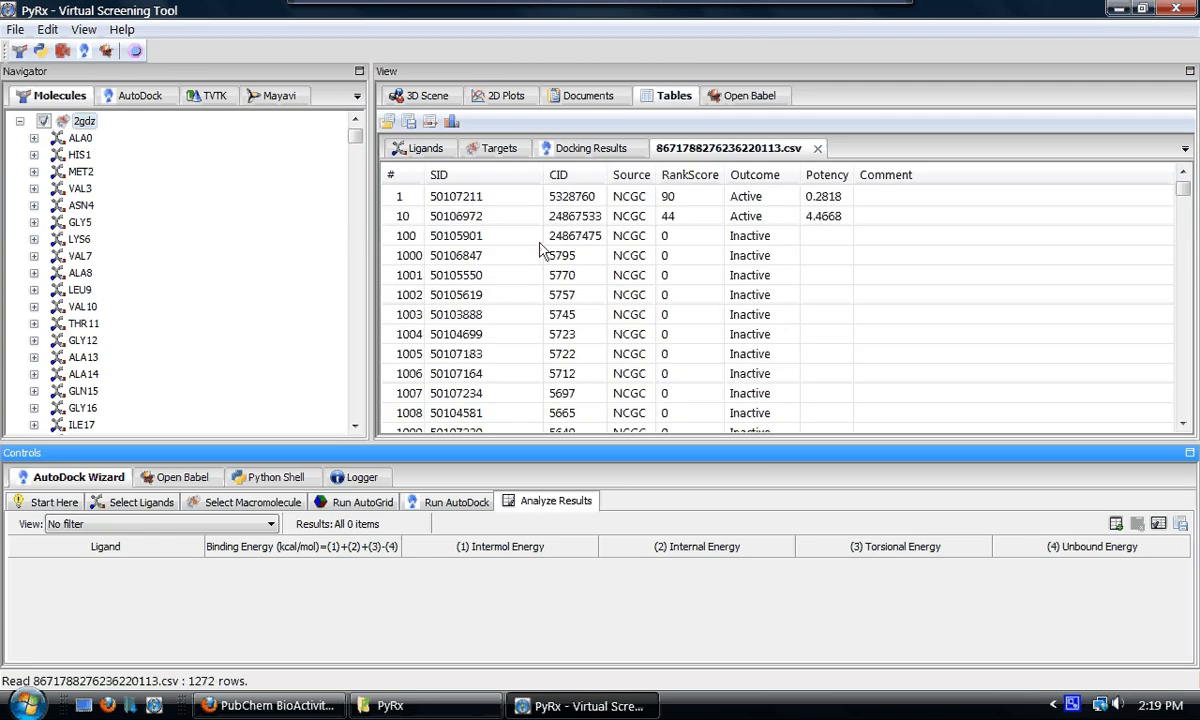
mouse_move(584, 364)
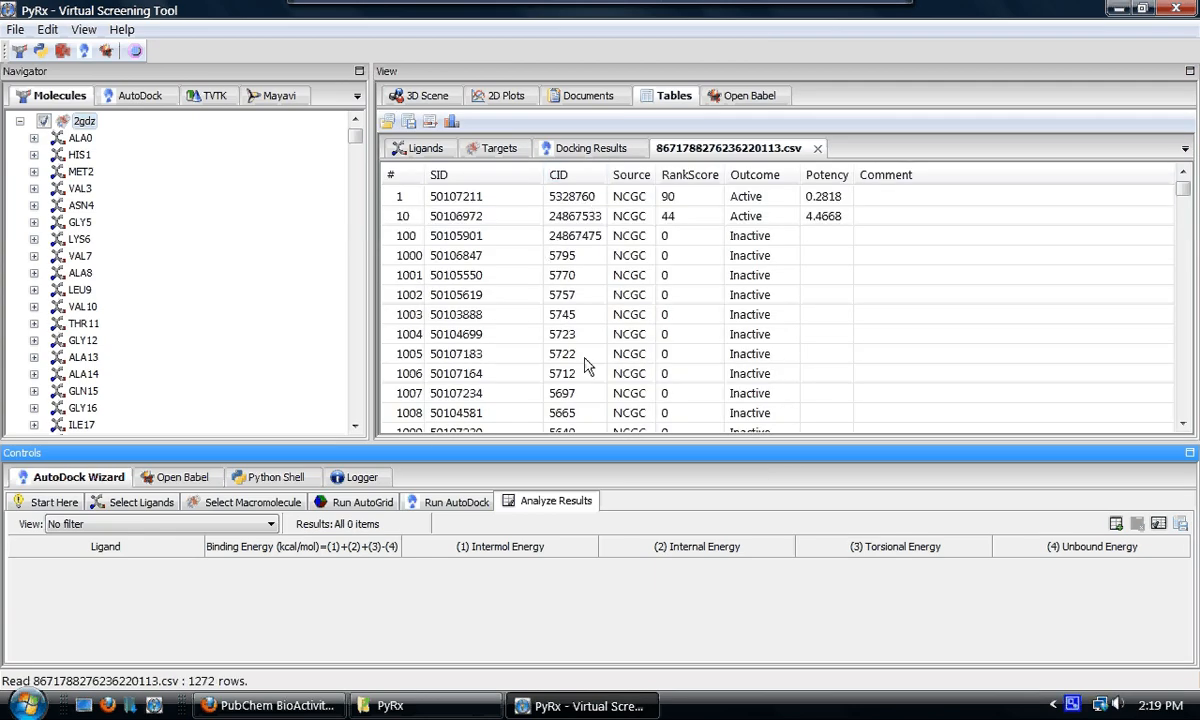
mouse_move(602, 360)
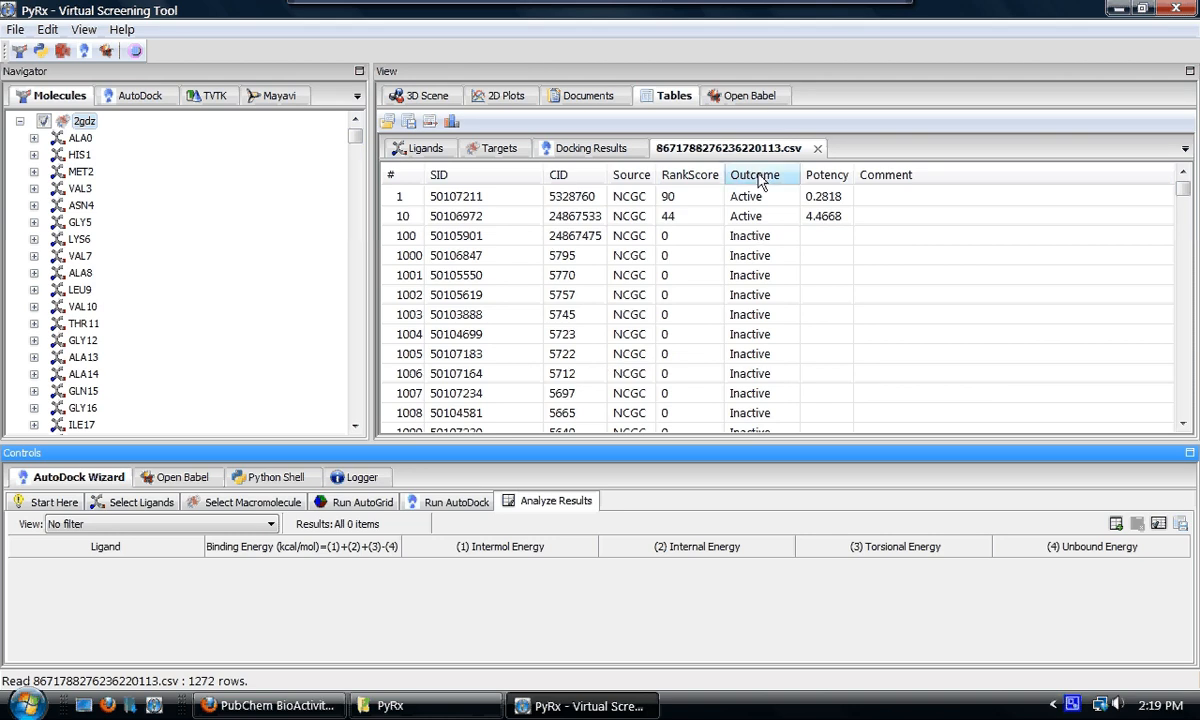
mouse_move(758, 196)
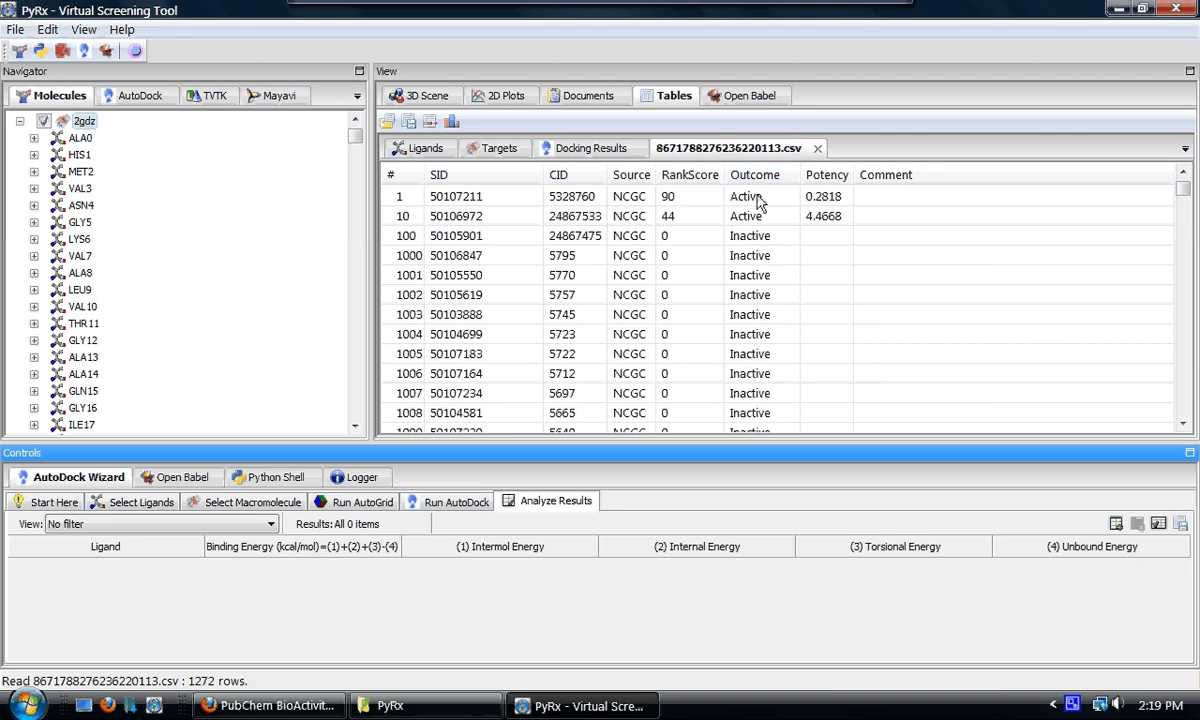
mouse_move(770, 270)
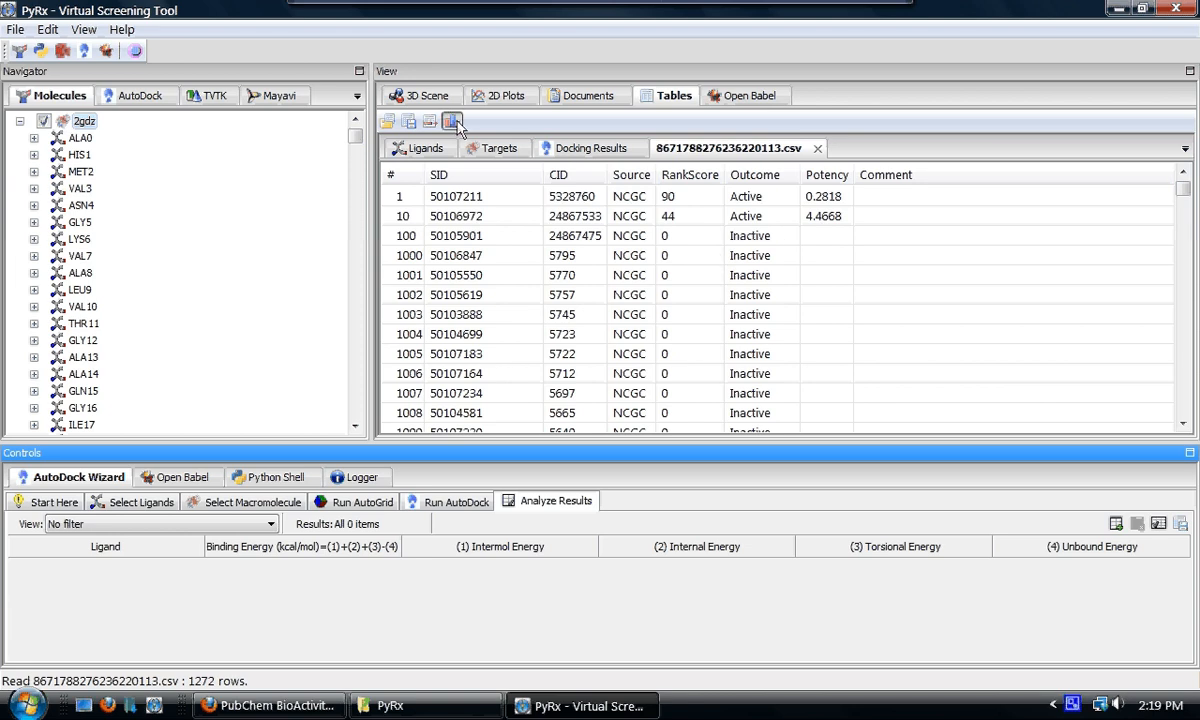
Step: Chart Docking Results binding energy per ligand beside the ROC curve
click(452, 122)
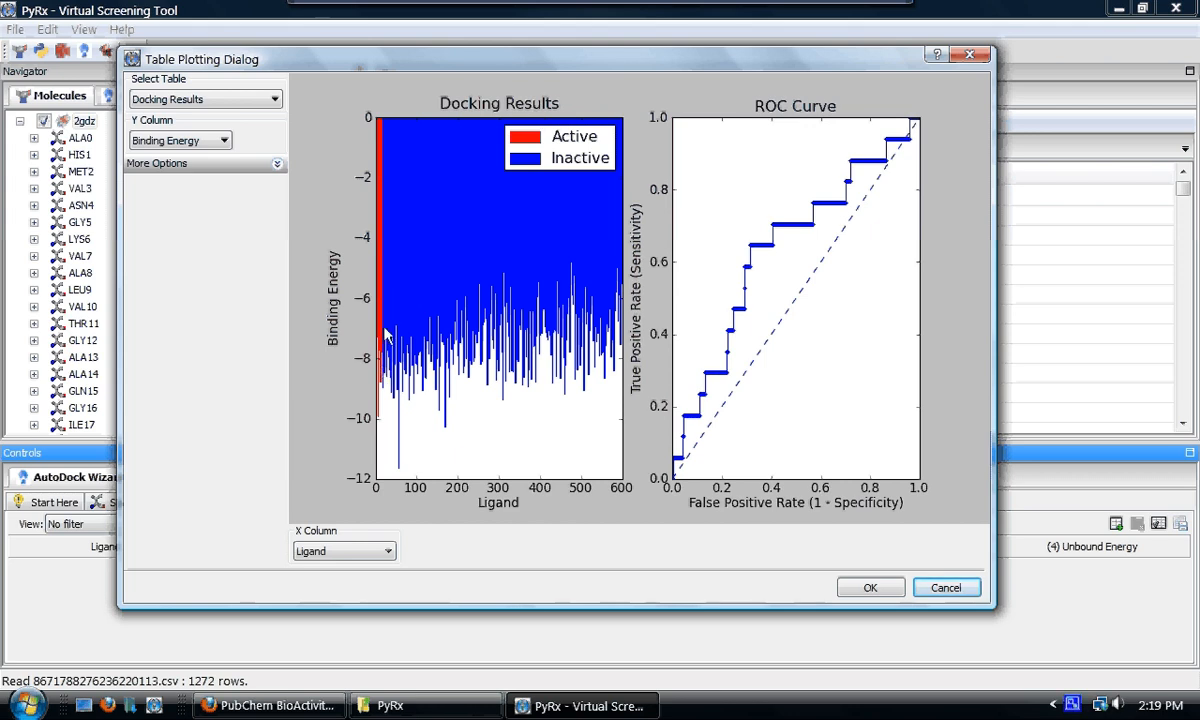
mouse_move(350, 328)
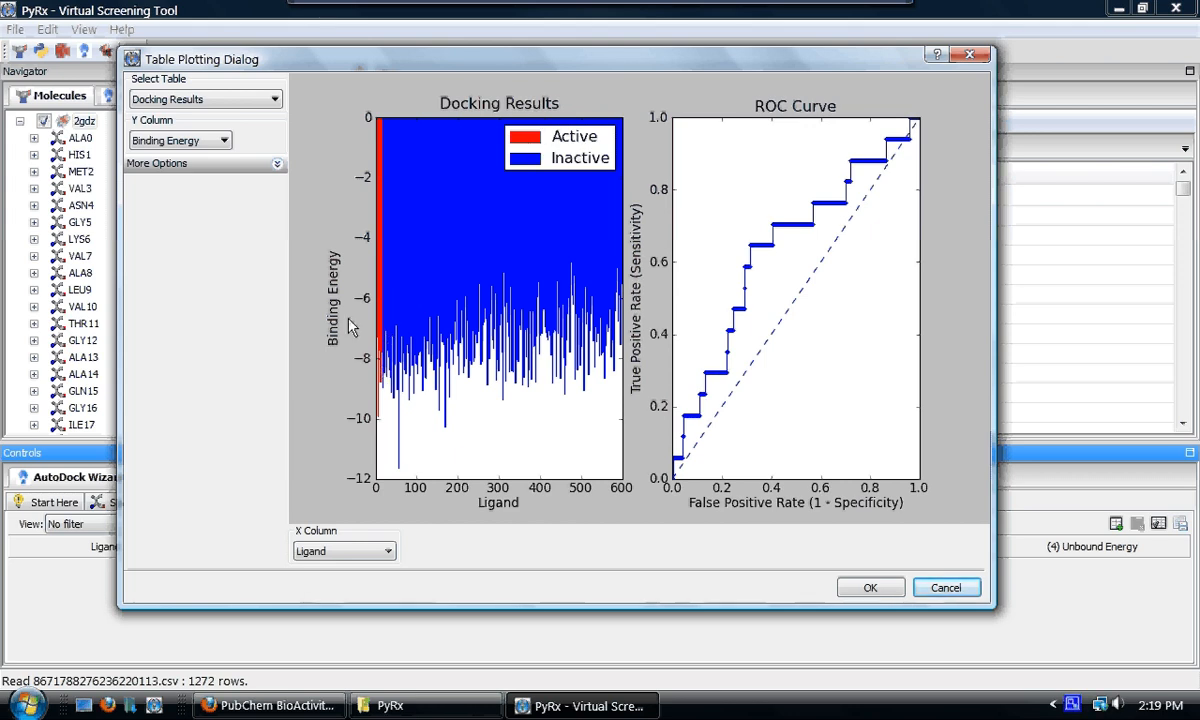
mouse_move(472, 198)
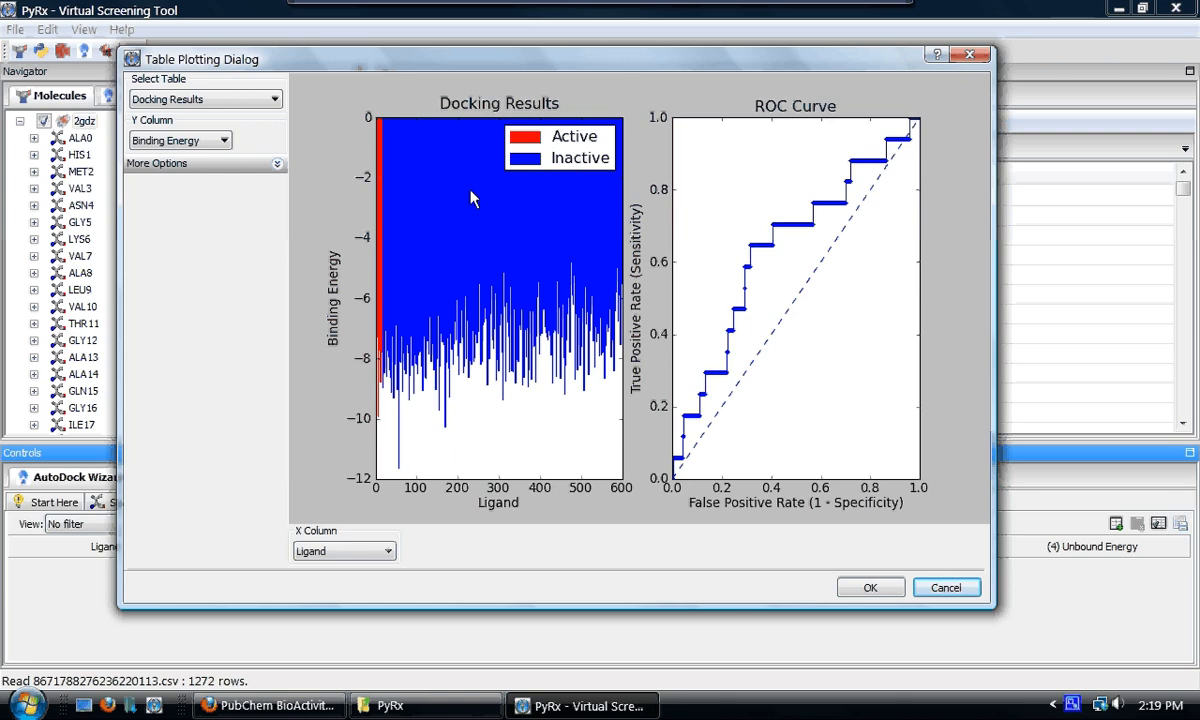
mouse_move(748, 388)
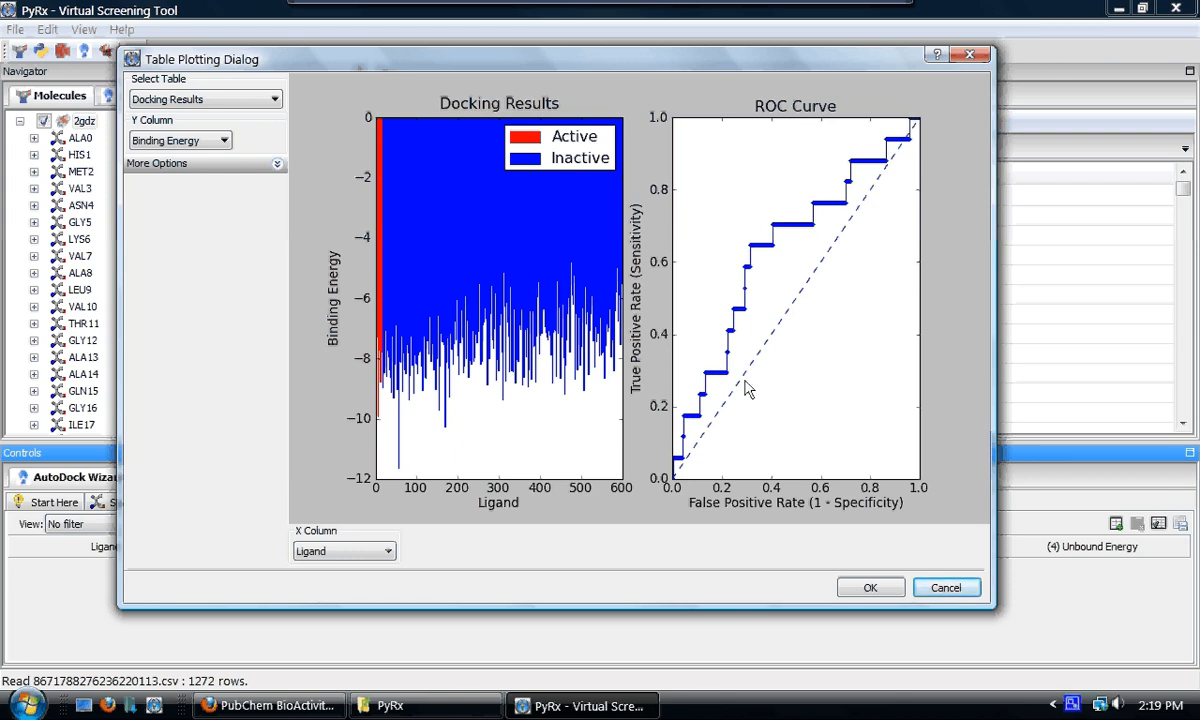
mouse_move(782, 476)
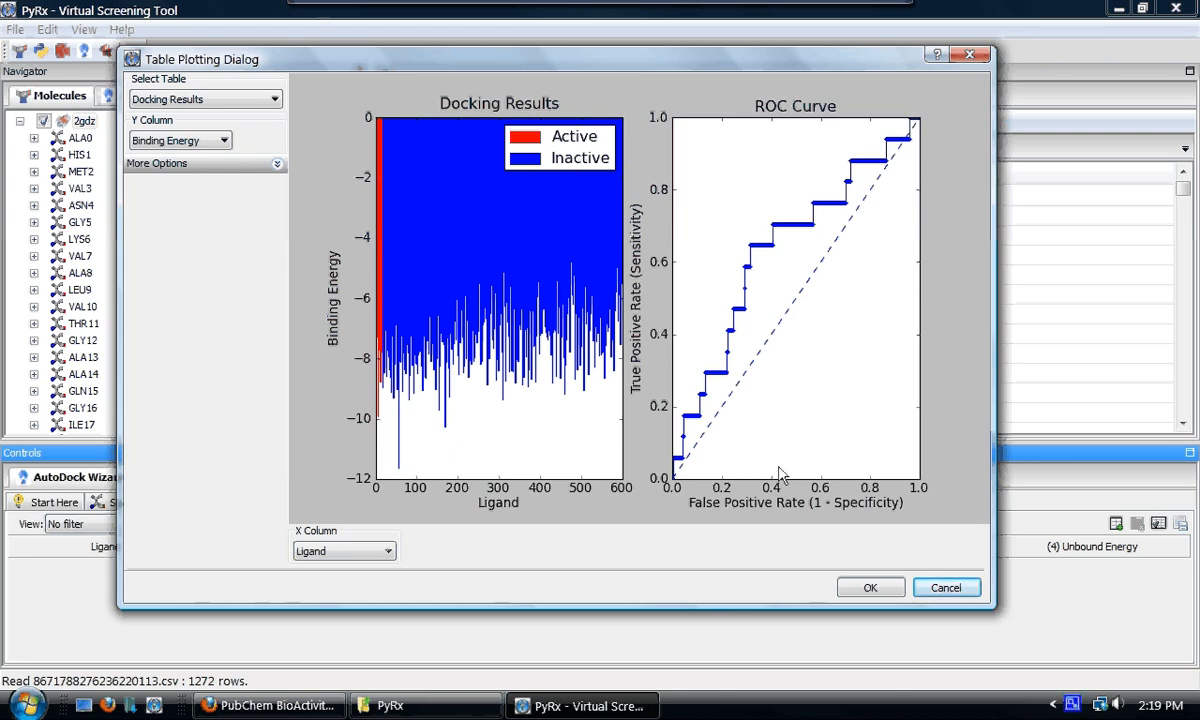
mouse_move(690, 512)
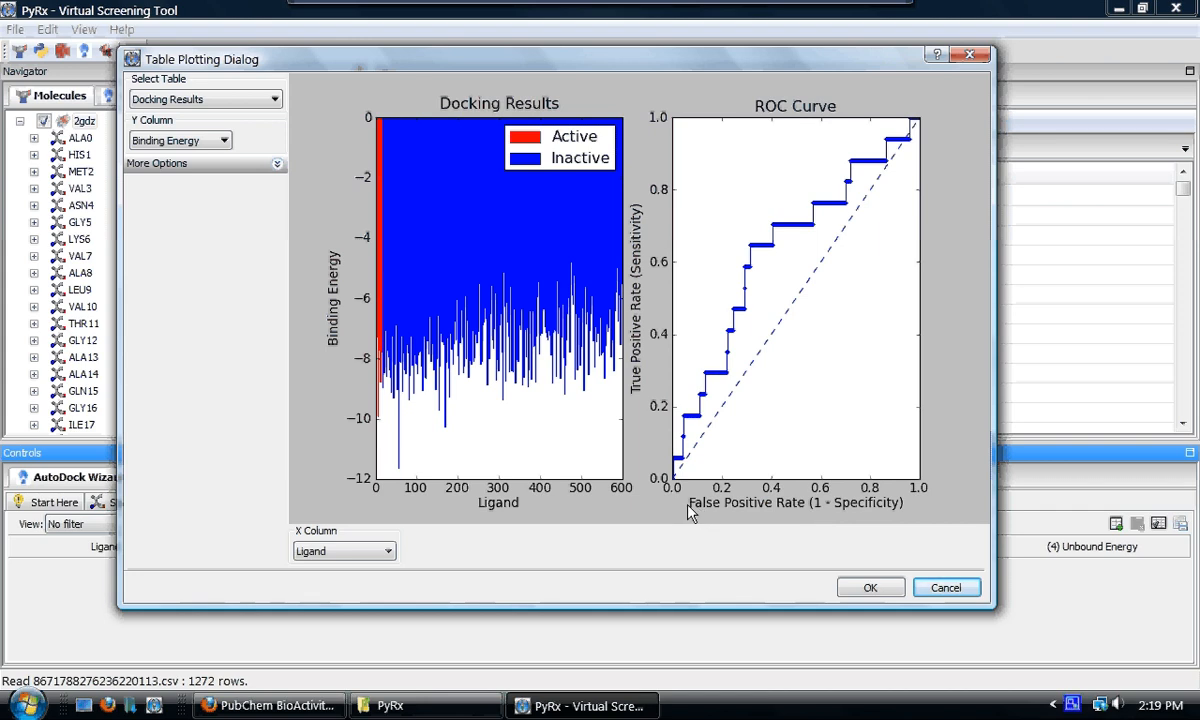
mouse_move(846, 524)
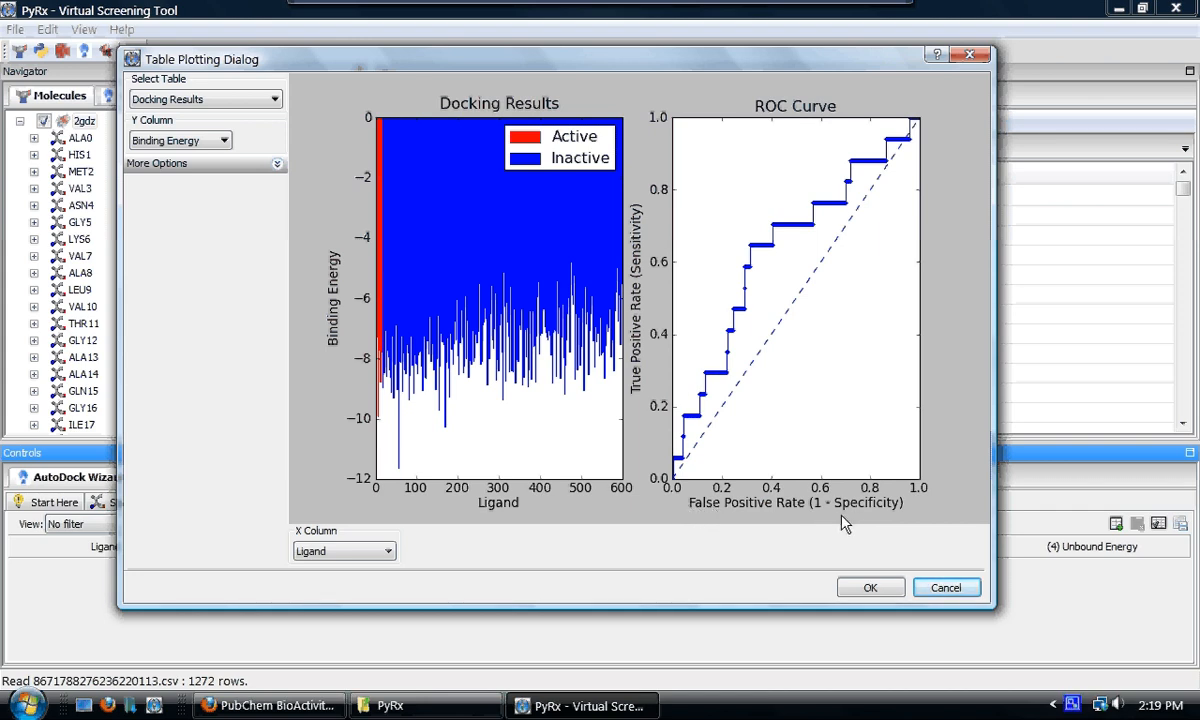
mouse_move(636, 396)
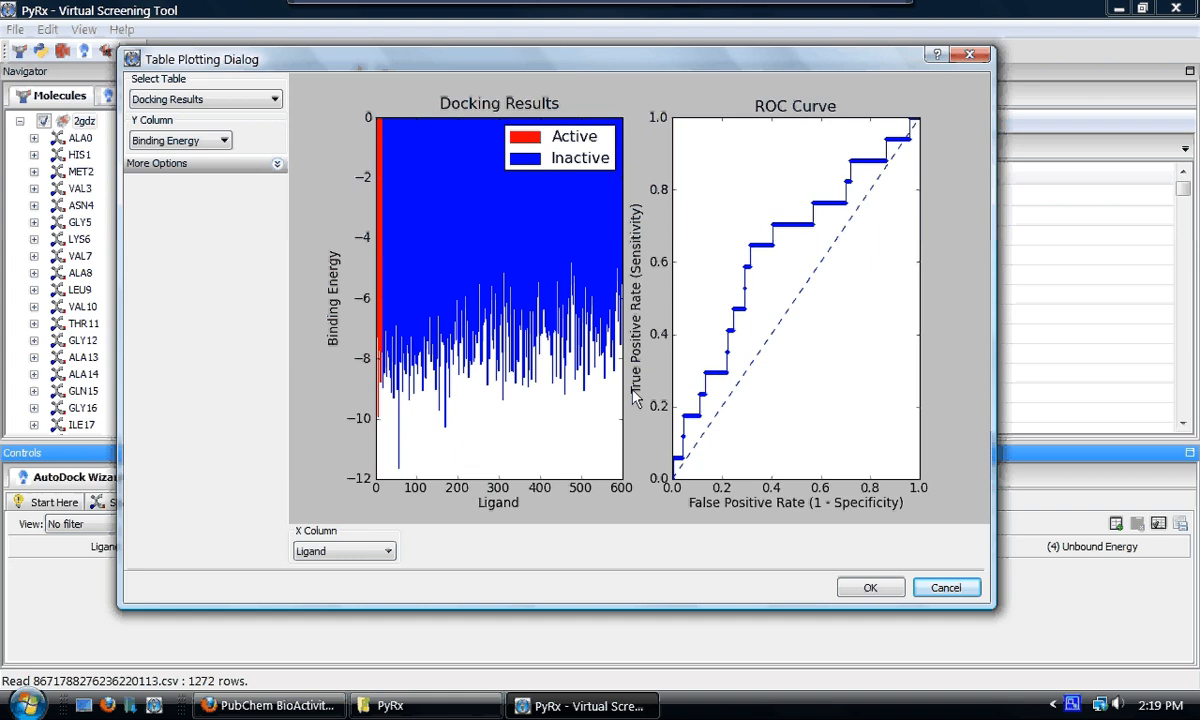
mouse_move(496, 340)
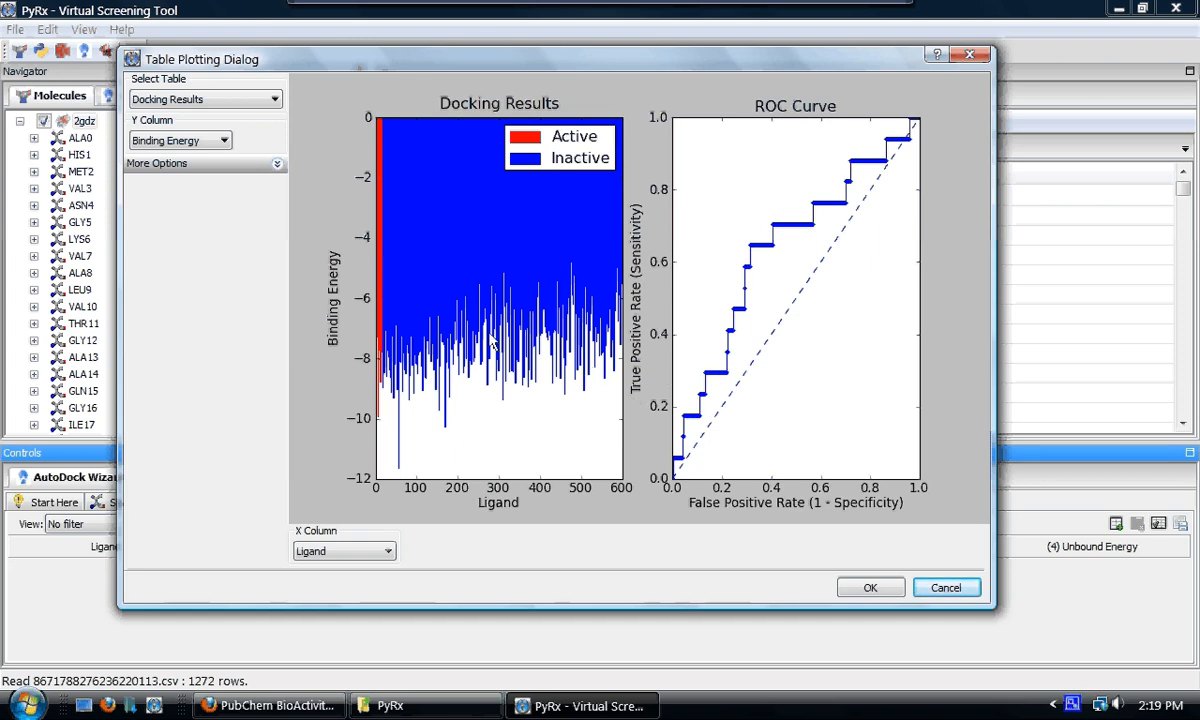
mouse_move(628, 376)
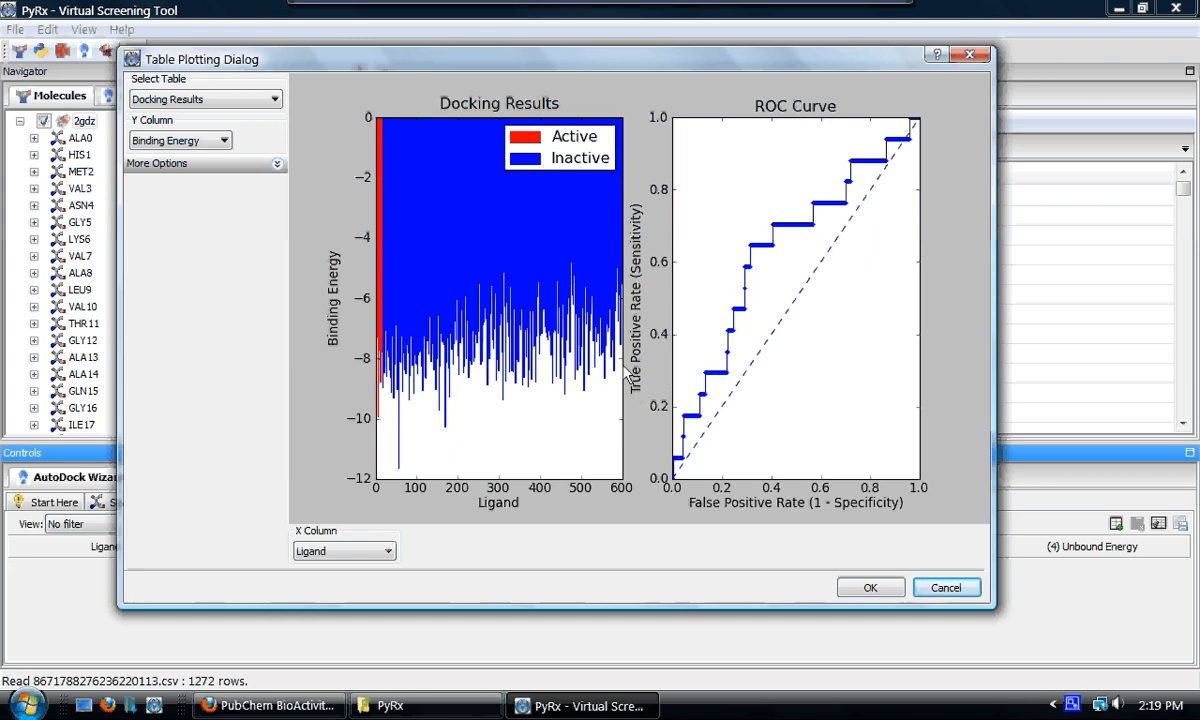
mouse_move(910, 156)
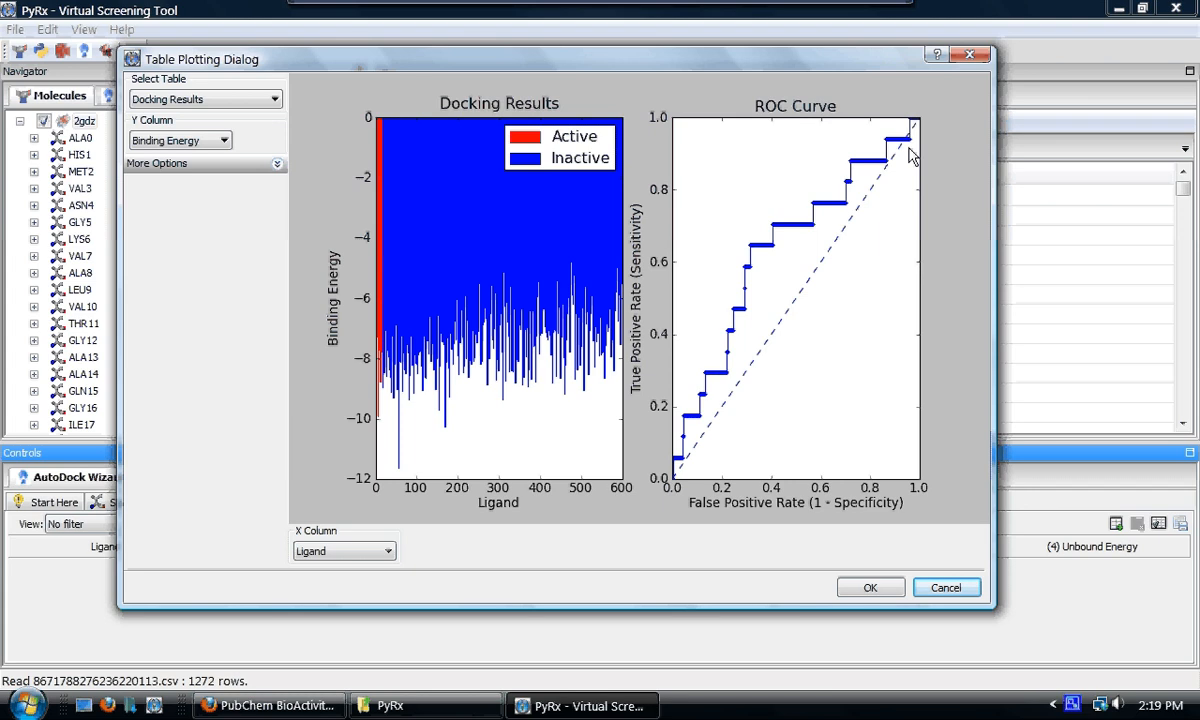
mouse_move(116, 510)
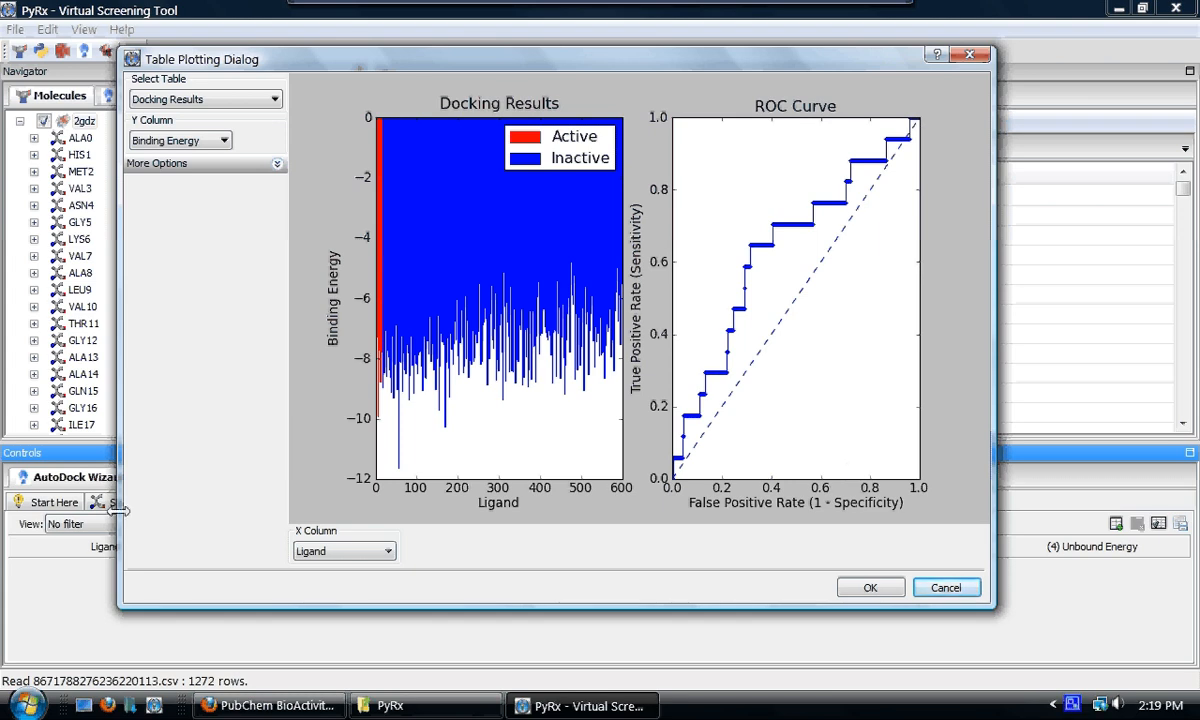
Step: Switch to Firefox and show the PyRx Blog thermal shift assay post with 2GDZ ROC curve
click(268, 704)
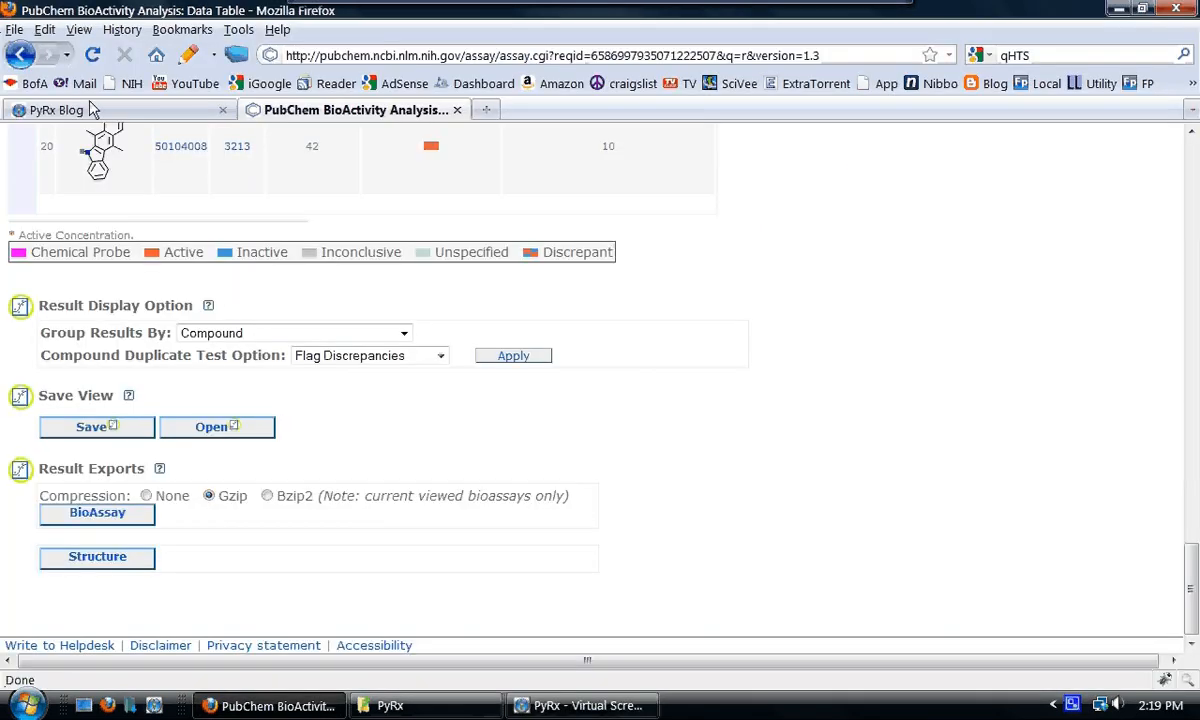
click(54, 110)
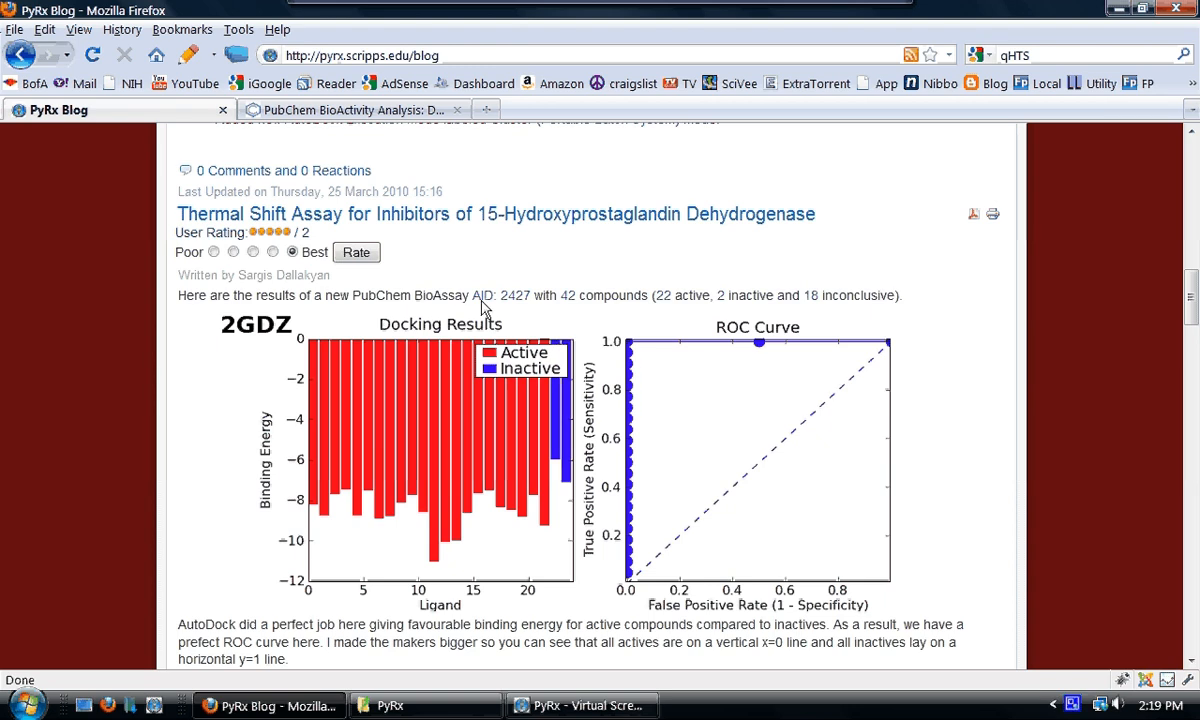
mouse_move(388, 302)
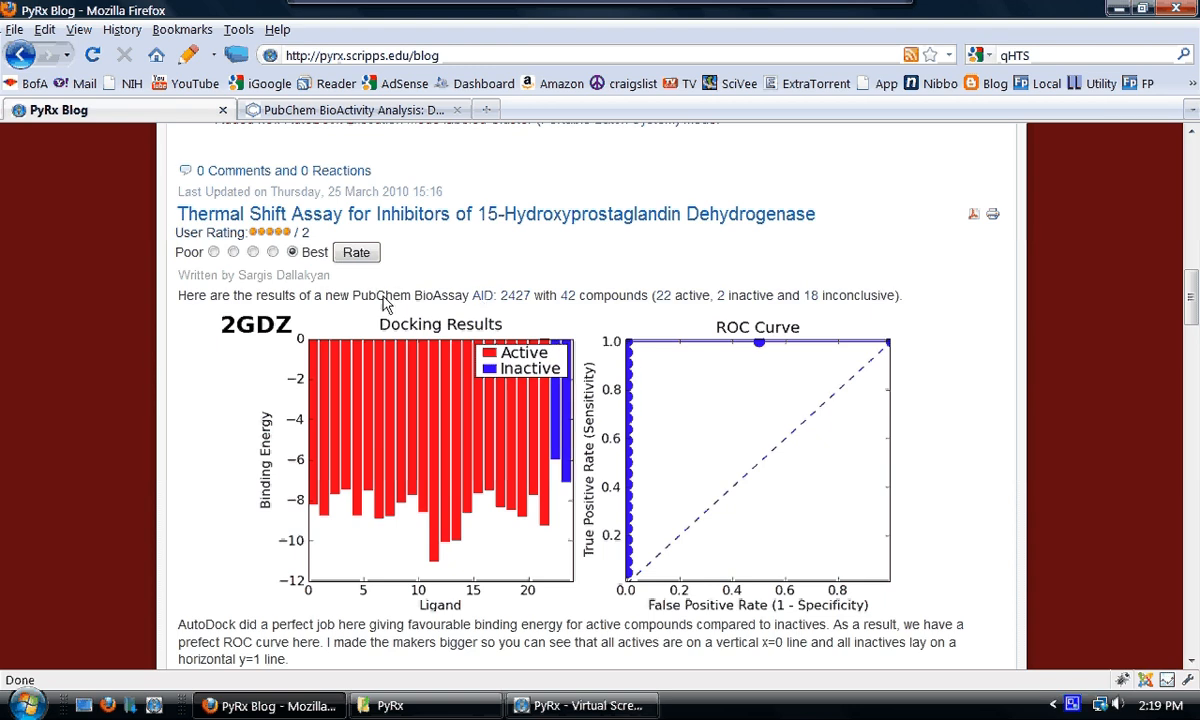
mouse_move(564, 400)
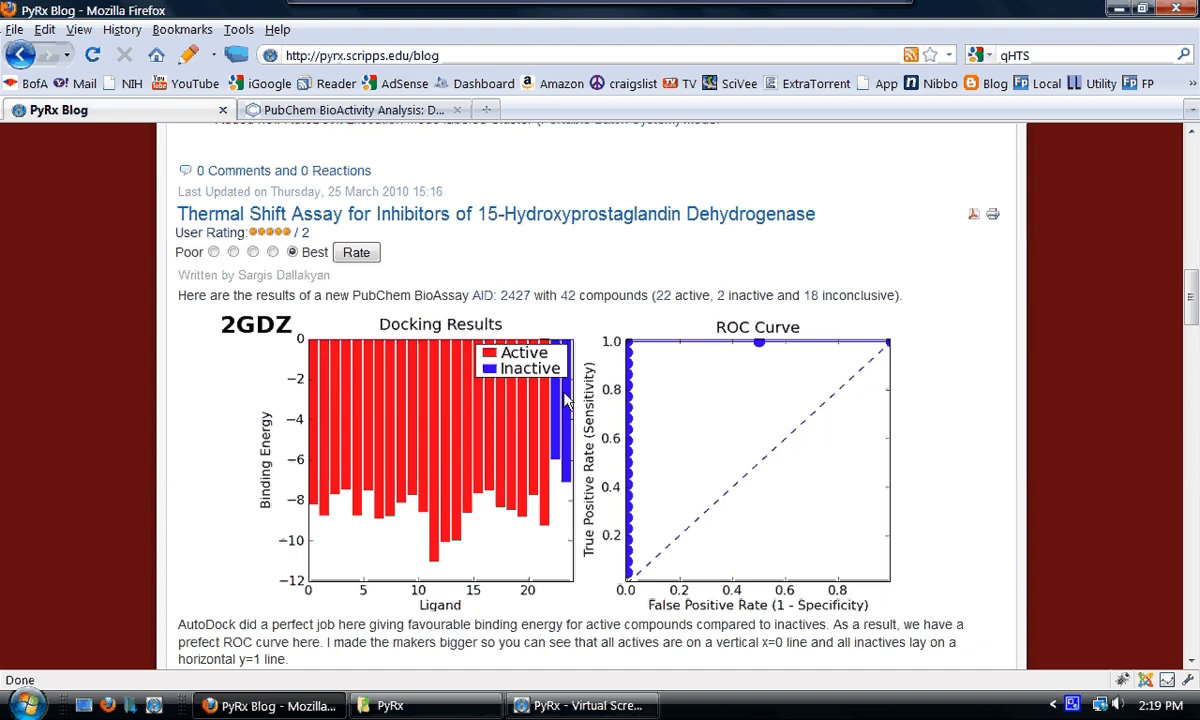
mouse_move(410, 450)
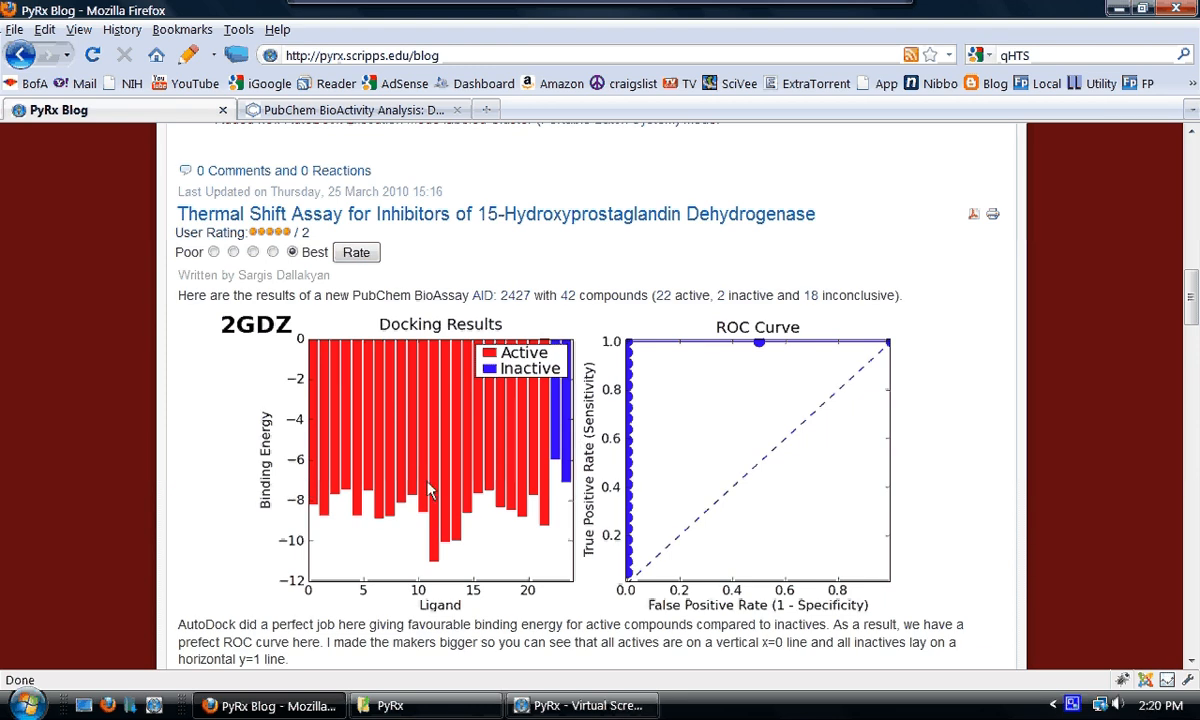
mouse_move(536, 496)
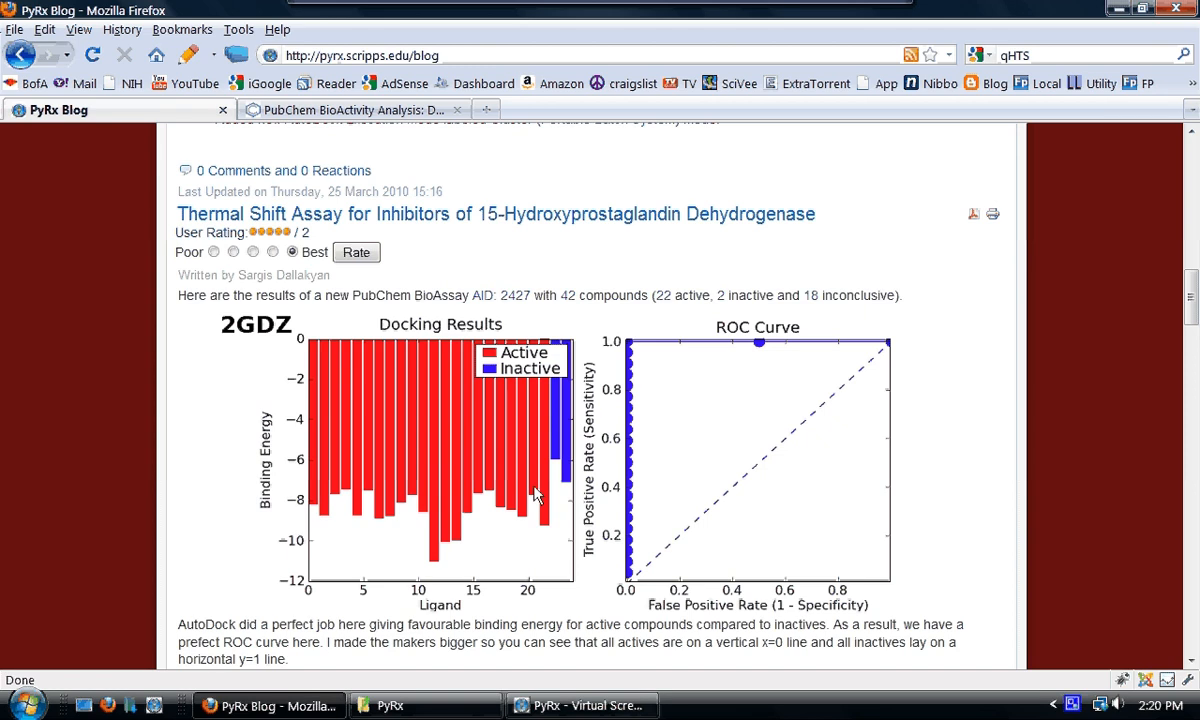
mouse_move(580, 490)
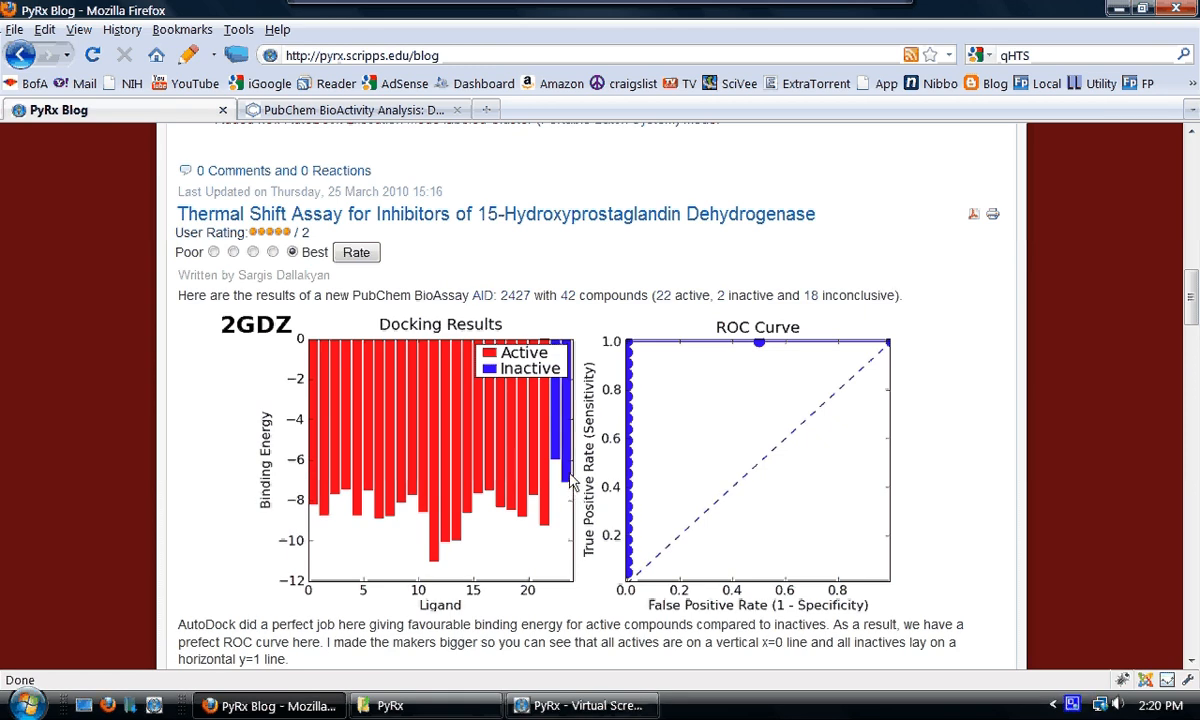
mouse_move(548, 380)
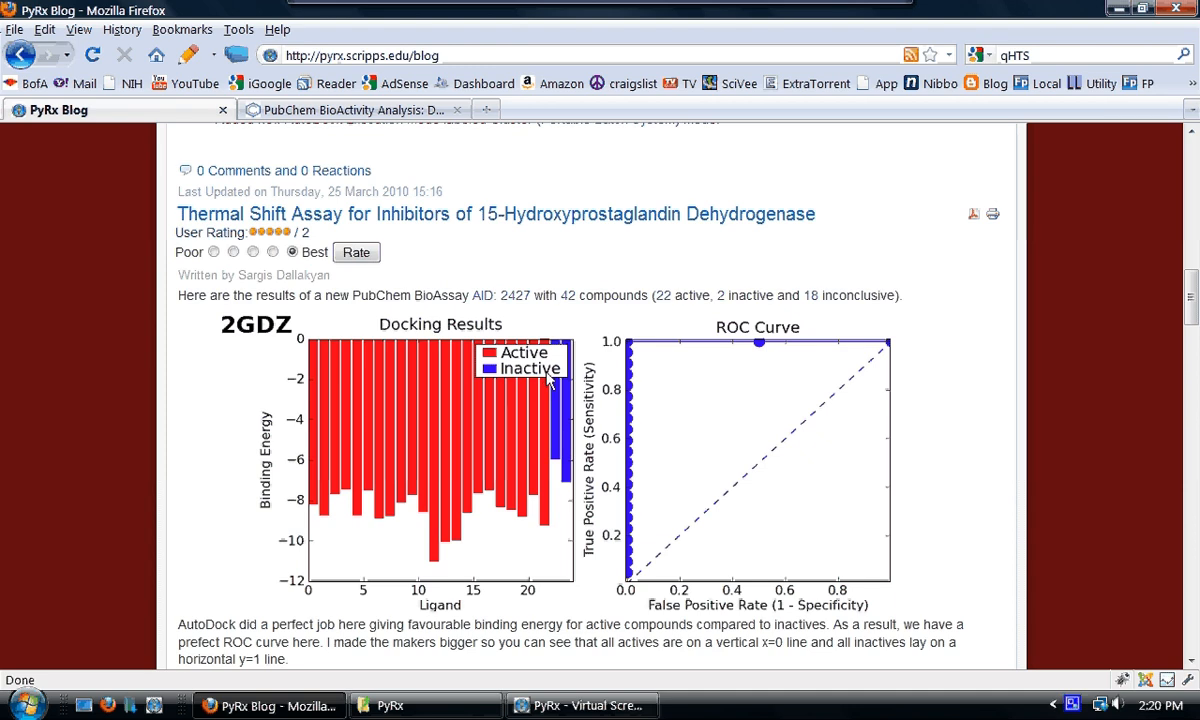
mouse_move(630, 588)
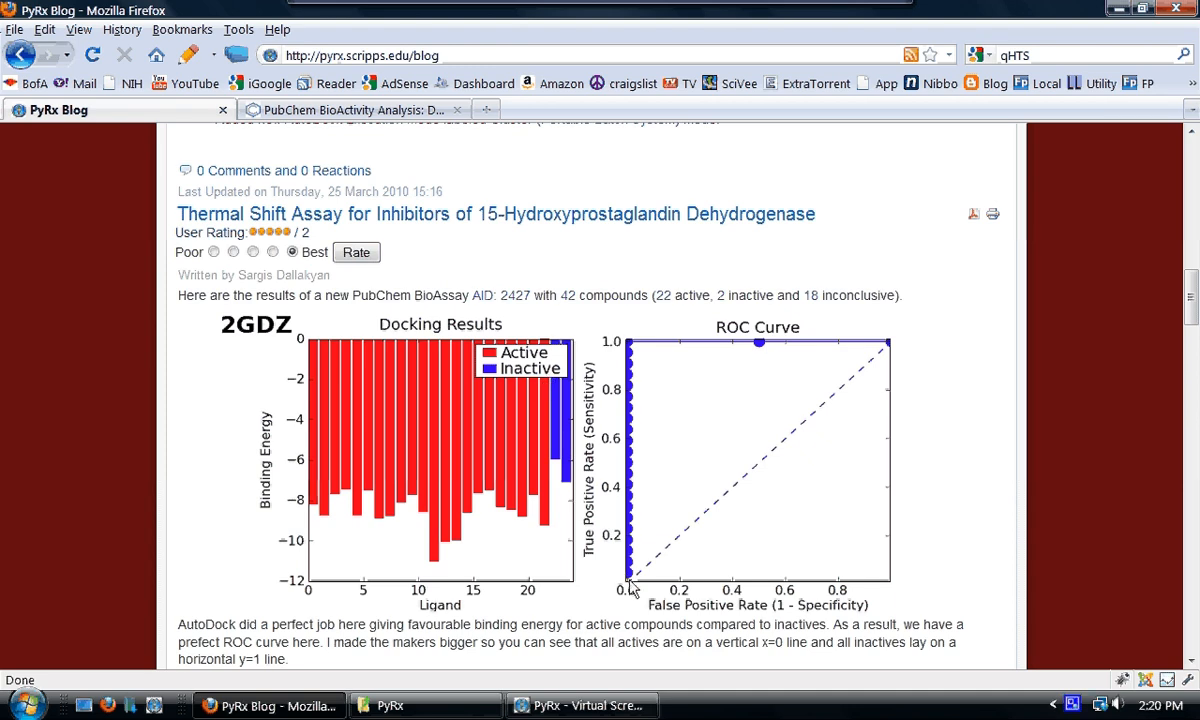
mouse_move(624, 432)
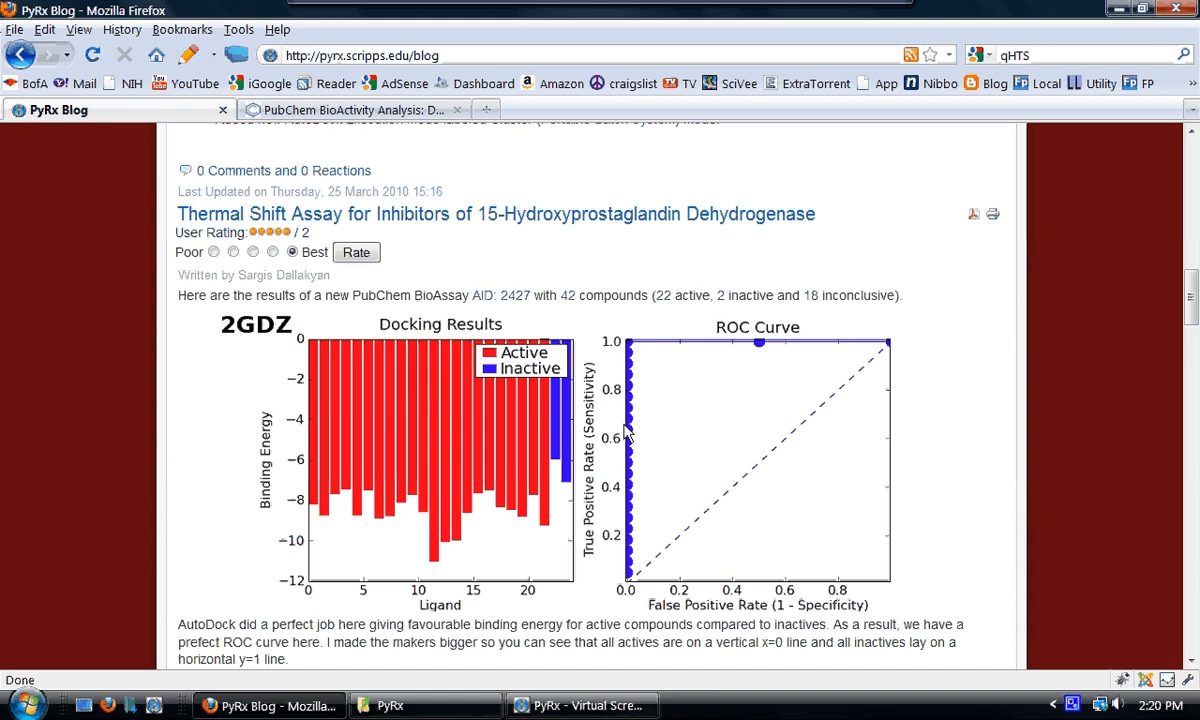
mouse_move(628, 348)
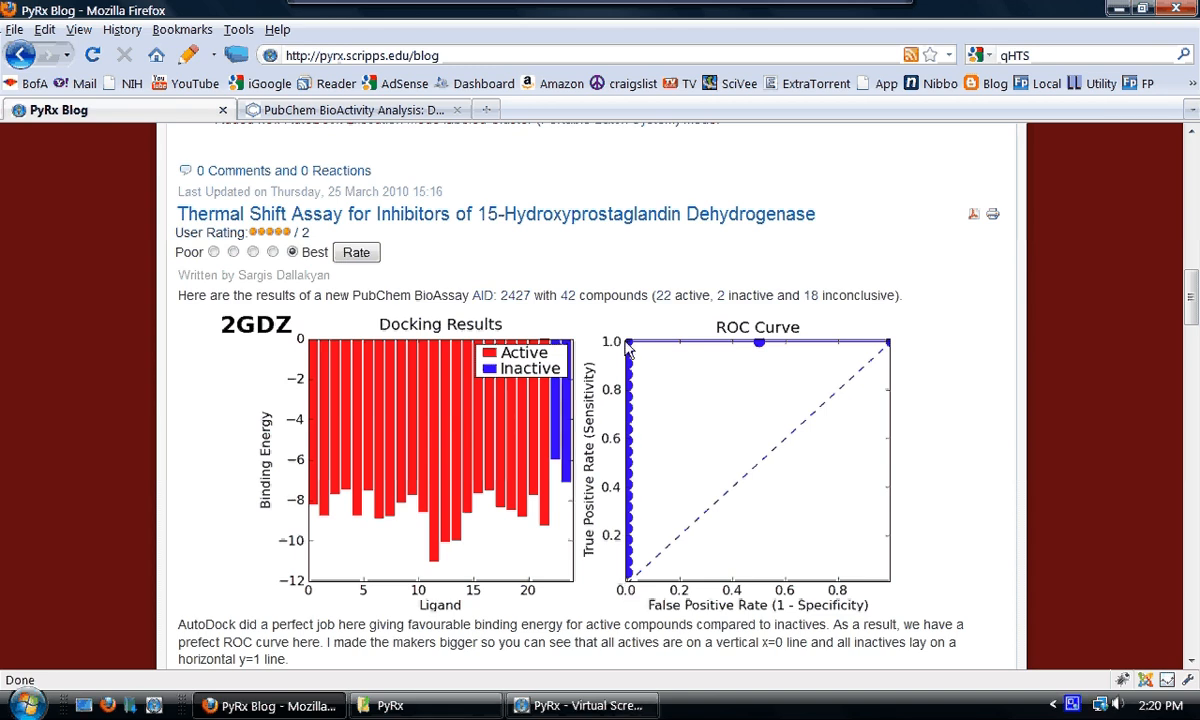
mouse_move(848, 350)
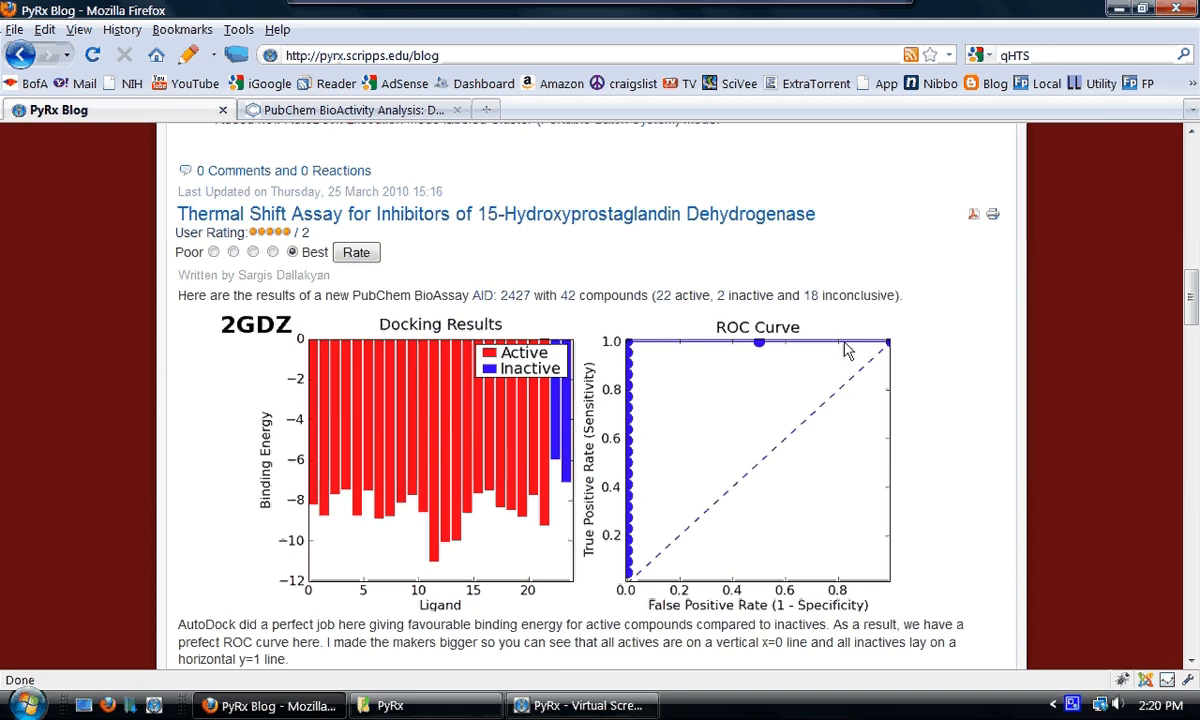
mouse_move(808, 348)
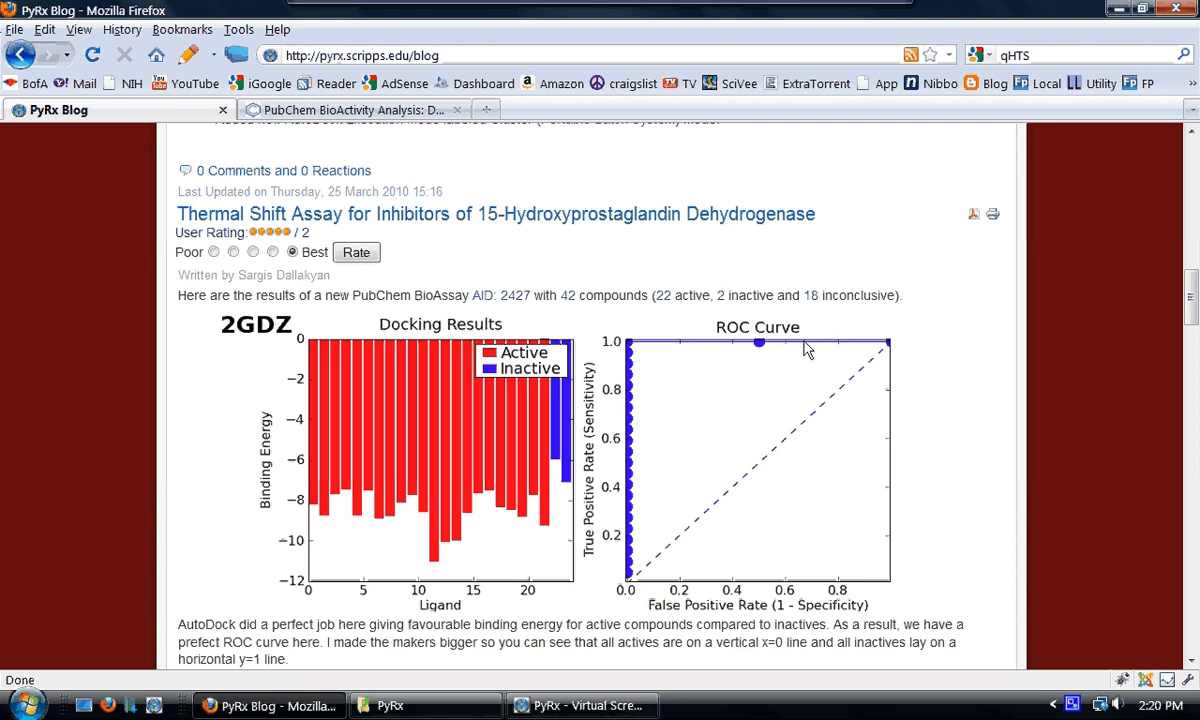
mouse_move(896, 540)
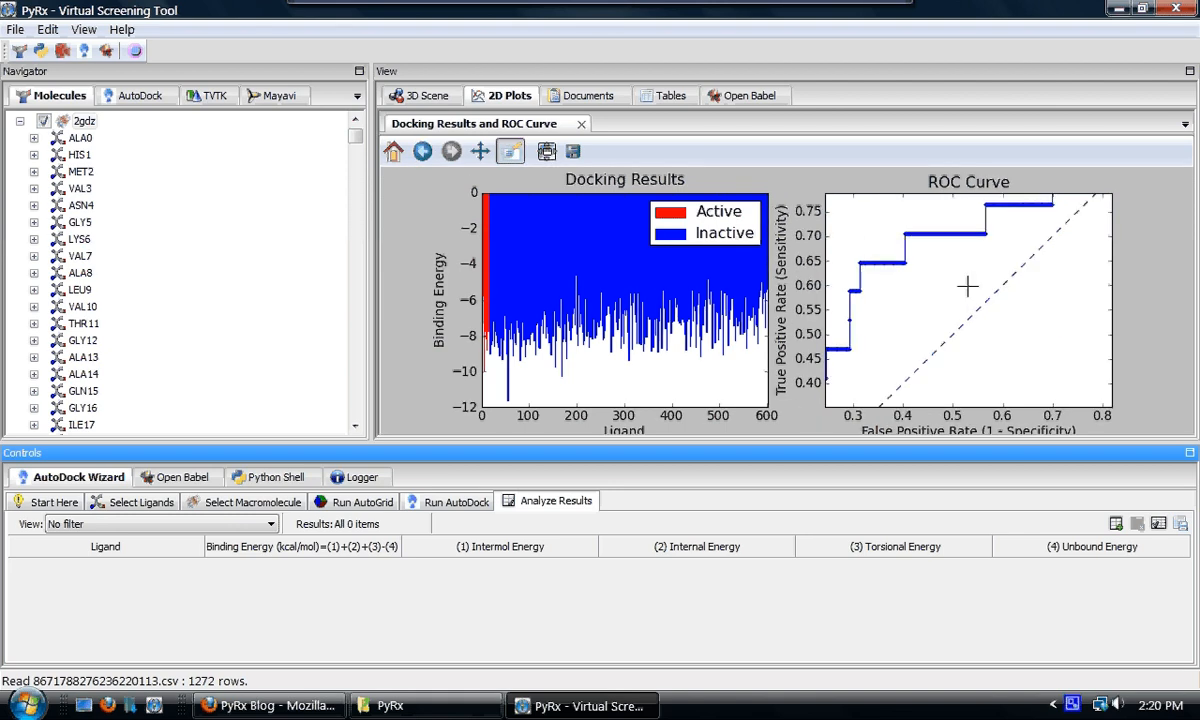
mouse_move(982, 268)
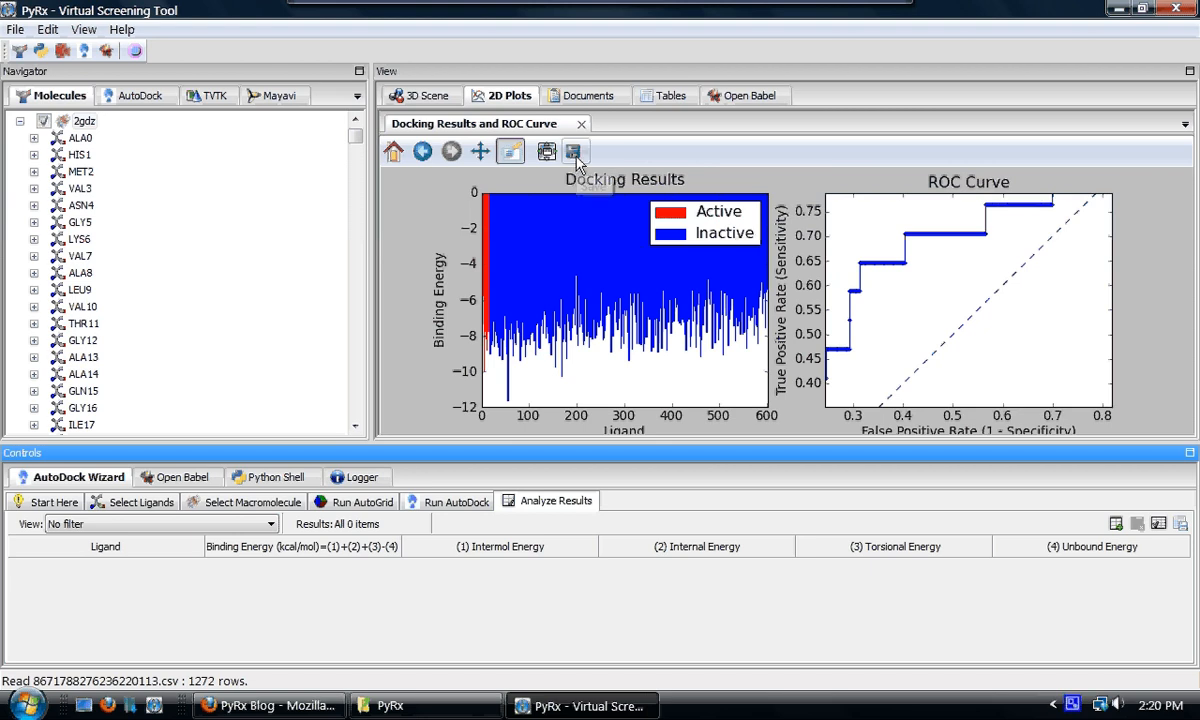
mouse_move(722, 170)
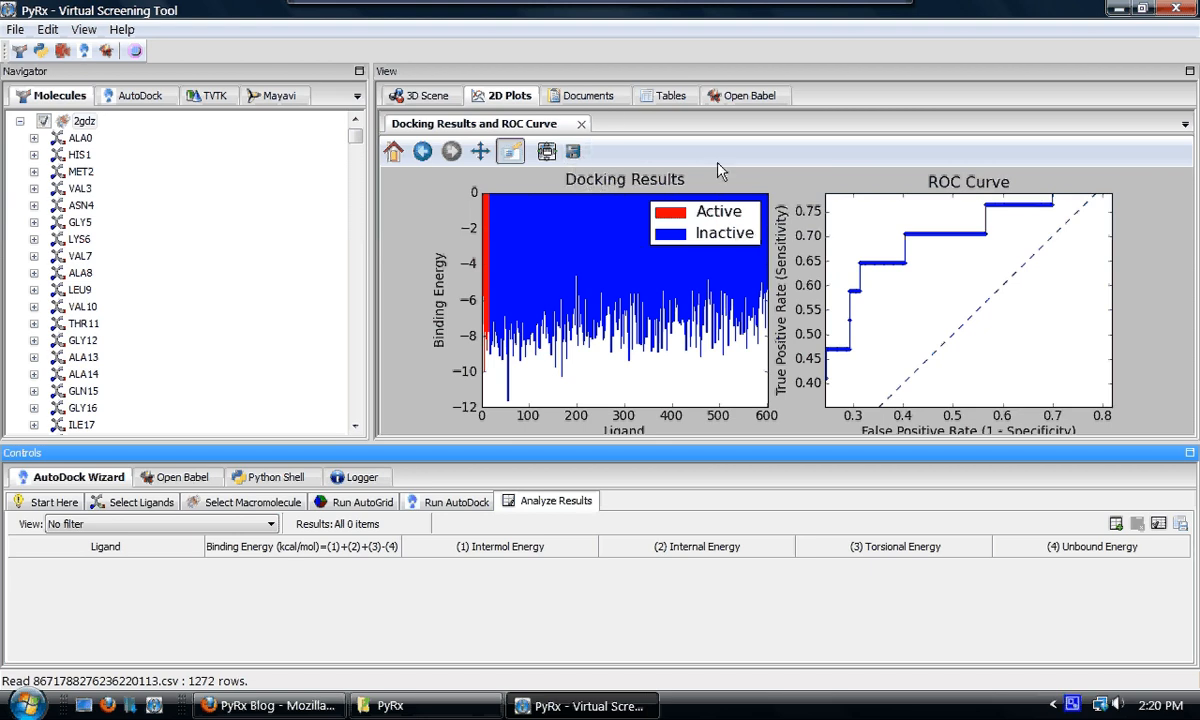
Step: Show the ScreenCast5.txt notes on PyRx 0.5 features in the Documents view
click(592, 96)
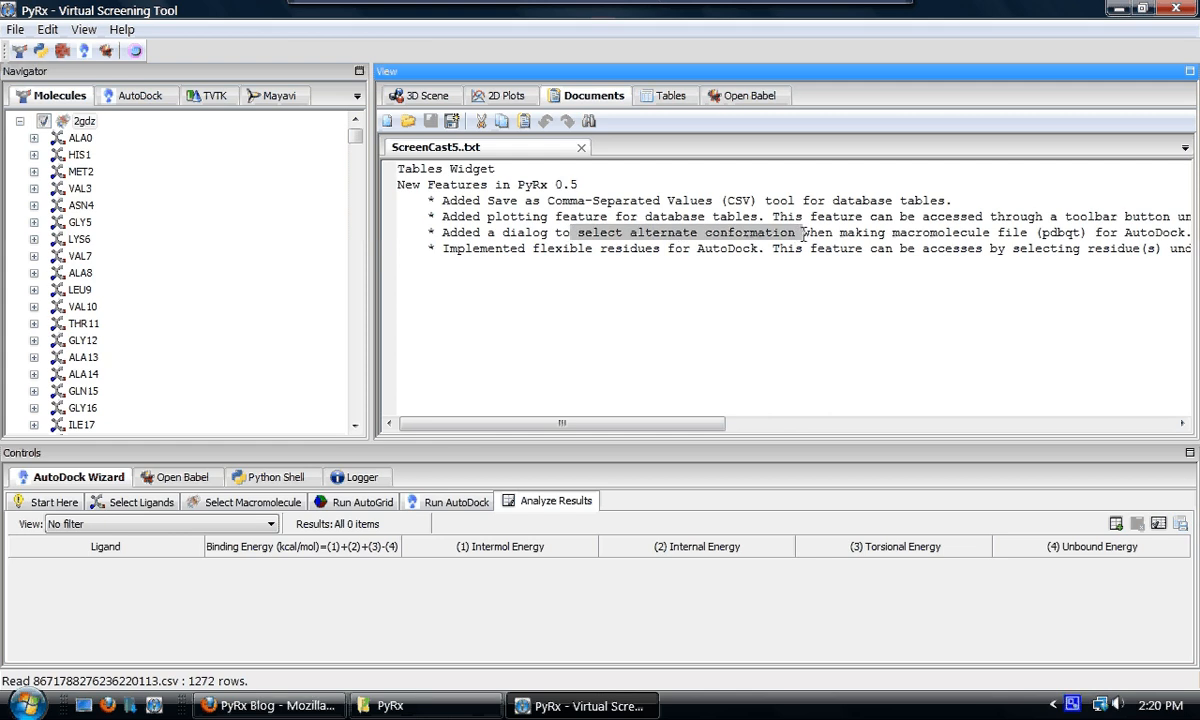
mouse_move(624, 240)
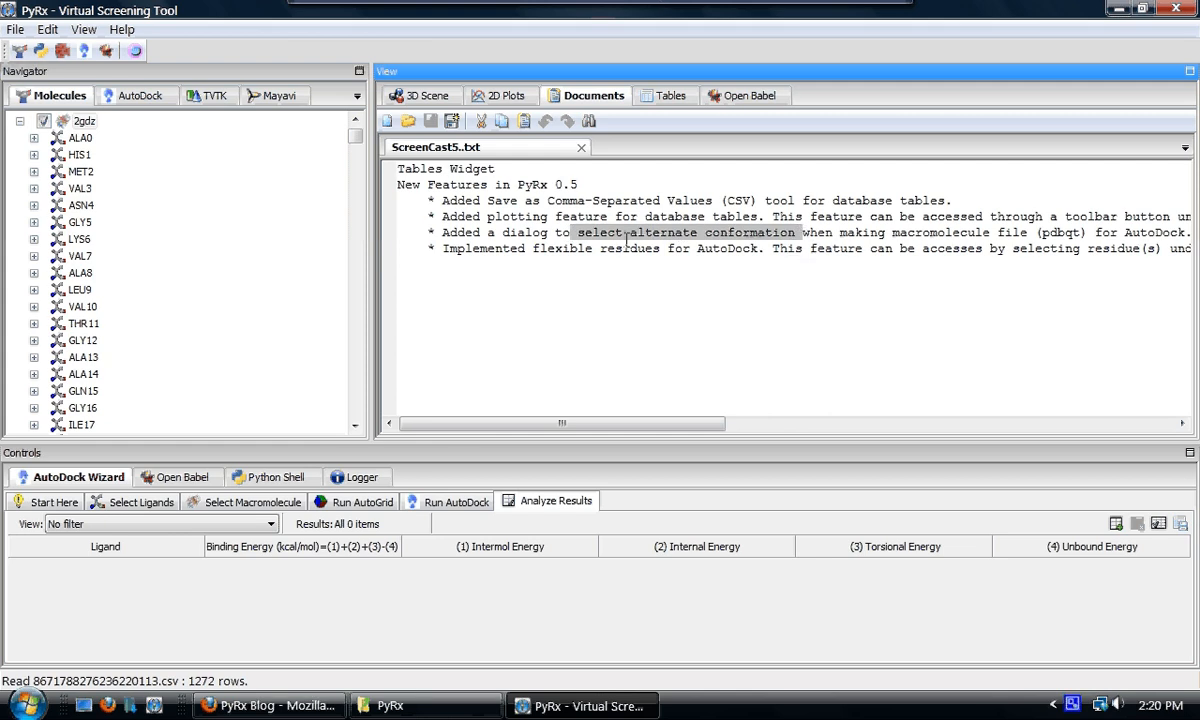
mouse_move(548, 248)
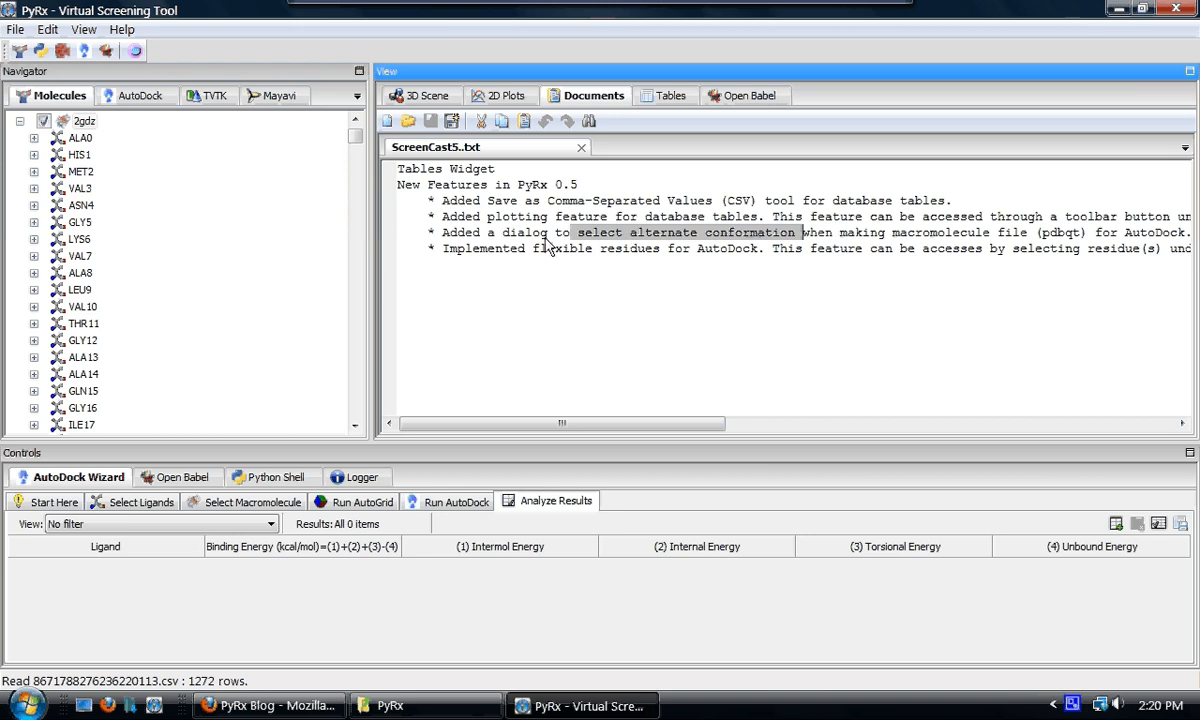
mouse_move(248, 132)
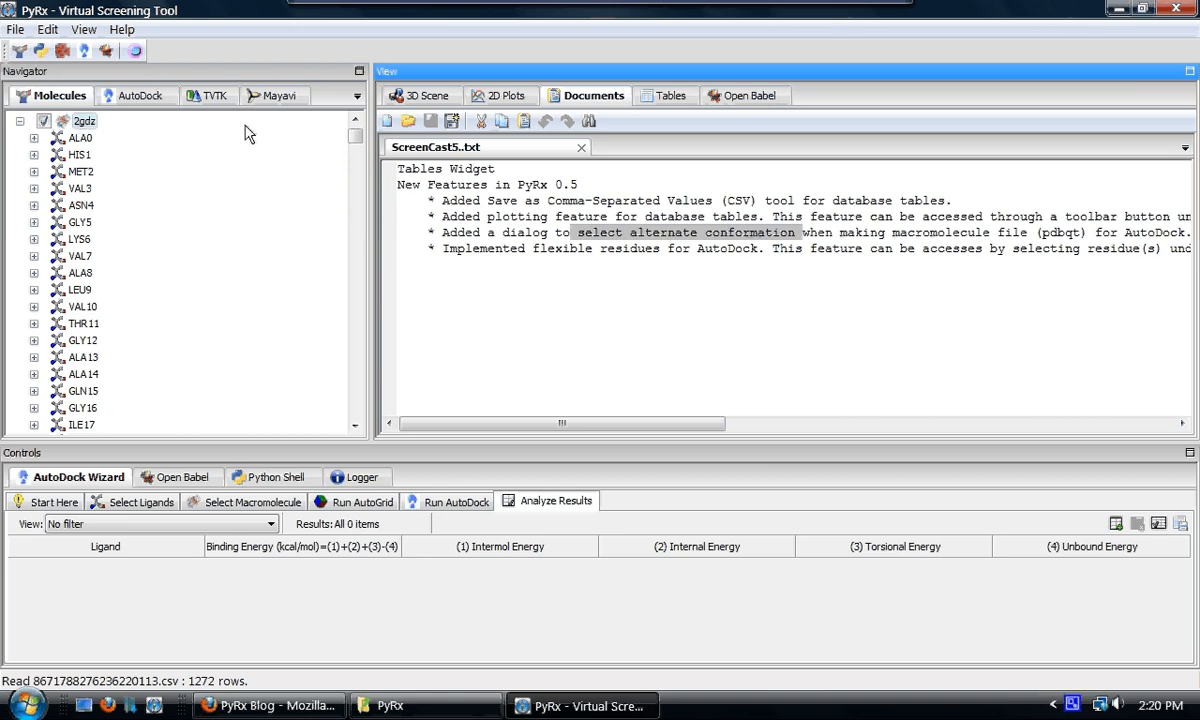
Step: Start making 2gdz an AutoDock macromolecule from the 3D view's Molecules tree
click(420, 96)
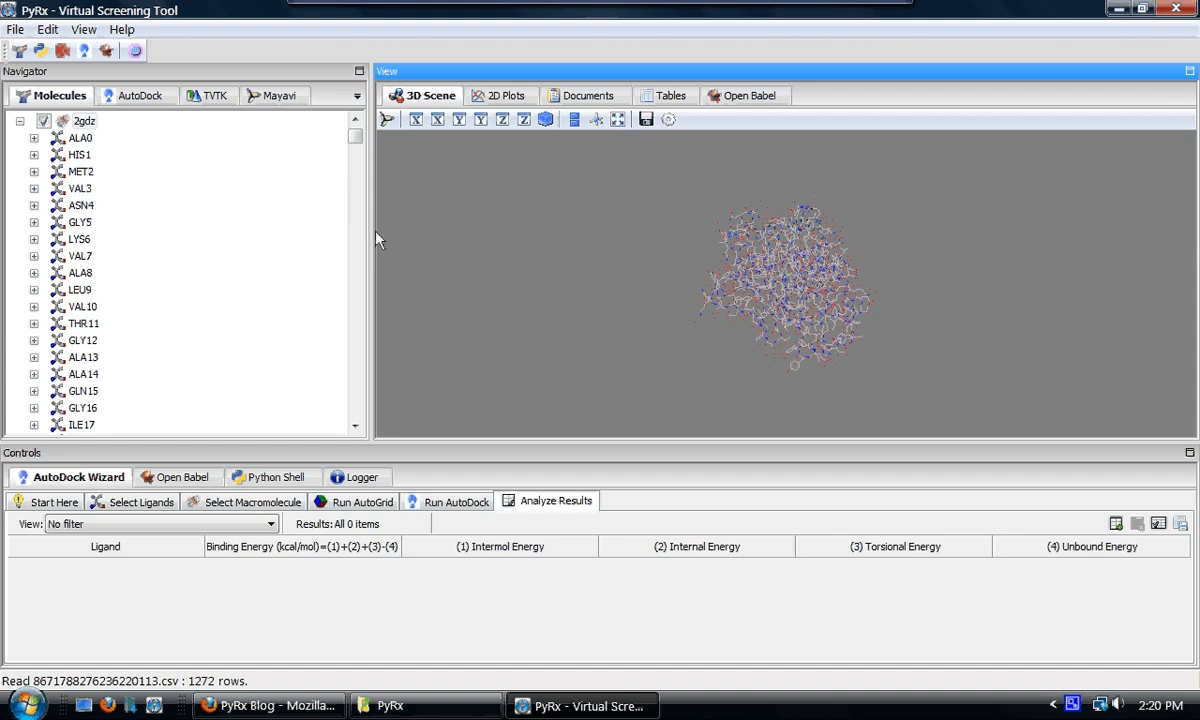
right_click(84, 120)
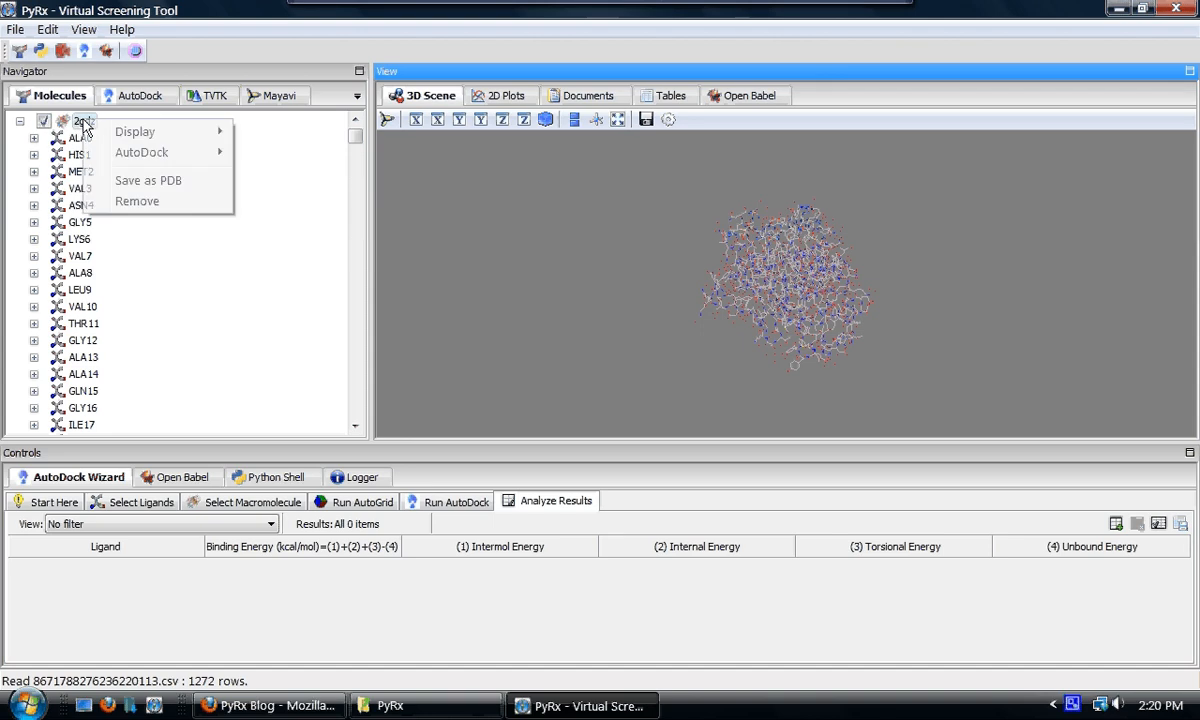
click(142, 152)
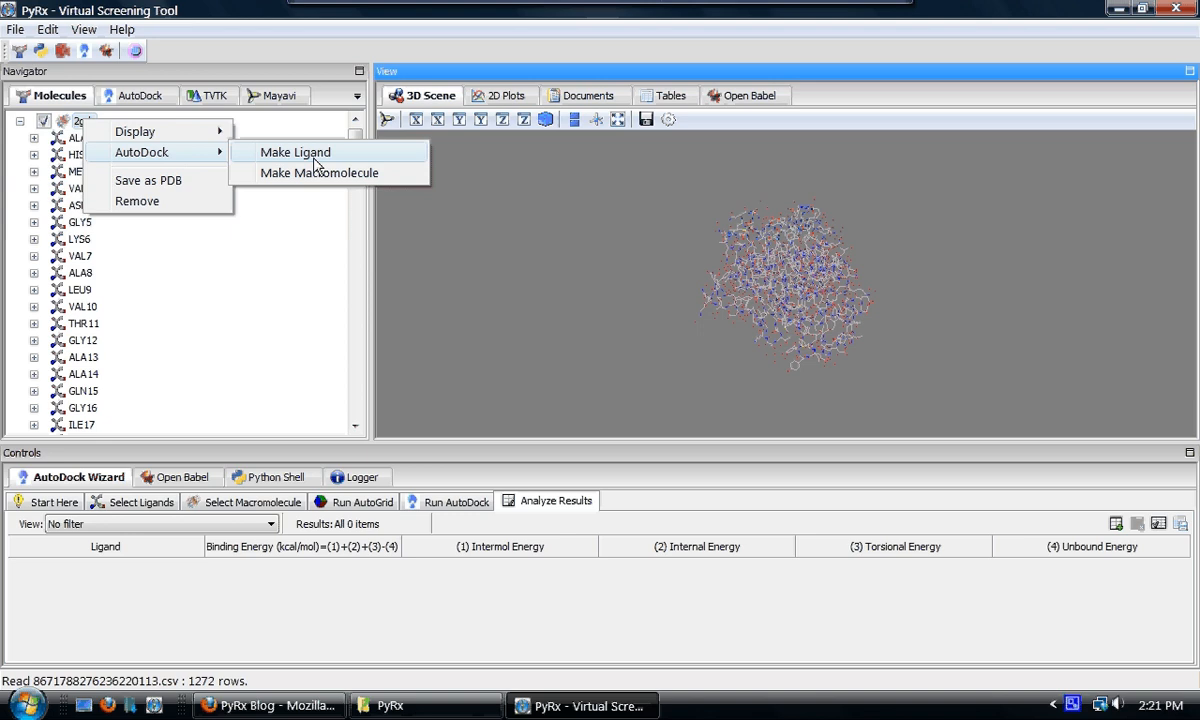
click(320, 172)
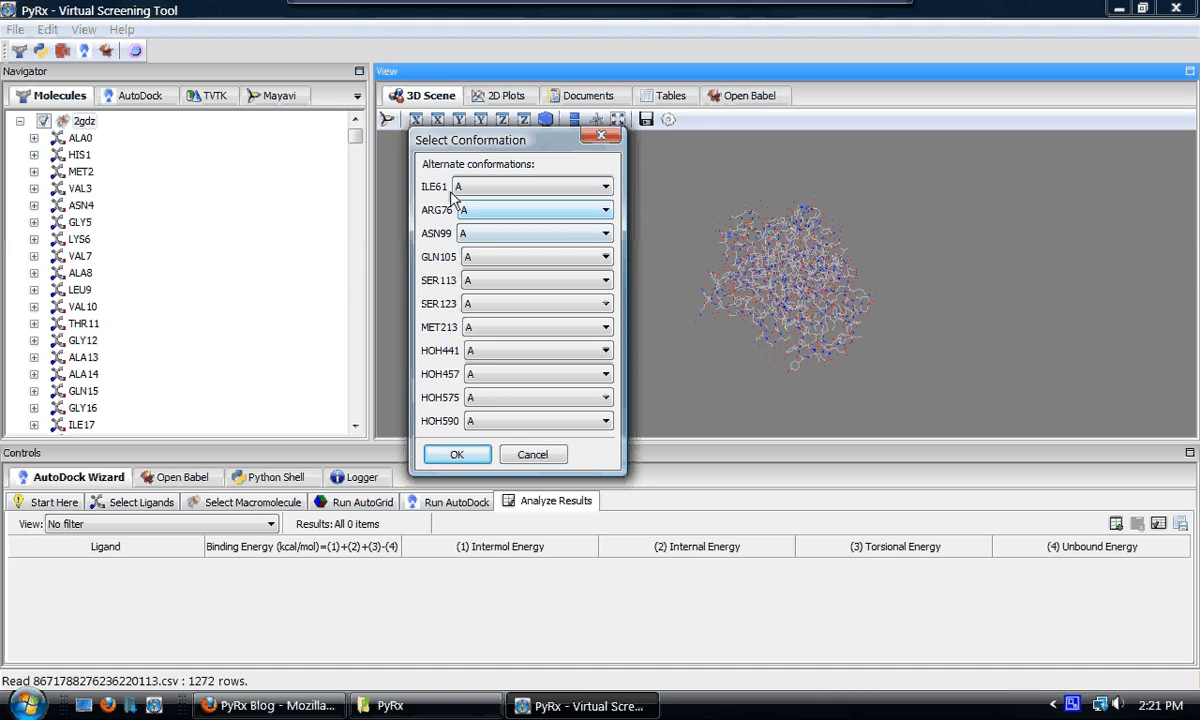
Step: Look at ARG76's alternate conformation choices, then cancel Select Conformation
click(604, 210)
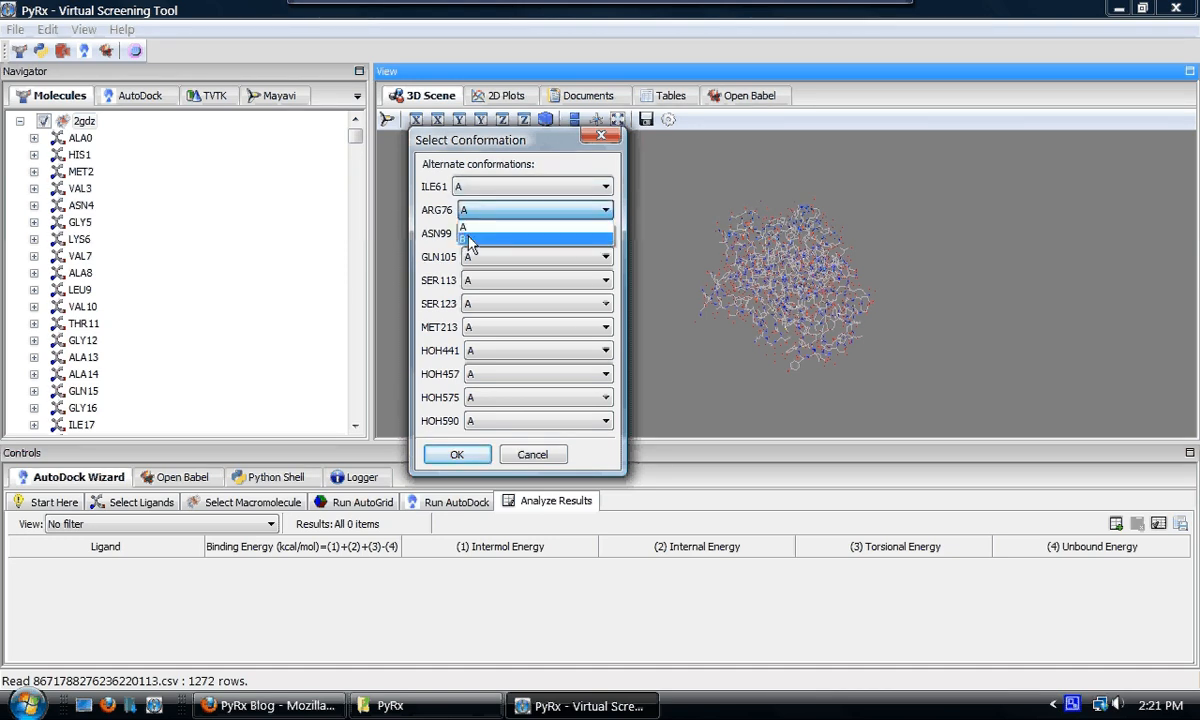
click(536, 232)
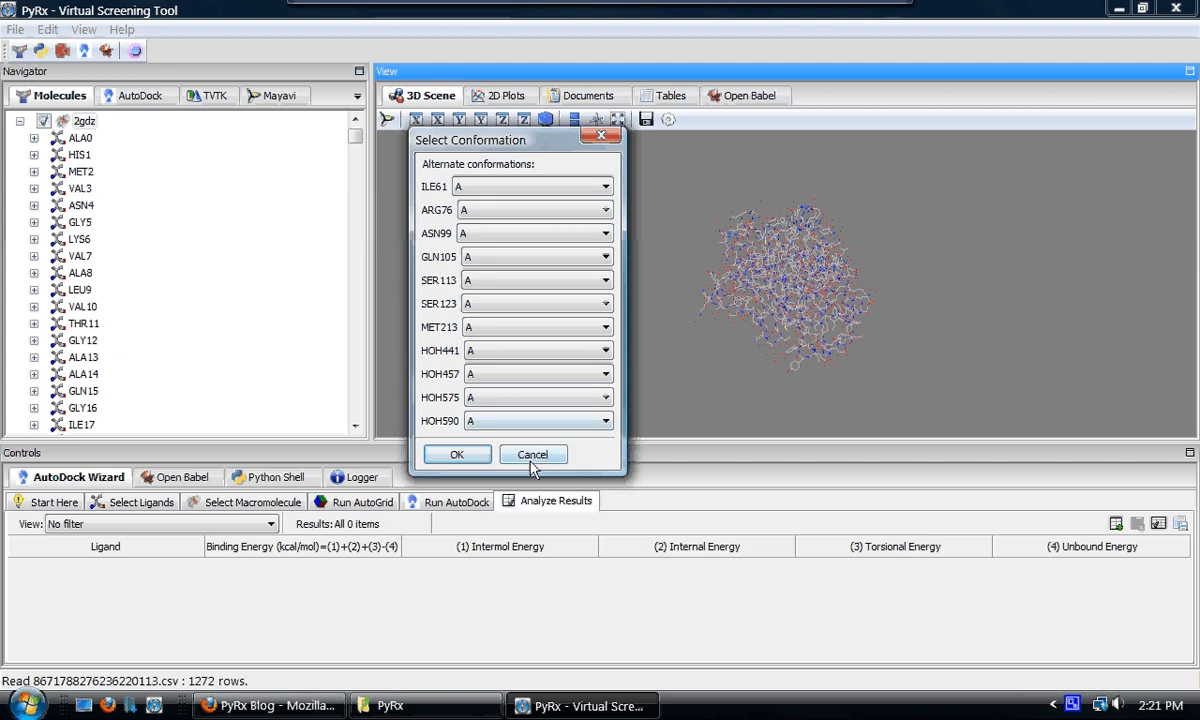
click(532, 452)
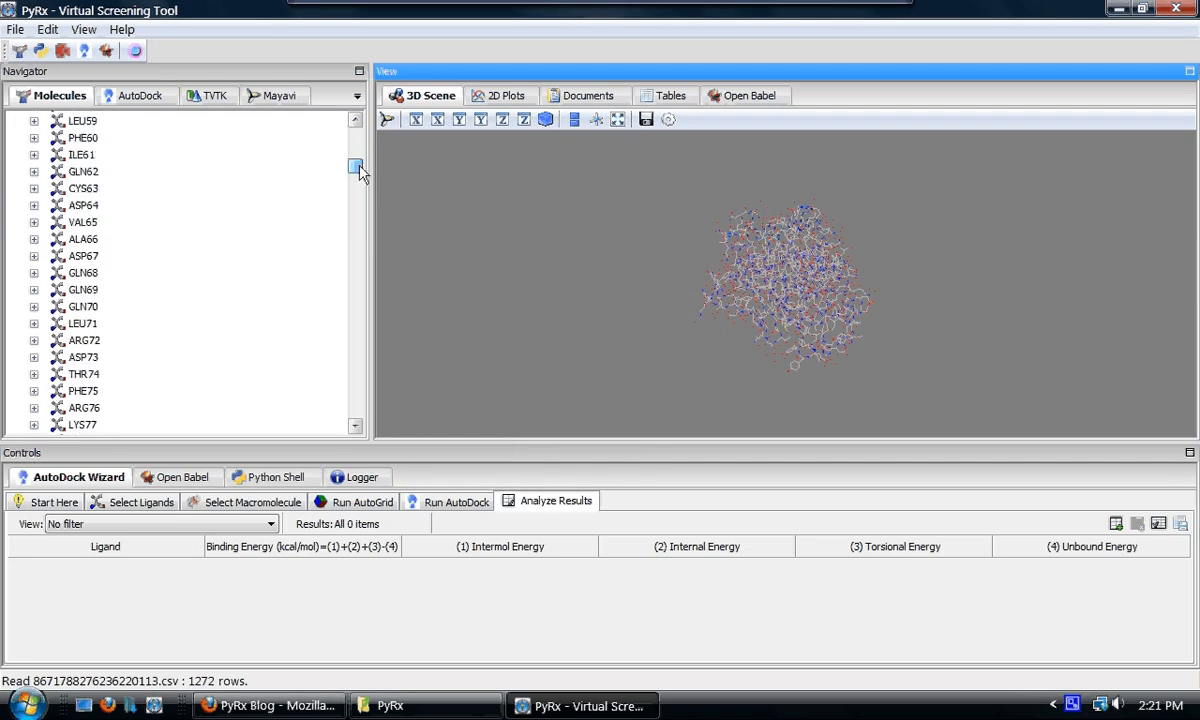
Step: Expand ARG76's atoms and zoom on them with selection spheres toggled
scroll(down, 3)
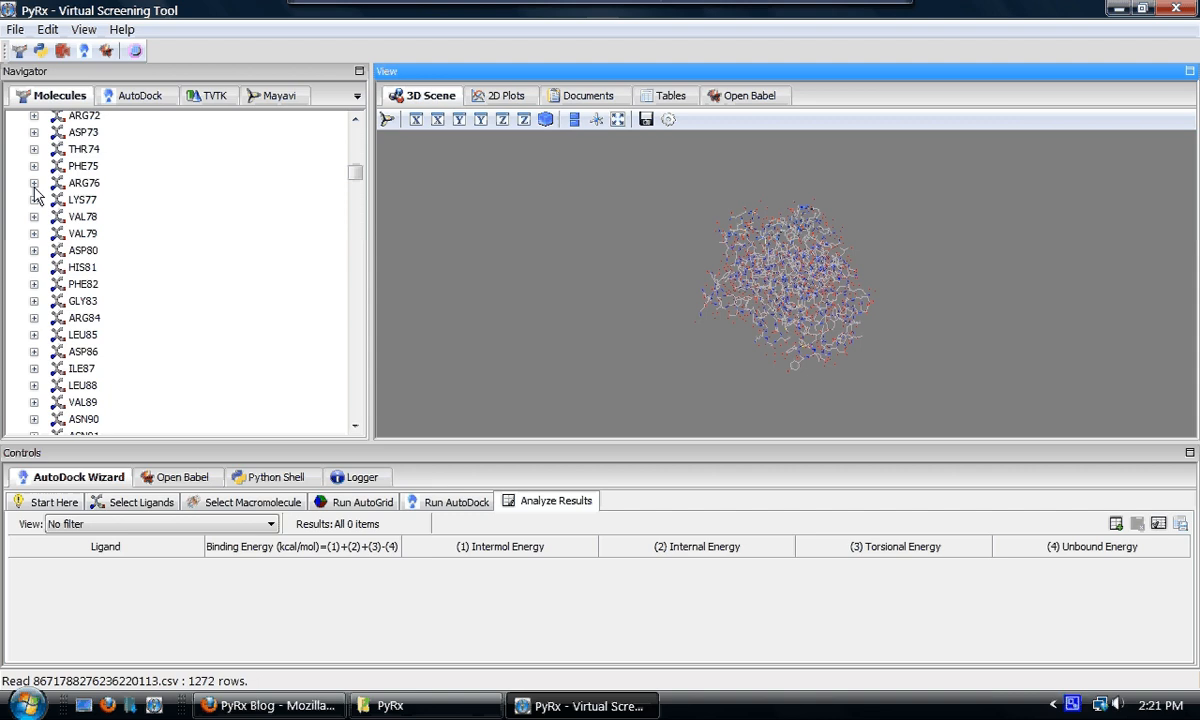
click(32, 182)
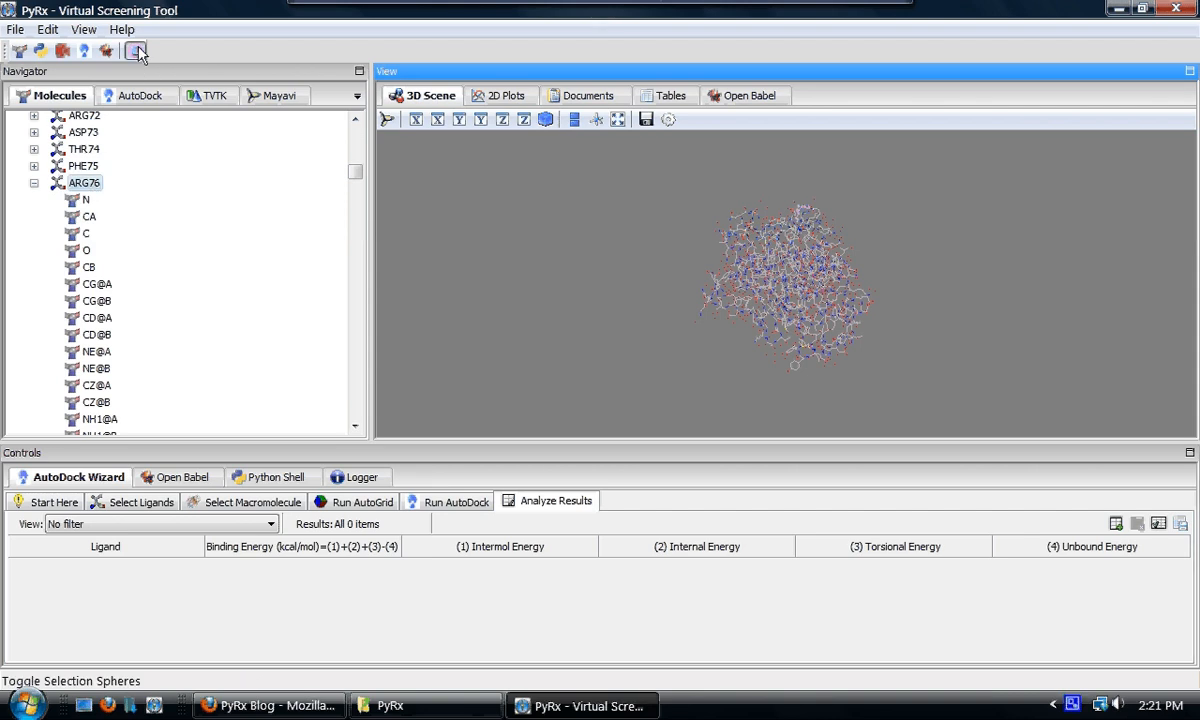
click(136, 50)
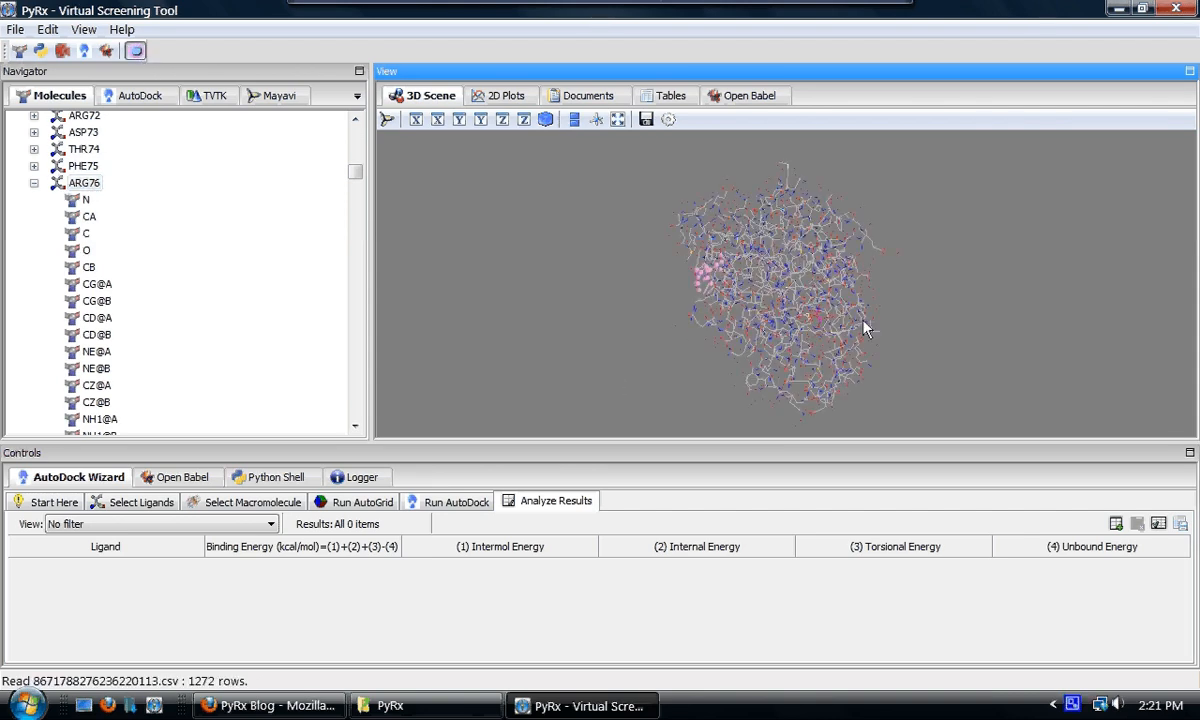
drag(864, 328, 724, 304)
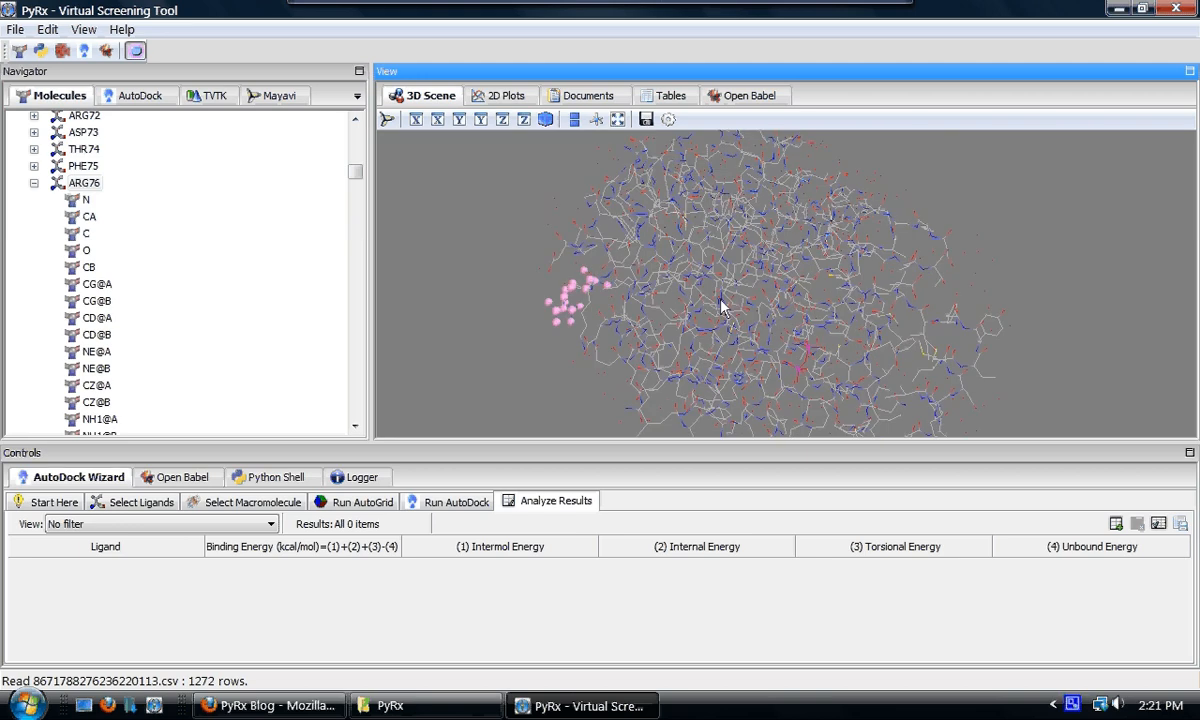
drag(724, 304, 756, 282)
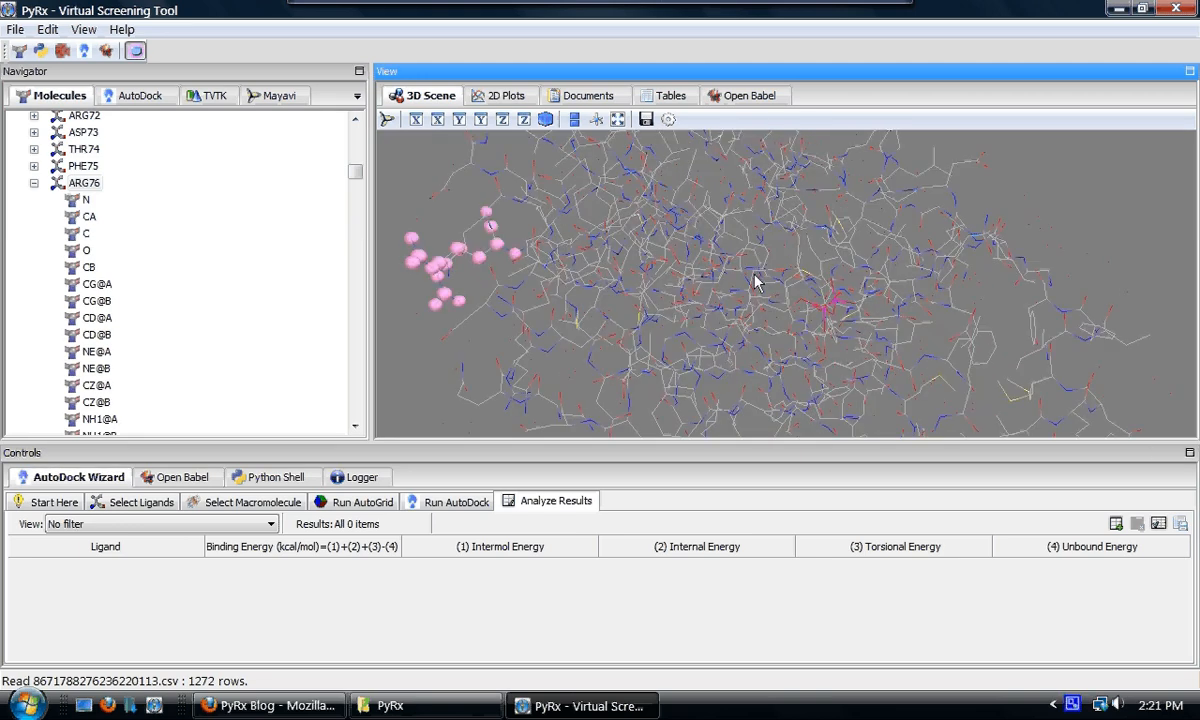
click(136, 52)
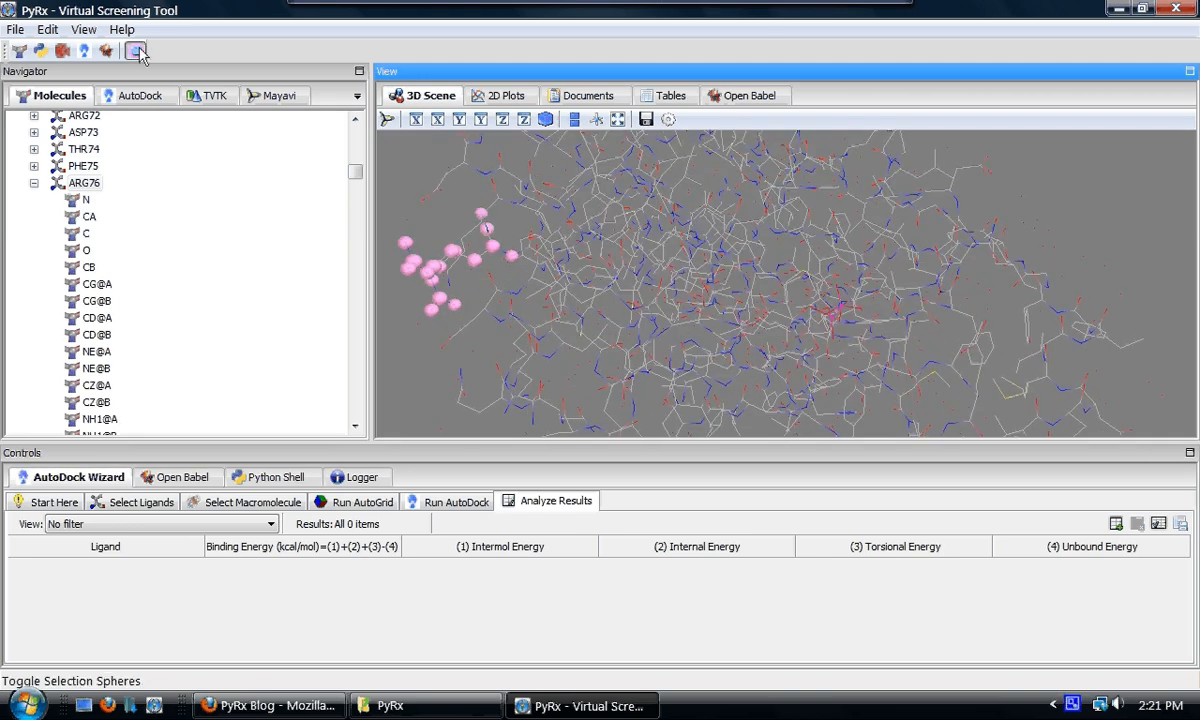
click(136, 50)
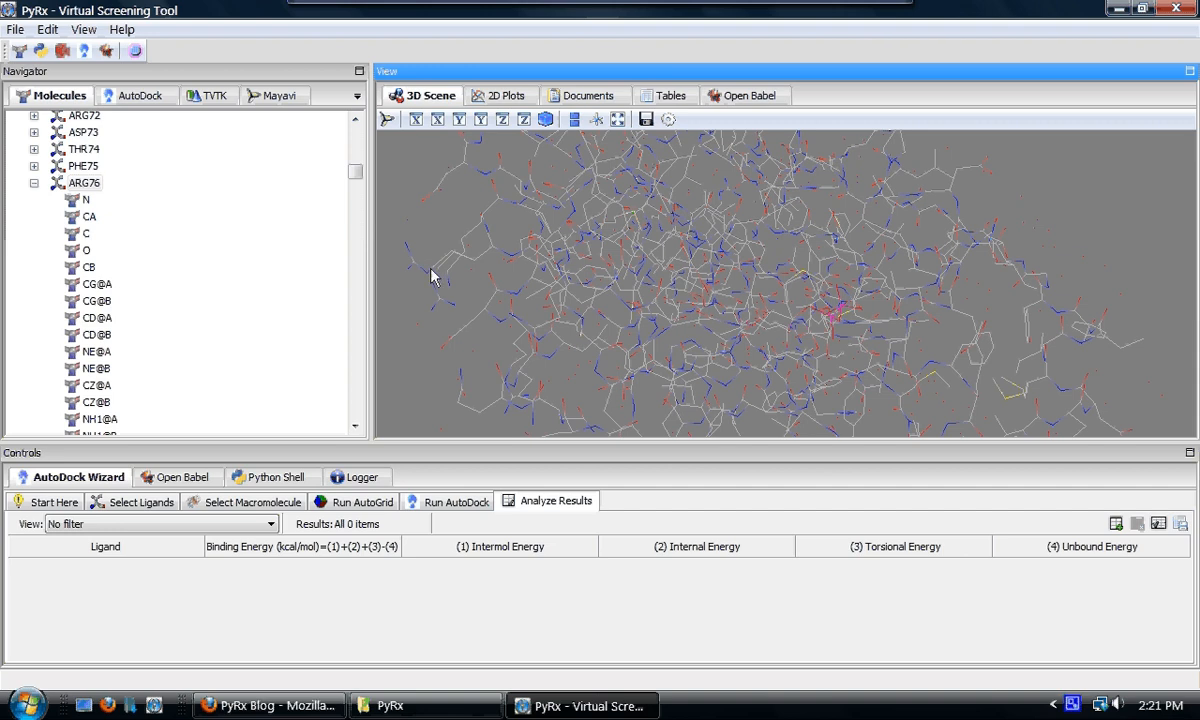
mouse_move(444, 318)
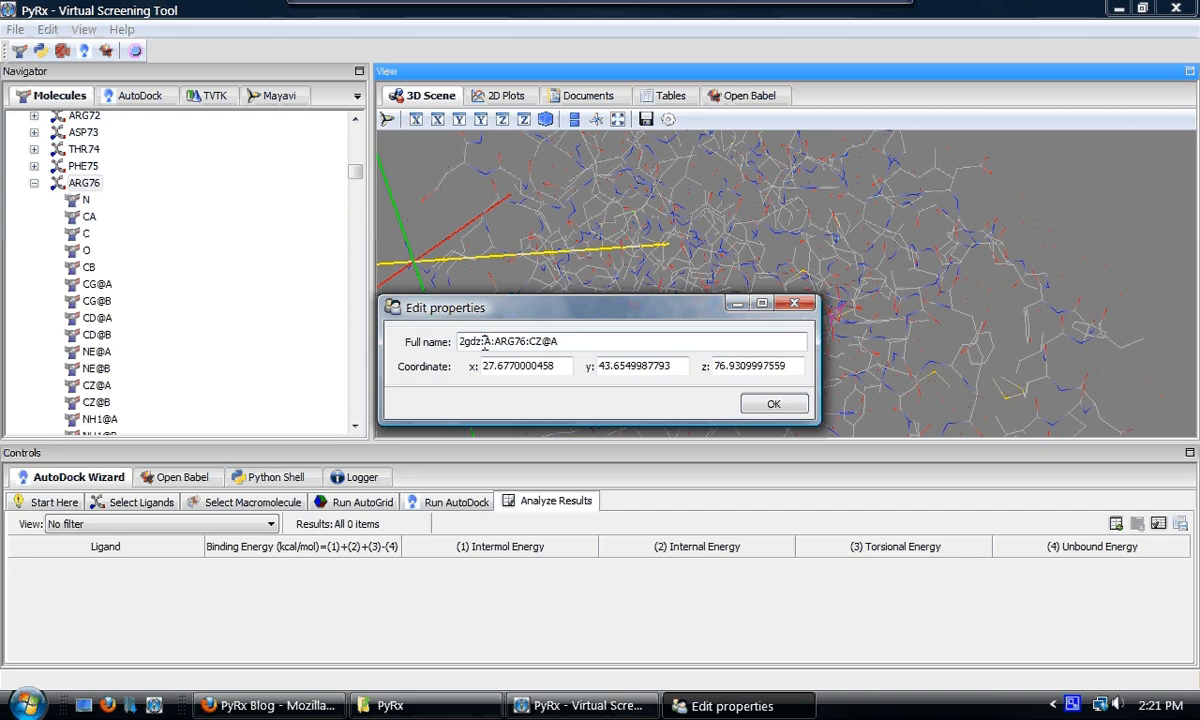
Step: Review the CZ@A atom's full name and coordinates, then close Edit properties
double_click(510, 340)
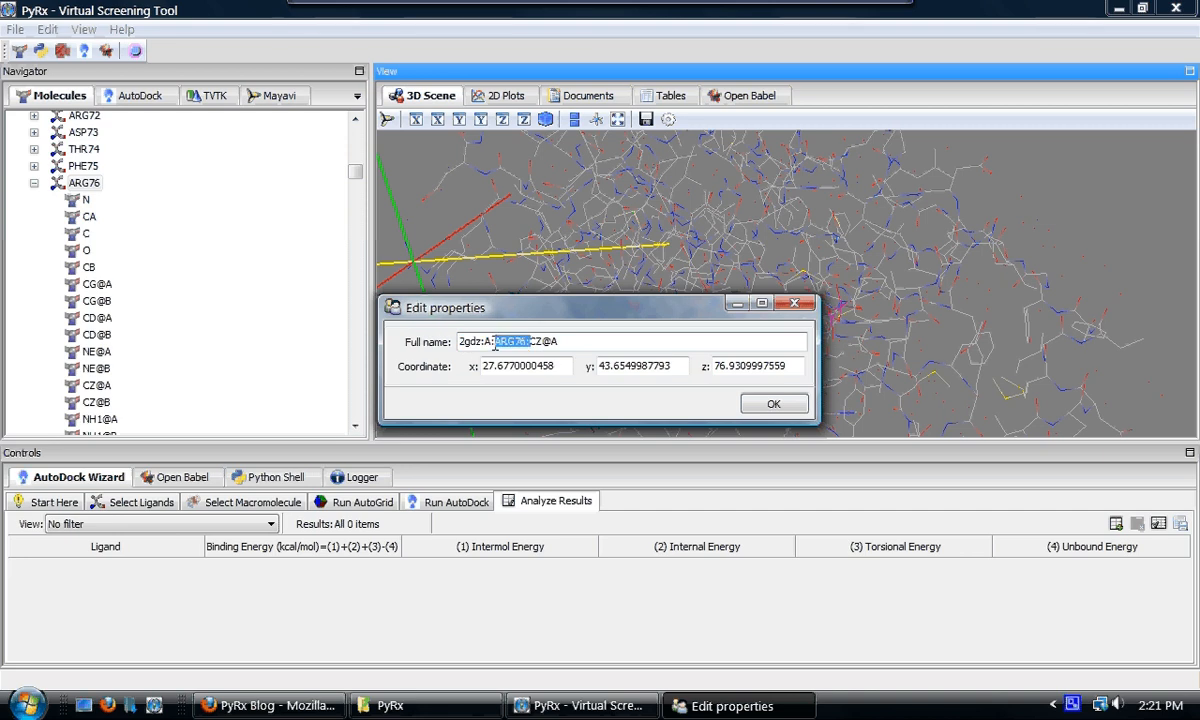
click(570, 342)
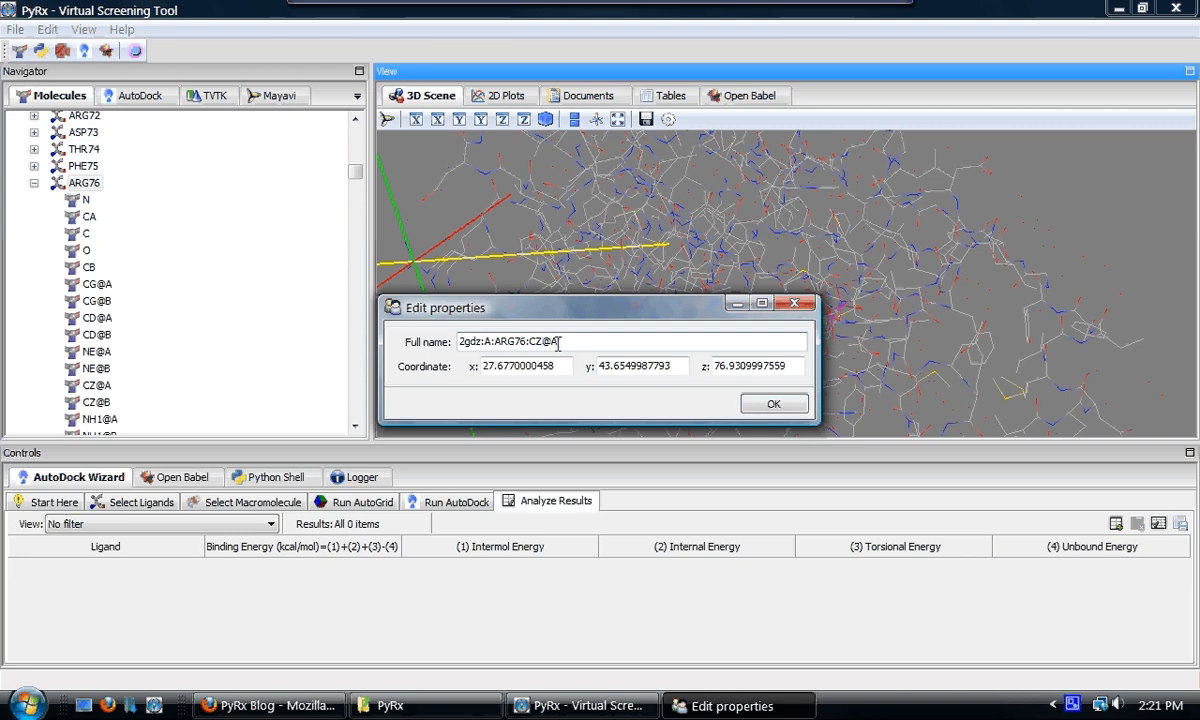
click(772, 404)
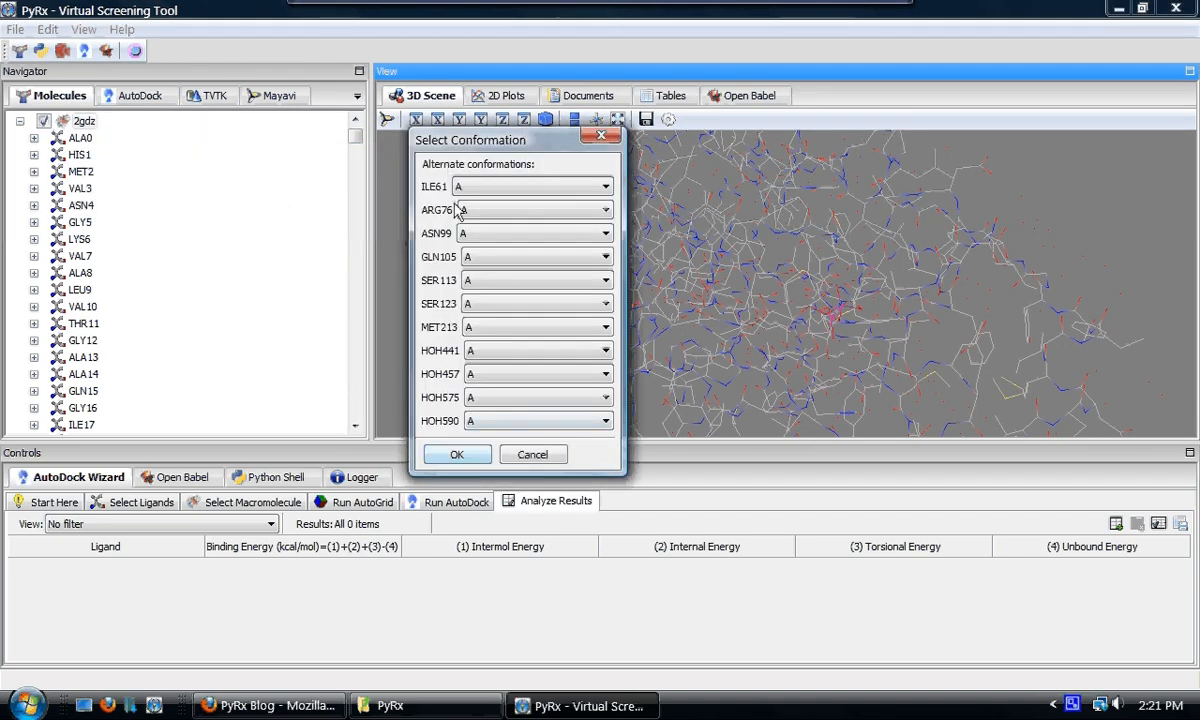
Step: Accept default conformations to save 2gdz.pdbqt, then re-expand 2gdz's residues
click(456, 454)
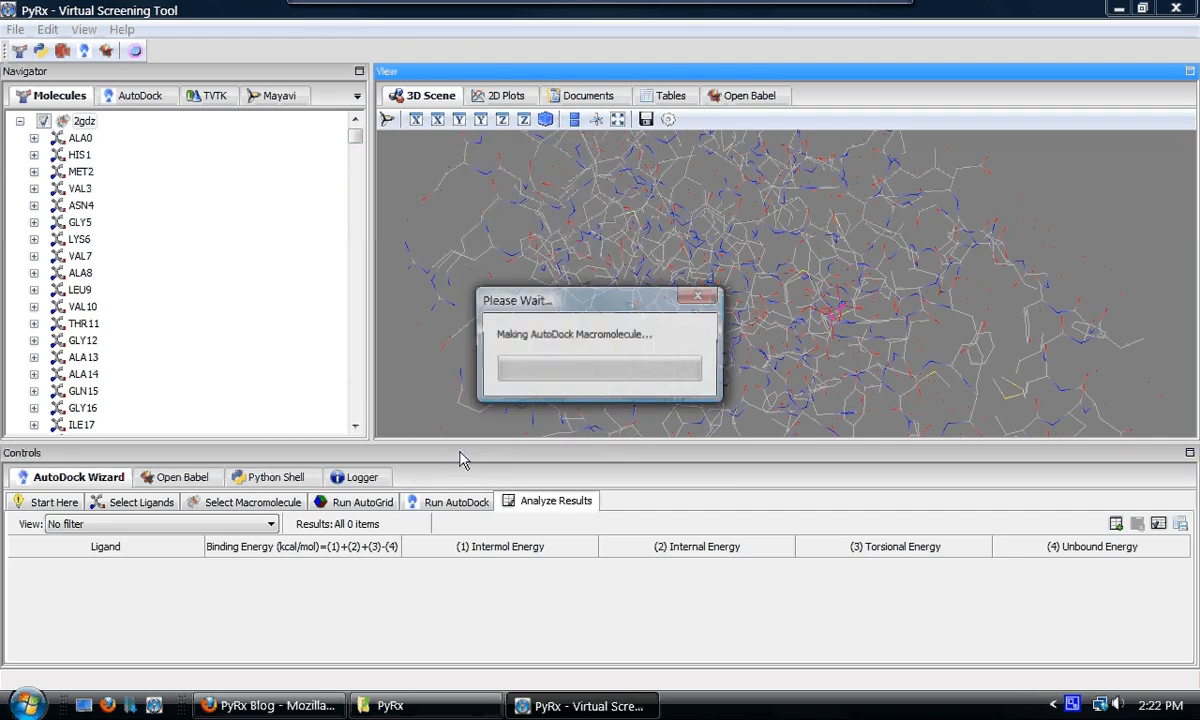
mouse_move(640, 364)
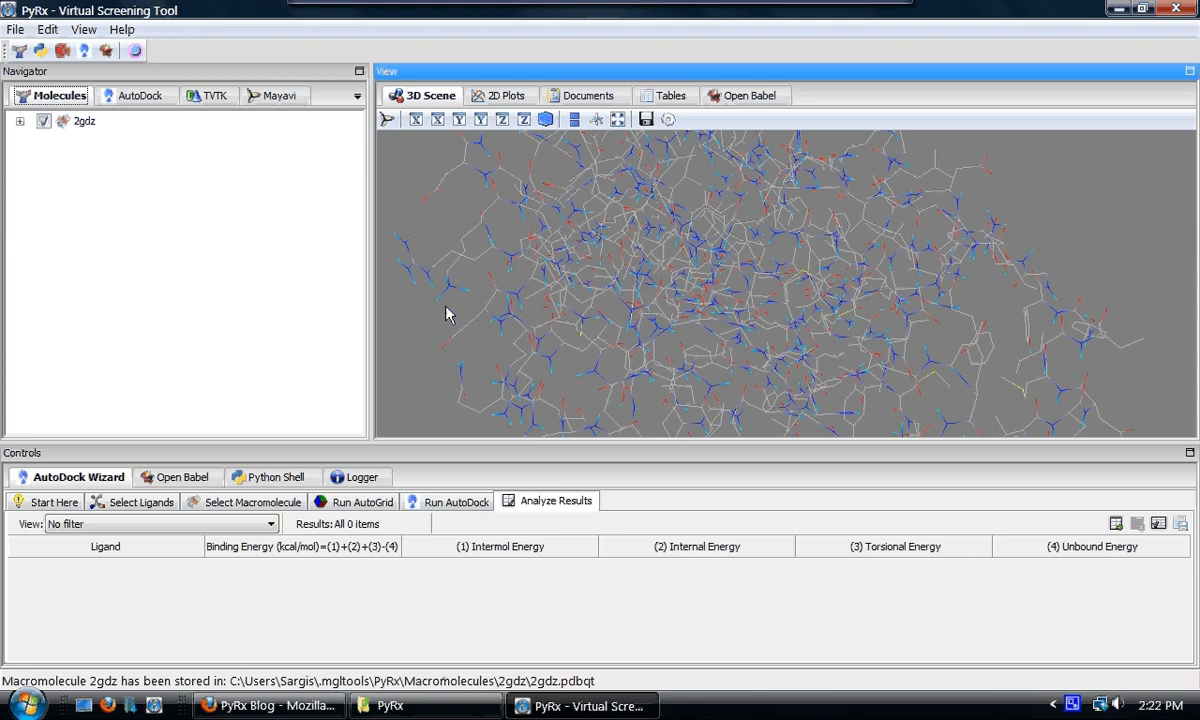
drag(448, 314, 484, 294)
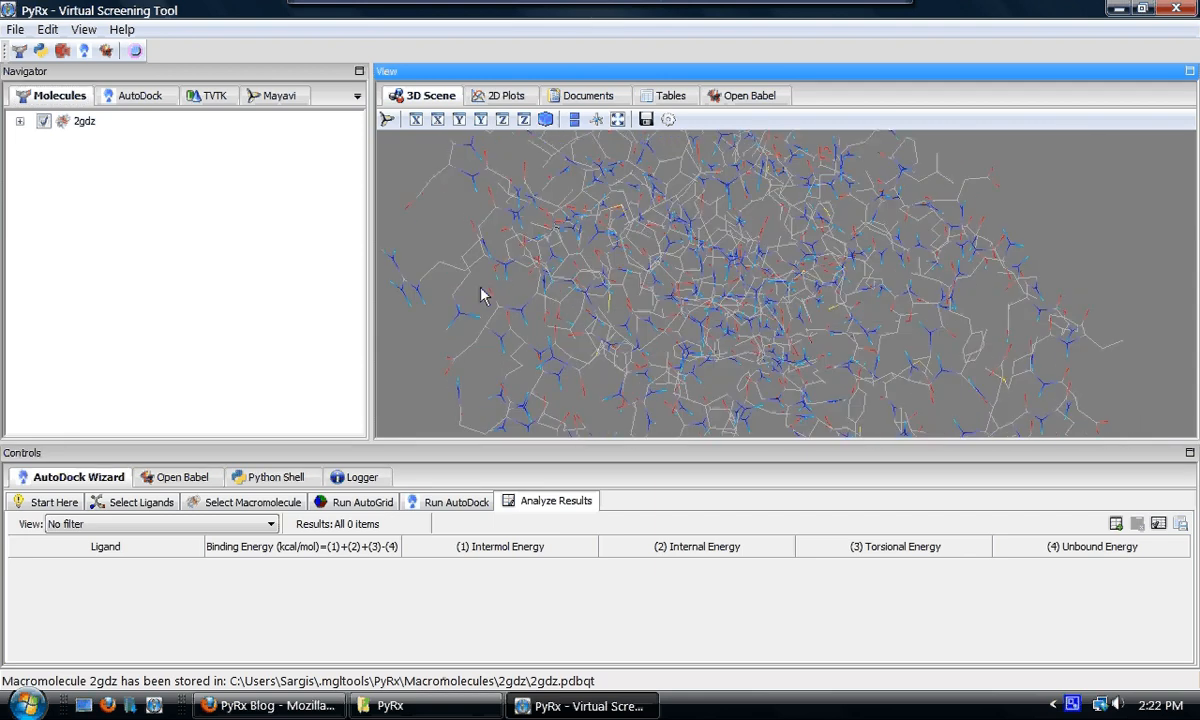
drag(482, 296, 444, 328)
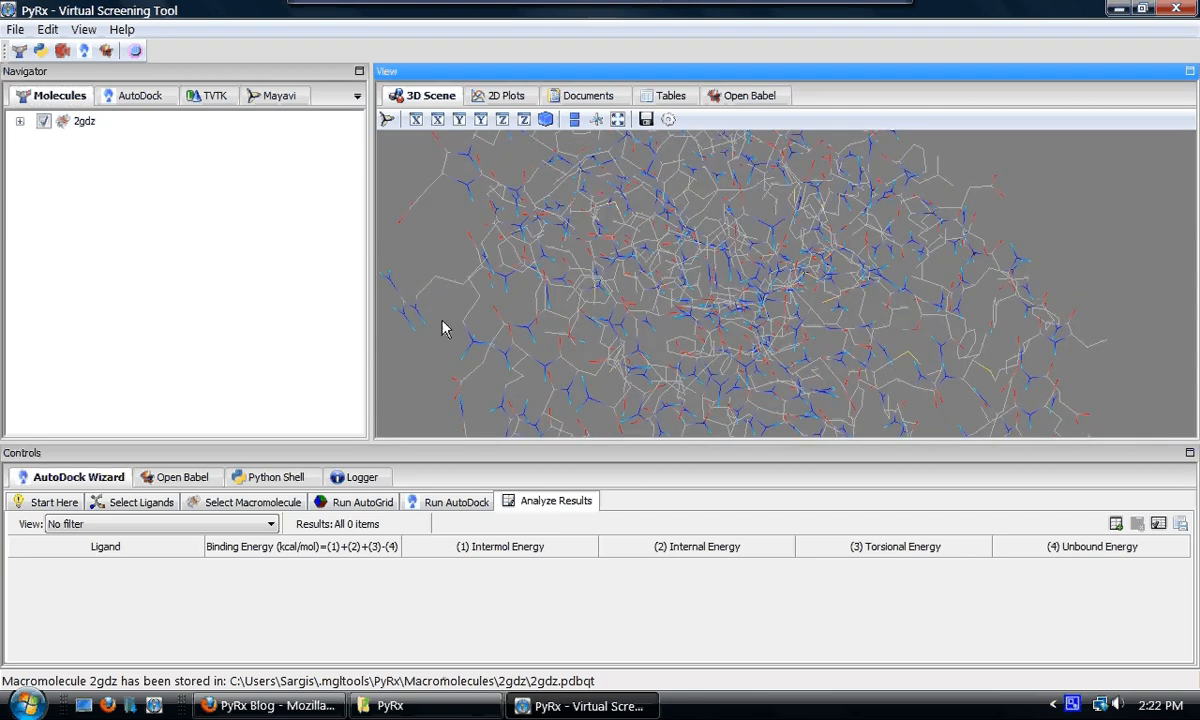
mouse_move(232, 254)
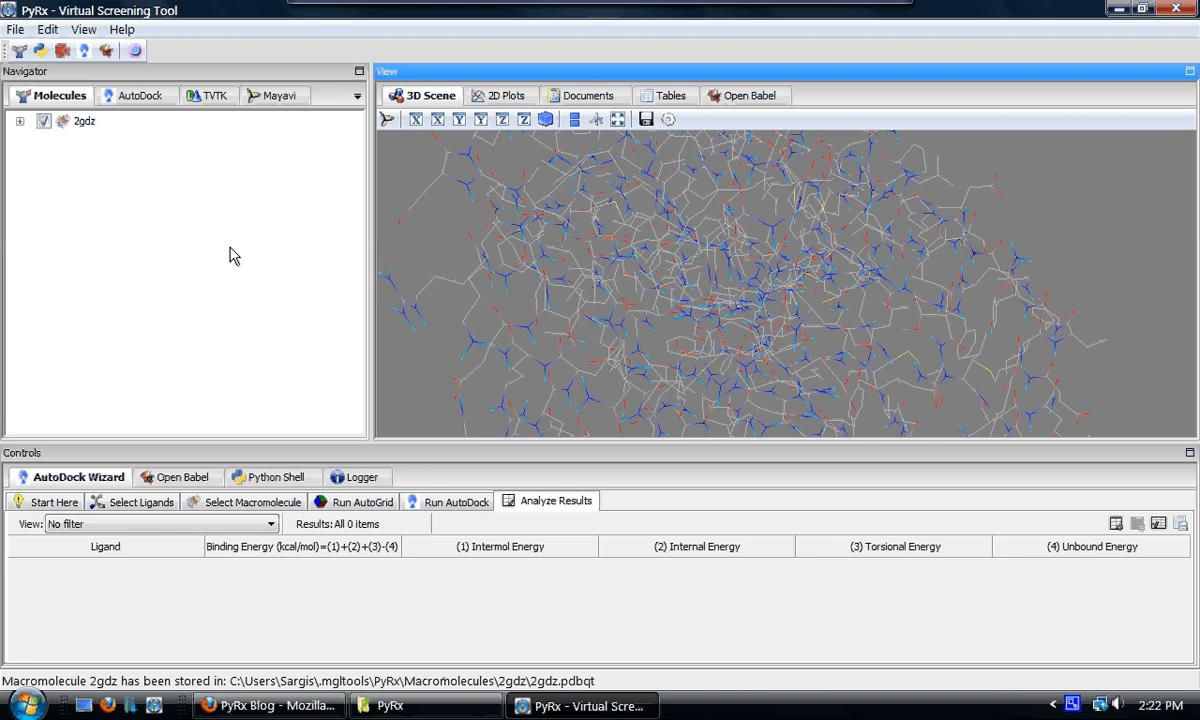
click(20, 120)
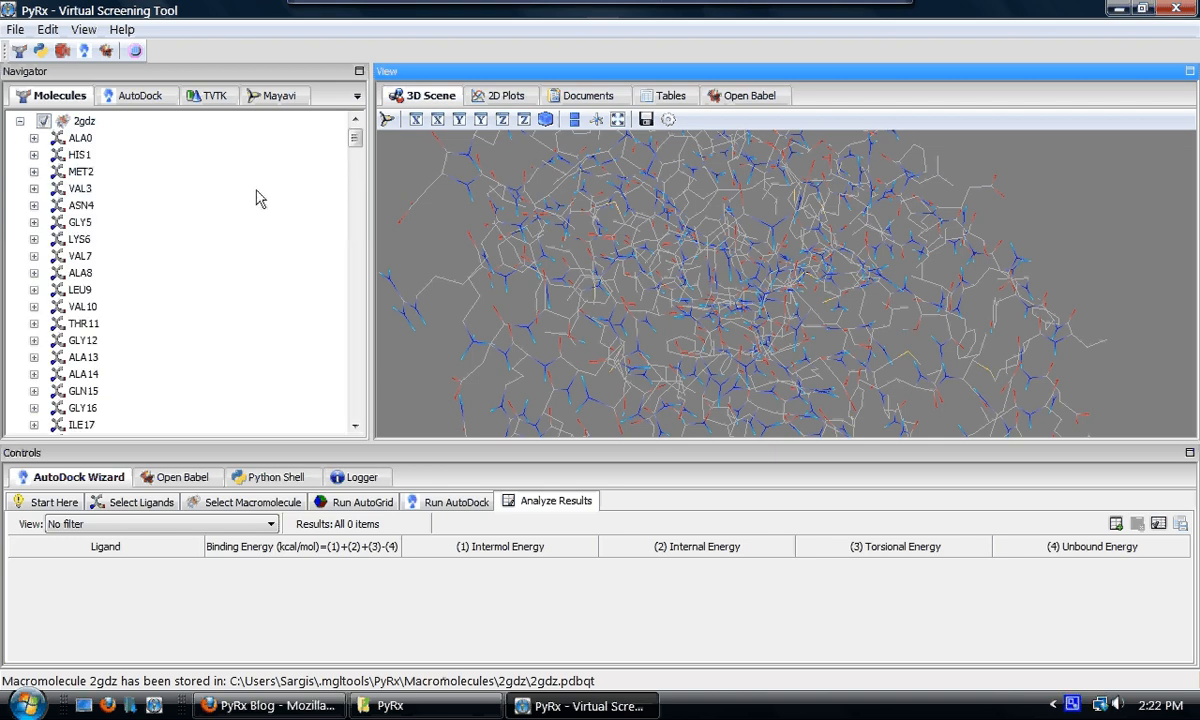
mouse_move(218, 294)
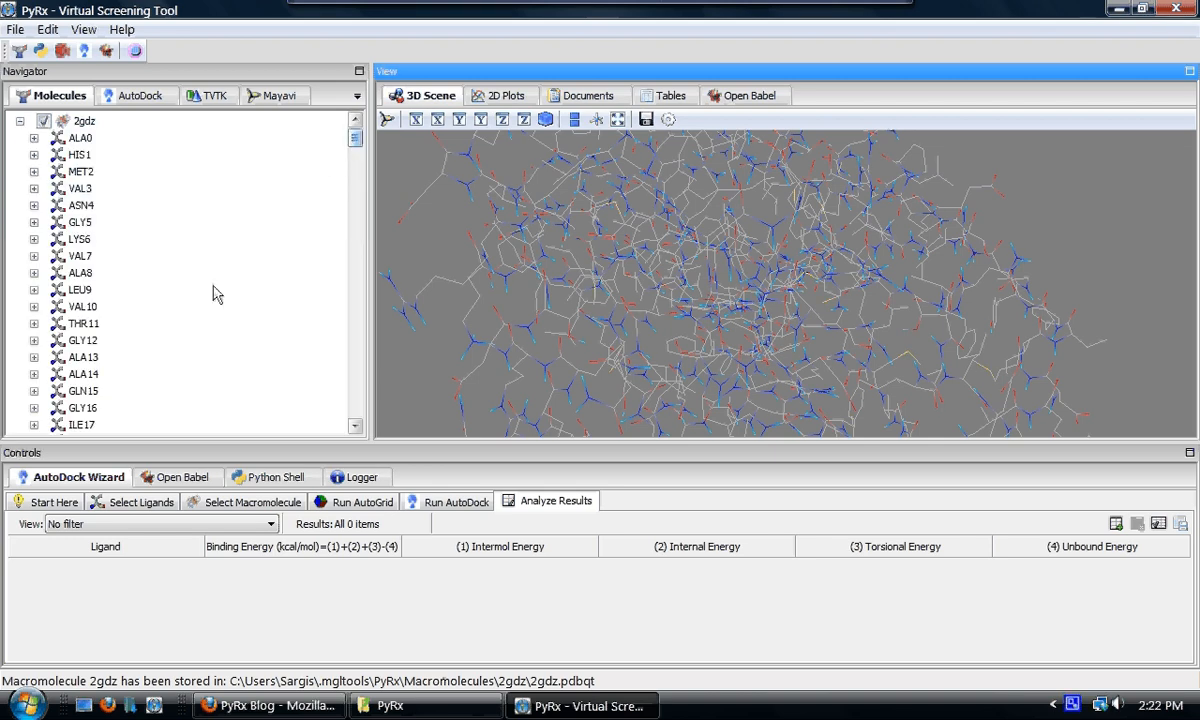
Step: Make VAL7, ALA8 and LEU9 flexible residues, creating 2gdz_flex with rigid and flex files
click(78, 256)
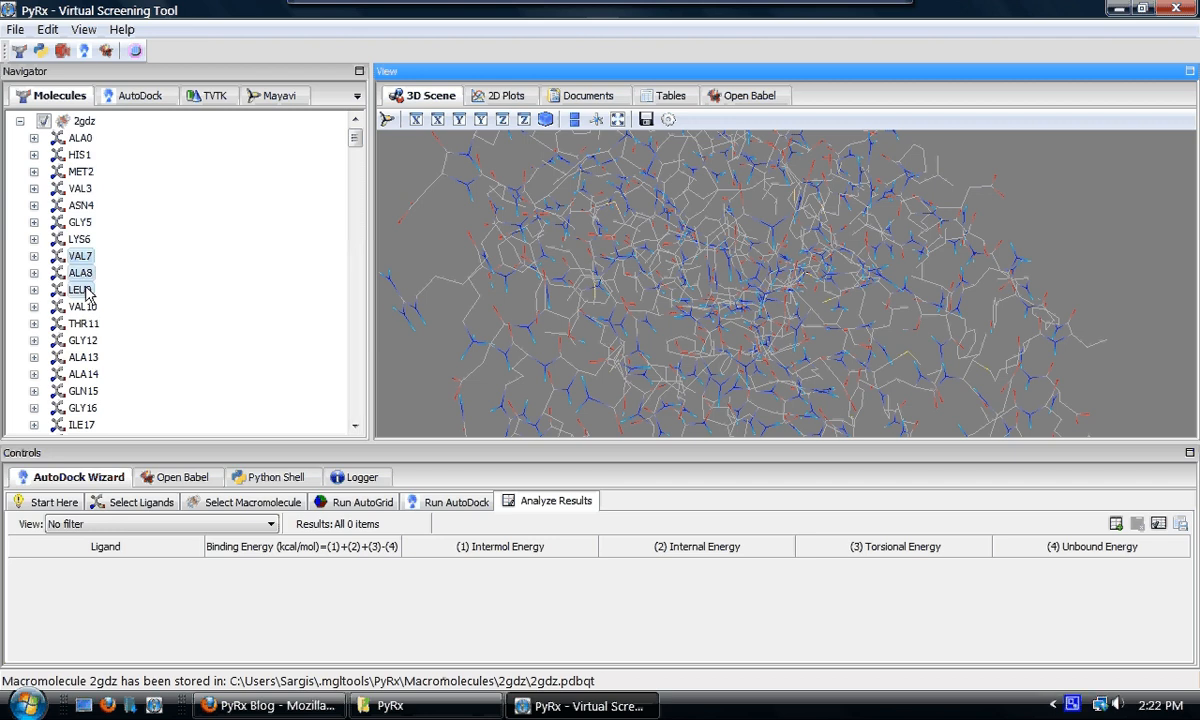
right_click(80, 288)
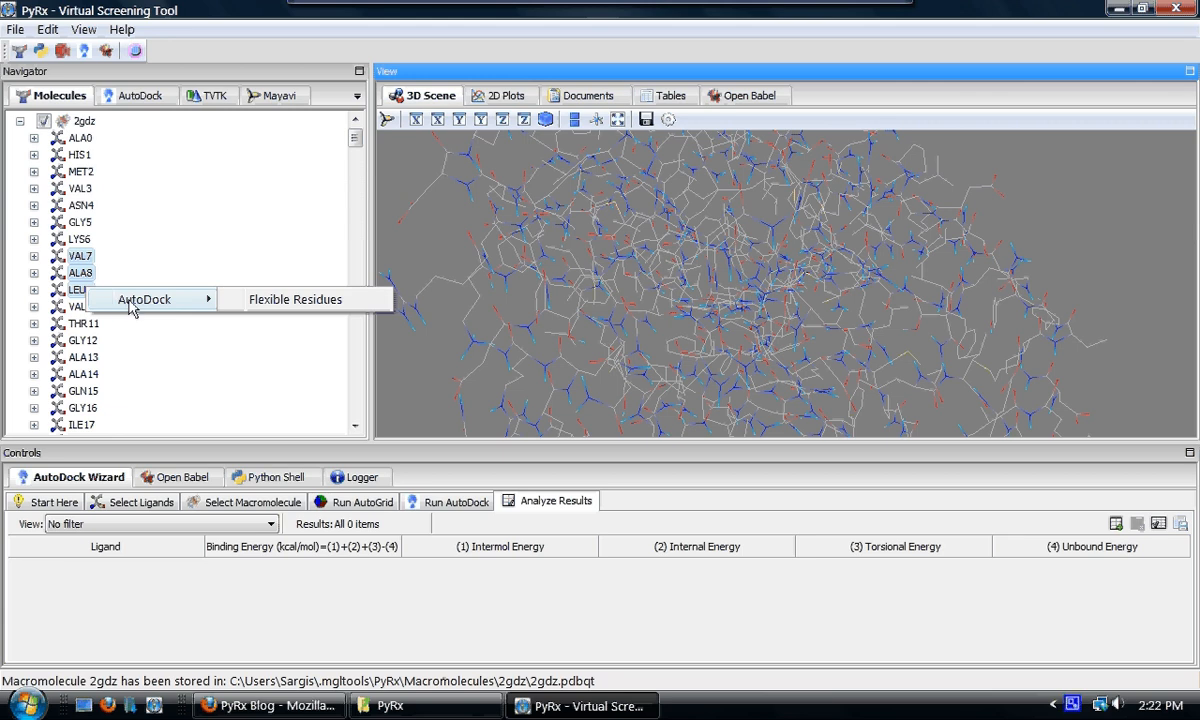
click(294, 300)
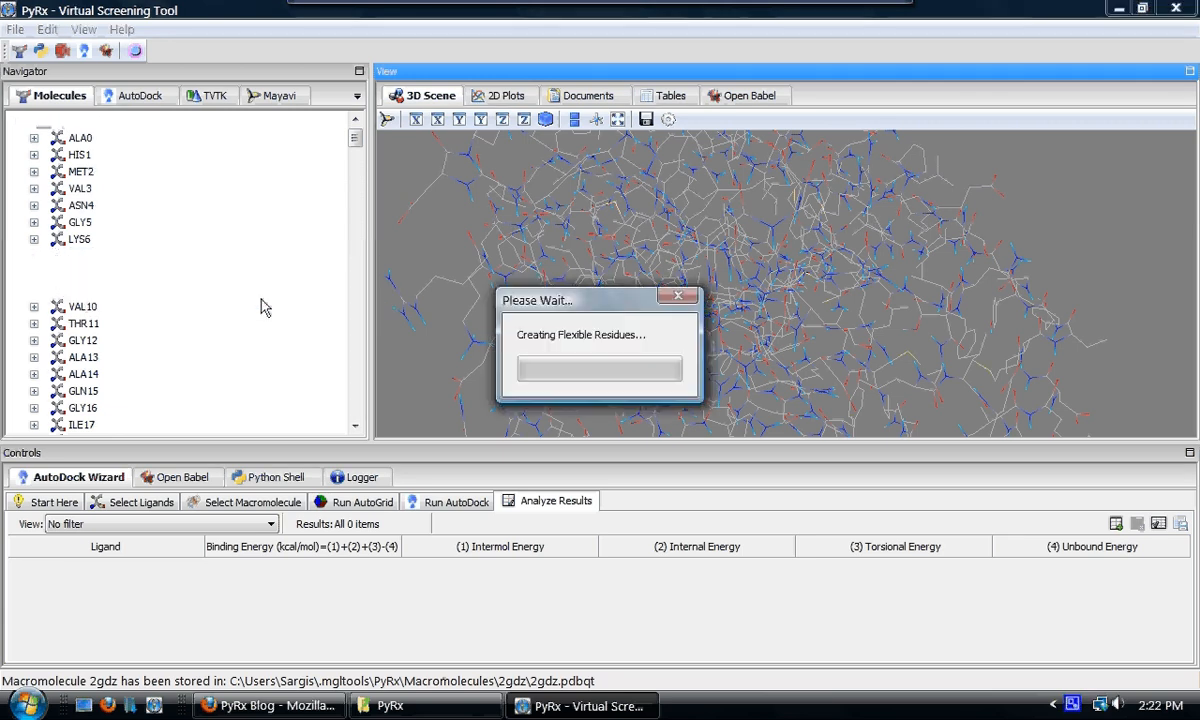
mouse_move(390, 340)
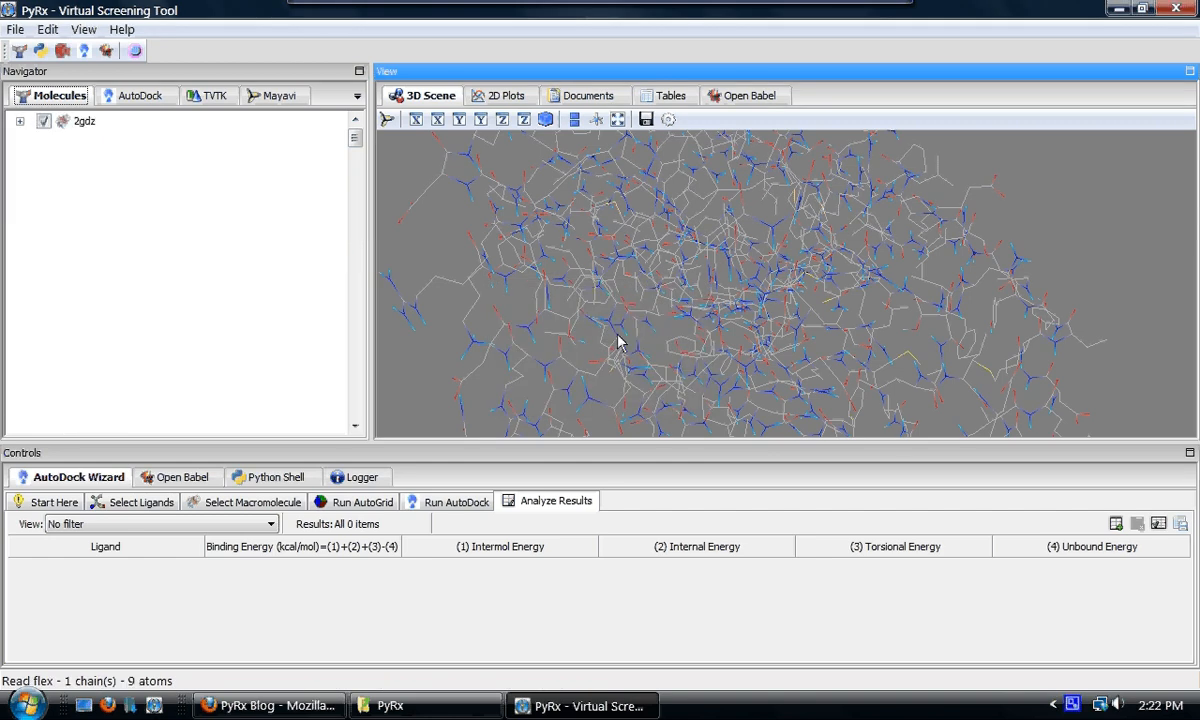
click(136, 96)
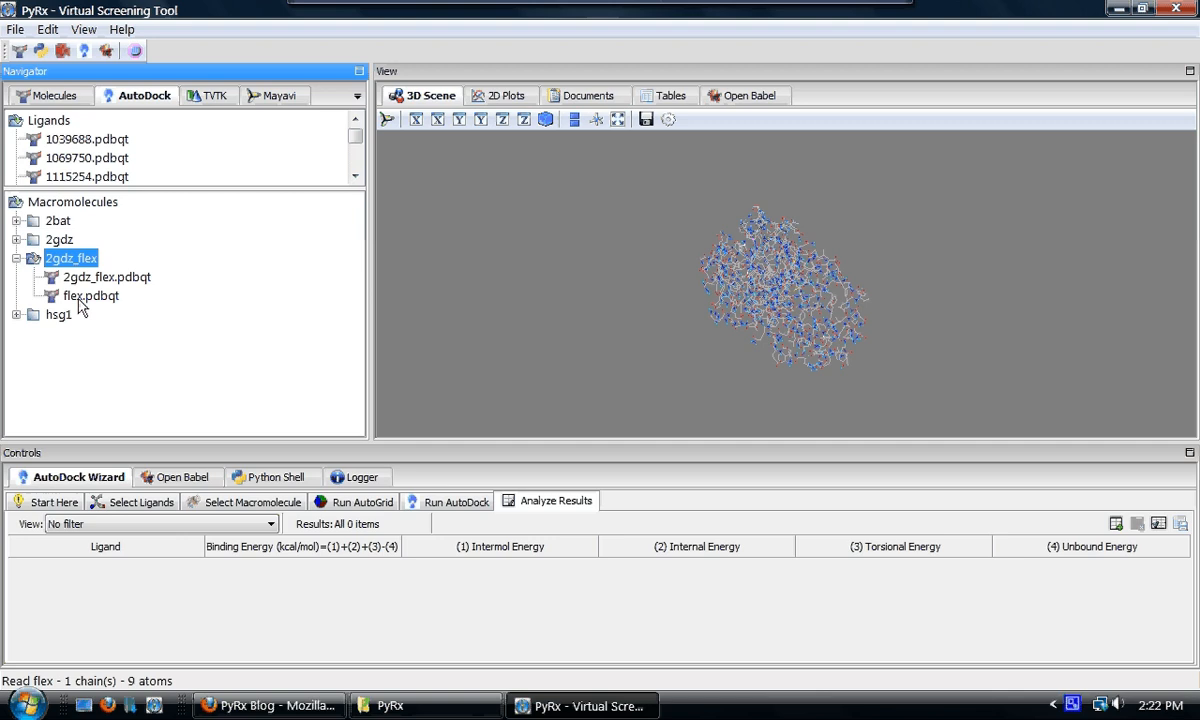
click(92, 296)
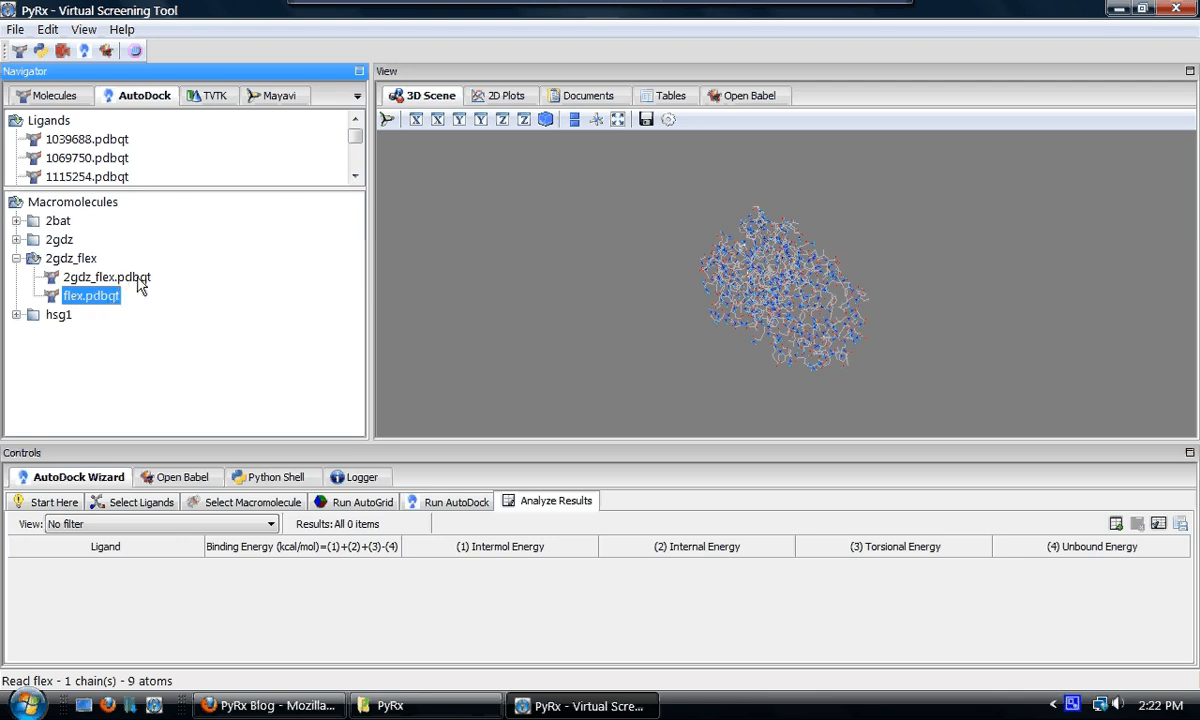
click(108, 276)
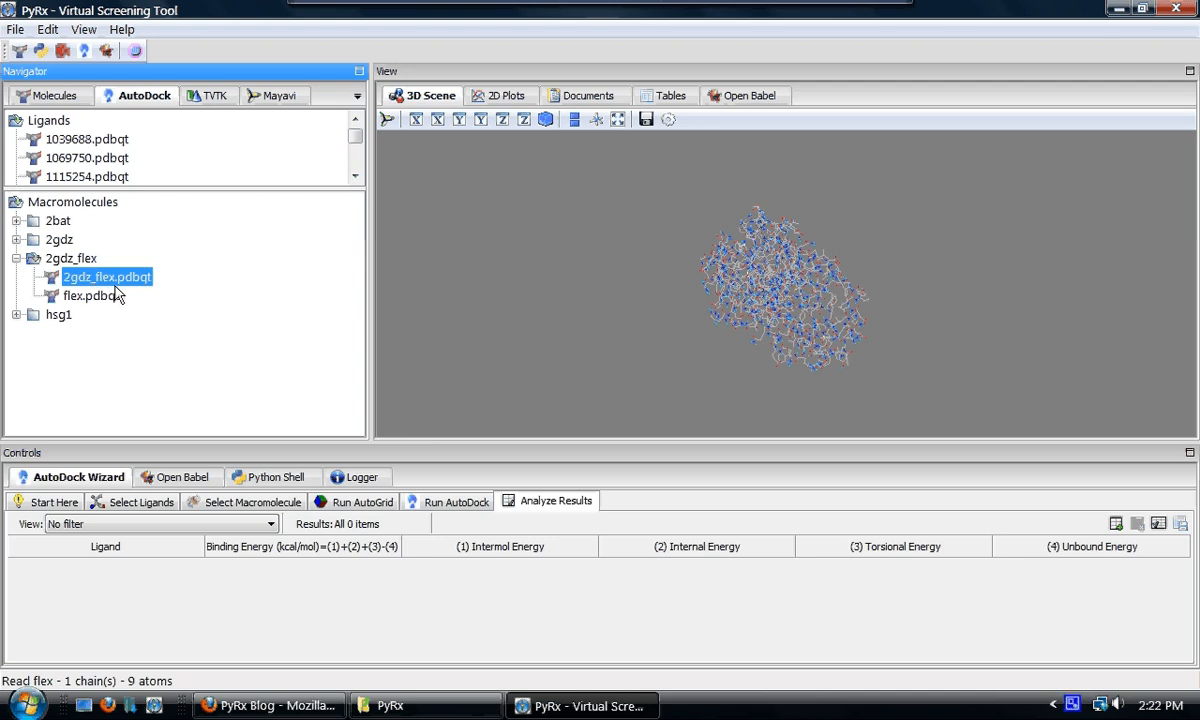
mouse_move(198, 188)
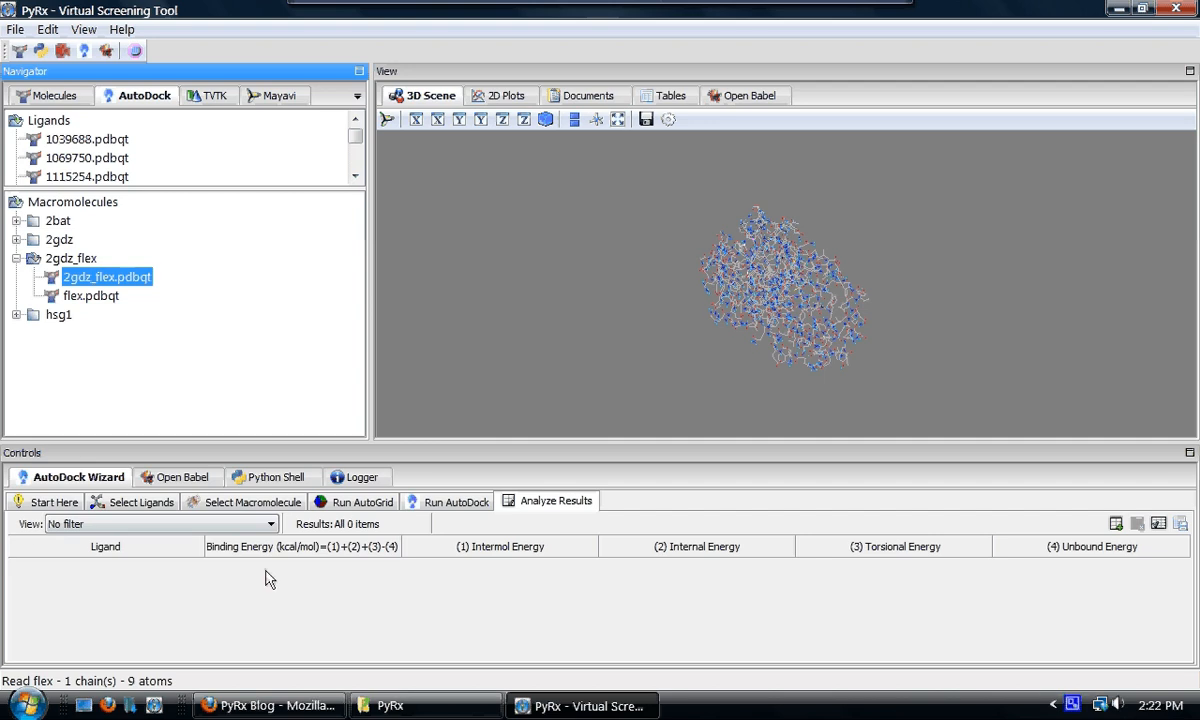
click(92, 296)
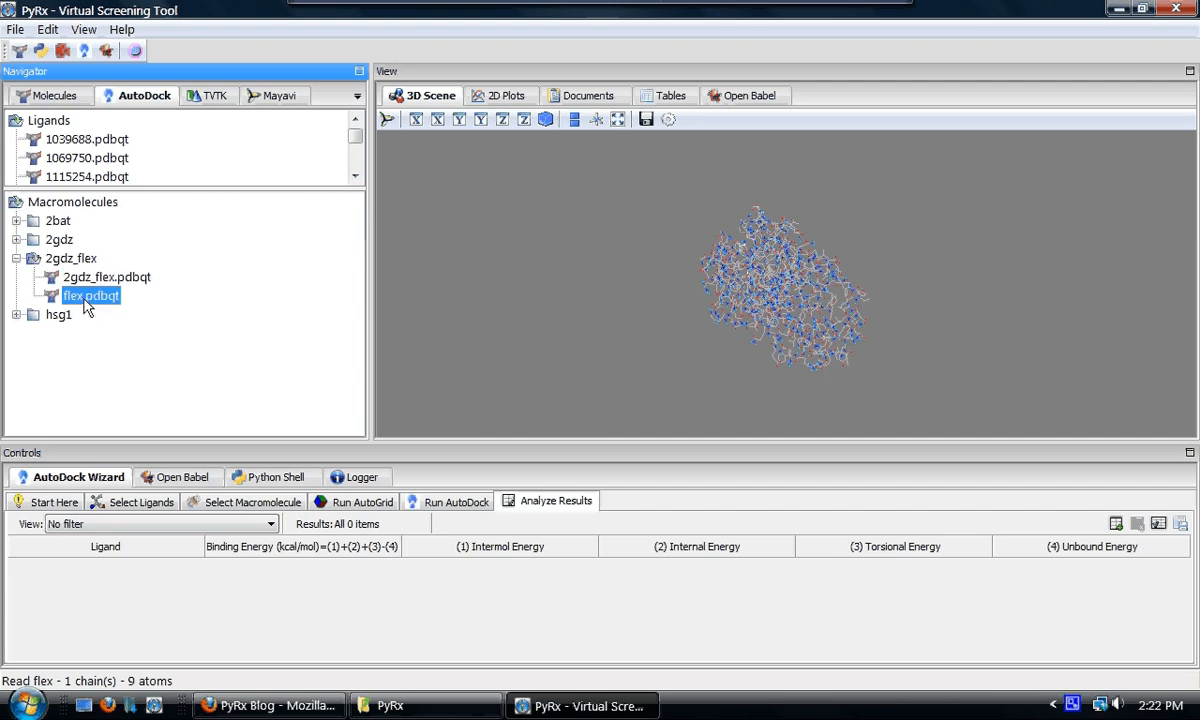